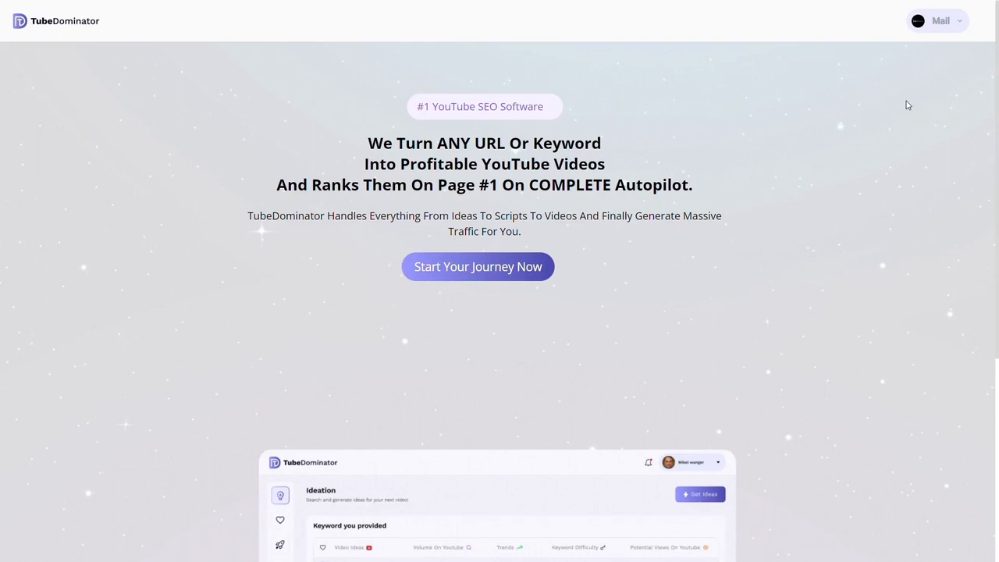
Enter the Ideation dashboard from the landing page via 'Start Your Journey Now'.
click(477, 266)
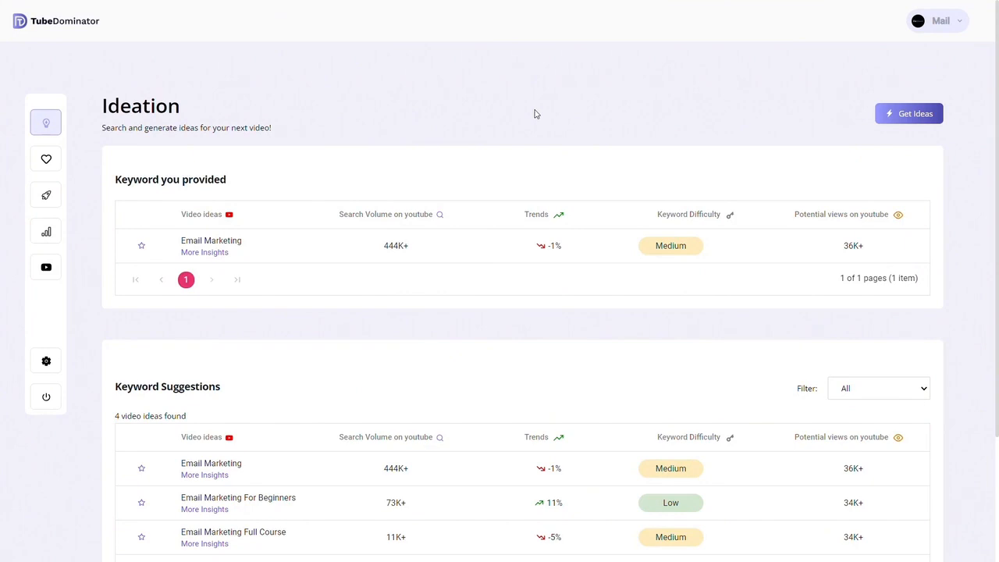
mouse_move(226, 144)
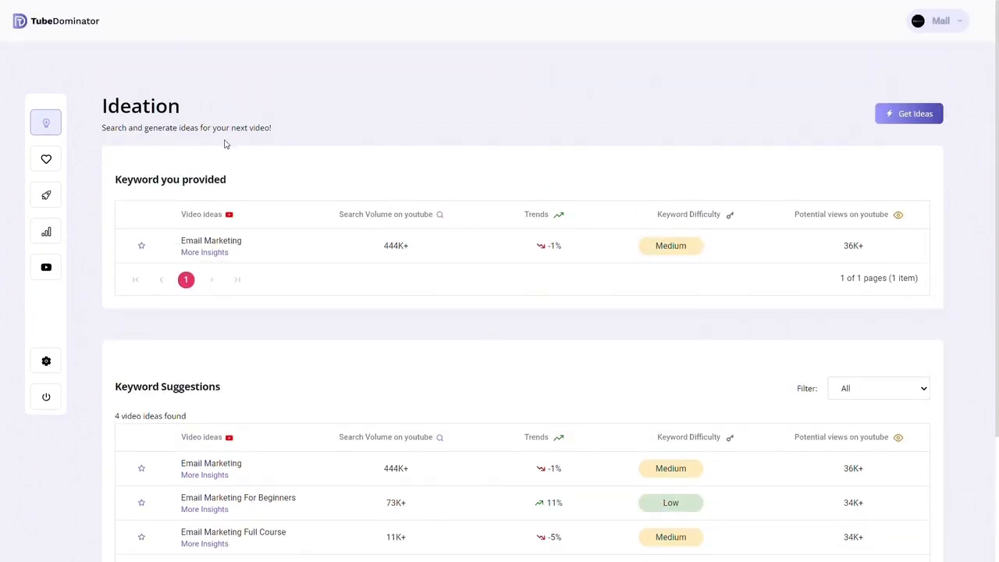
mouse_move(494, 147)
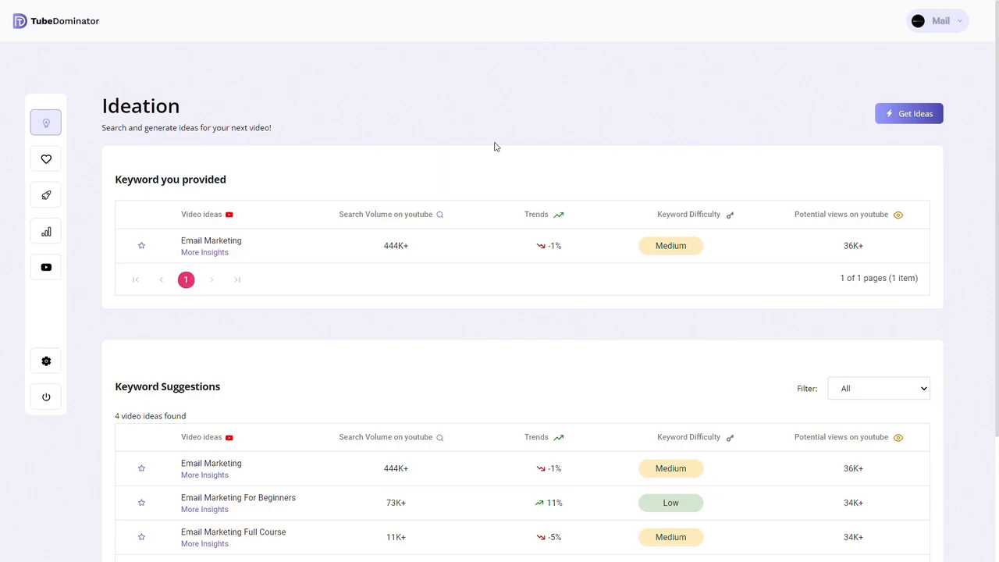
Generate video ideas for the topic 'cyber security' in Global (English).
click(909, 113)
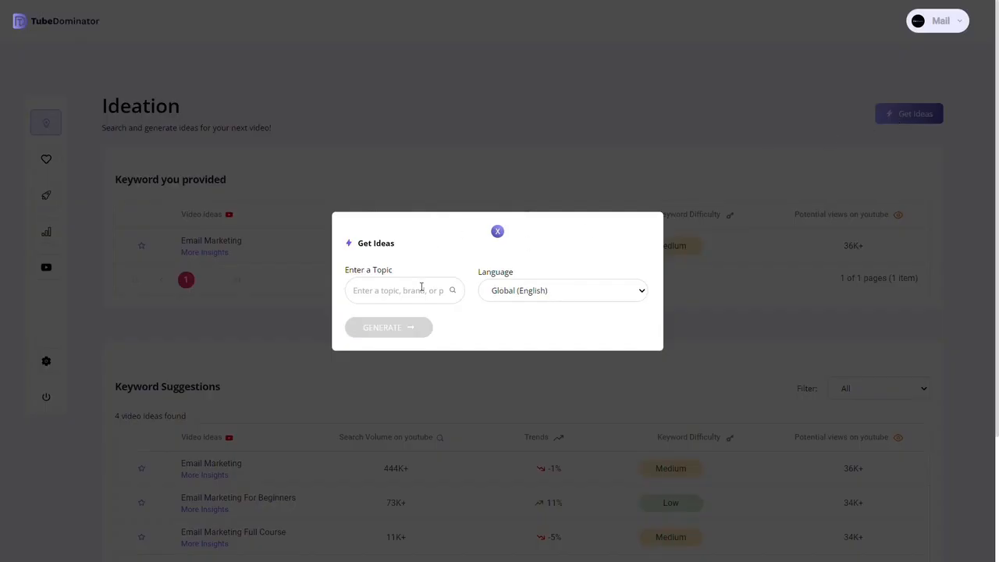
text(cyber secur)
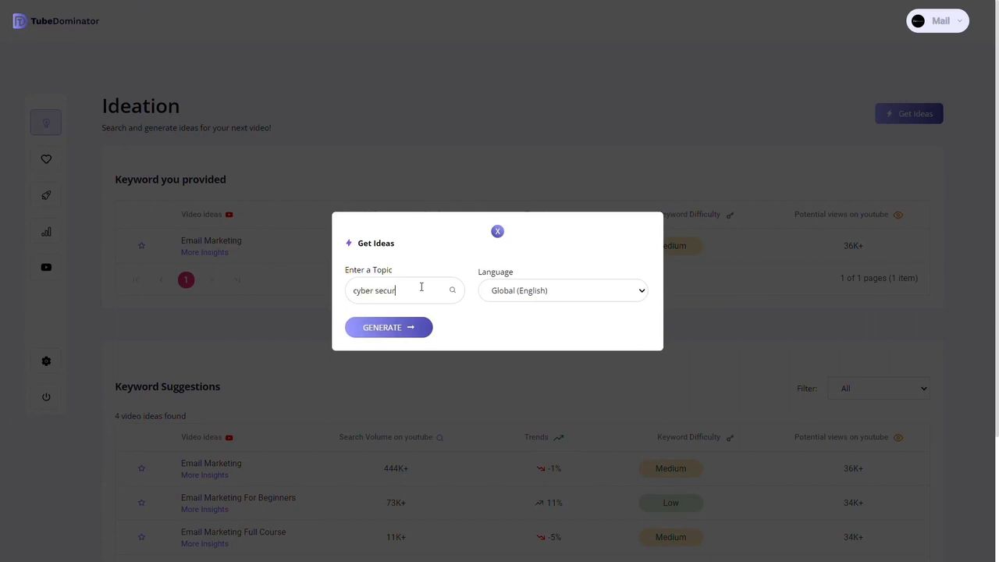
text(ity)
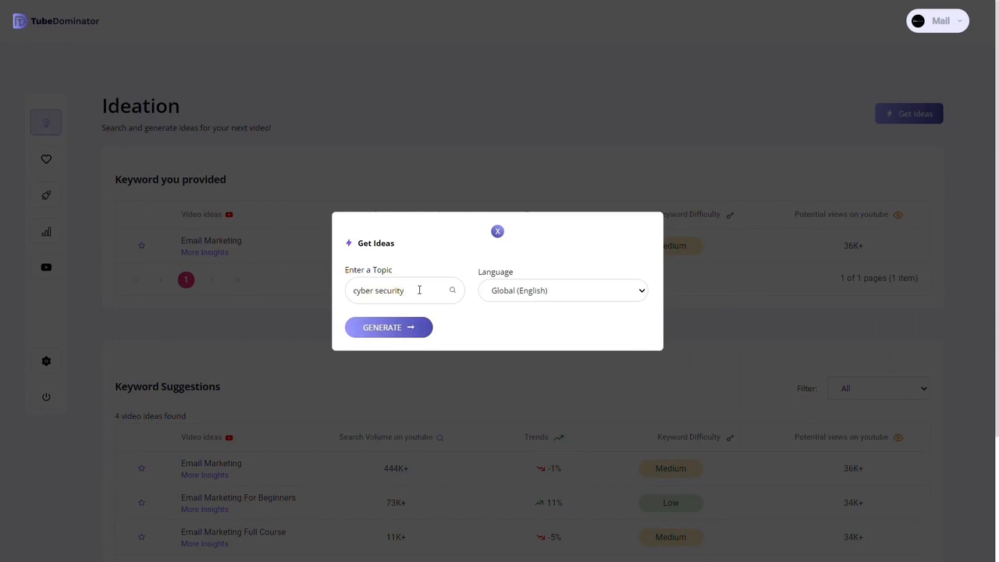
click(388, 327)
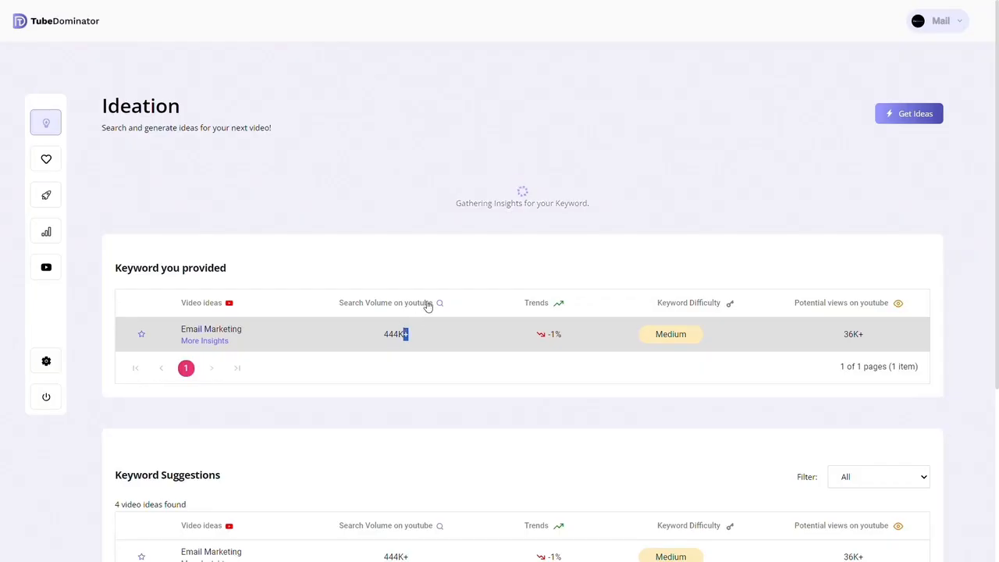
mouse_move(472, 238)
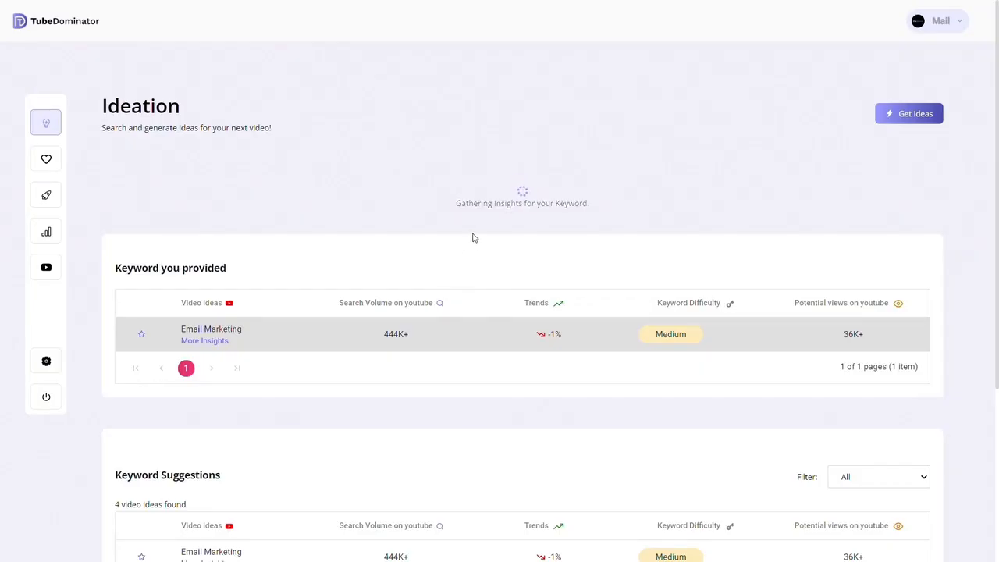
Review the Cyber Security keyword row and scroll to its four suggested ideas.
click(909, 113)
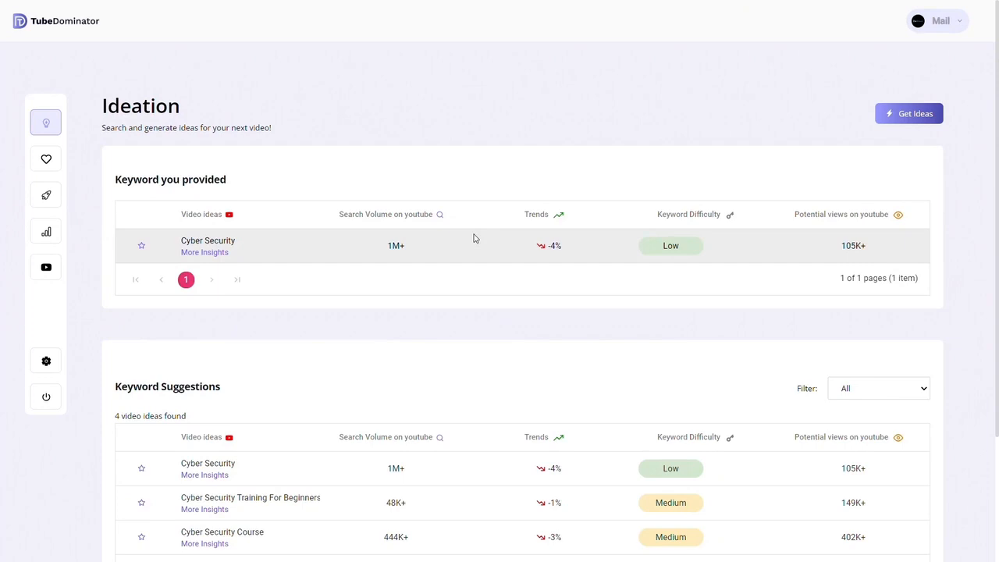
mouse_move(435, 255)
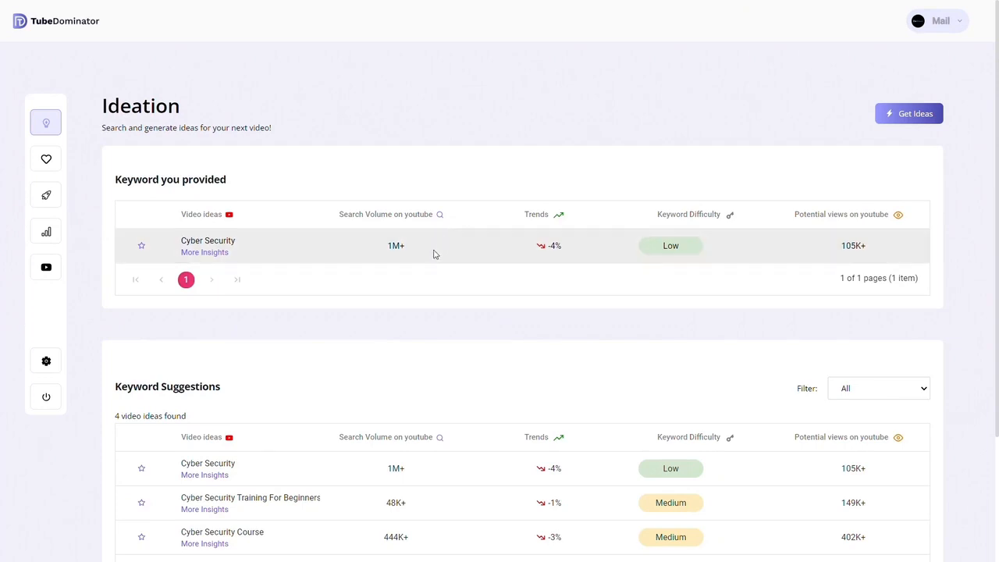
mouse_move(305, 276)
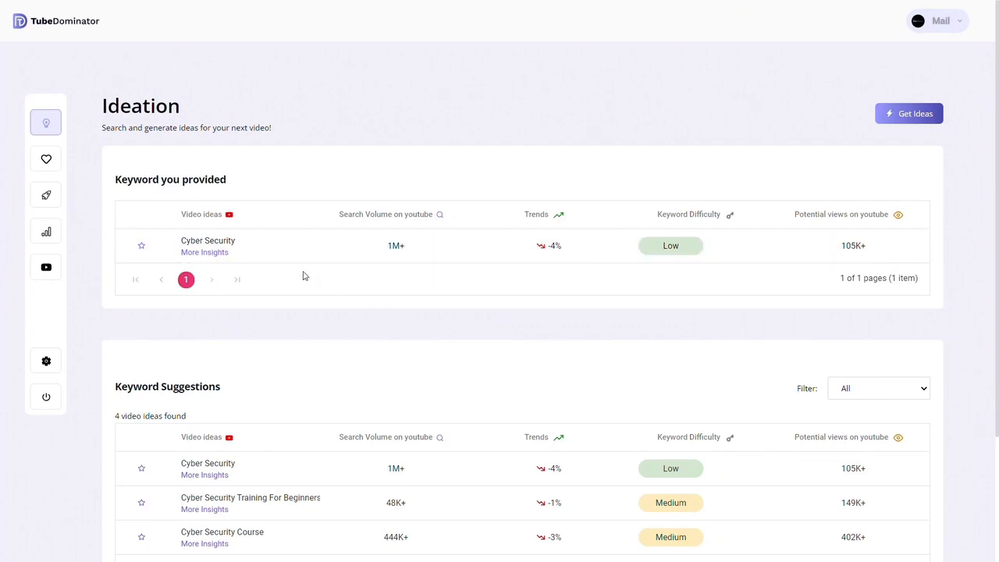
mouse_move(467, 287)
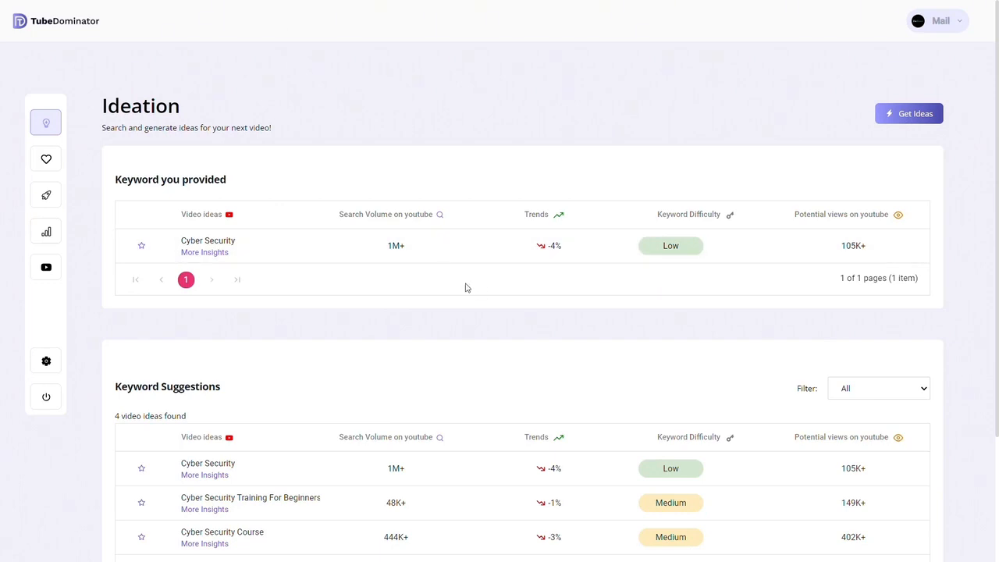
mouse_move(336, 220)
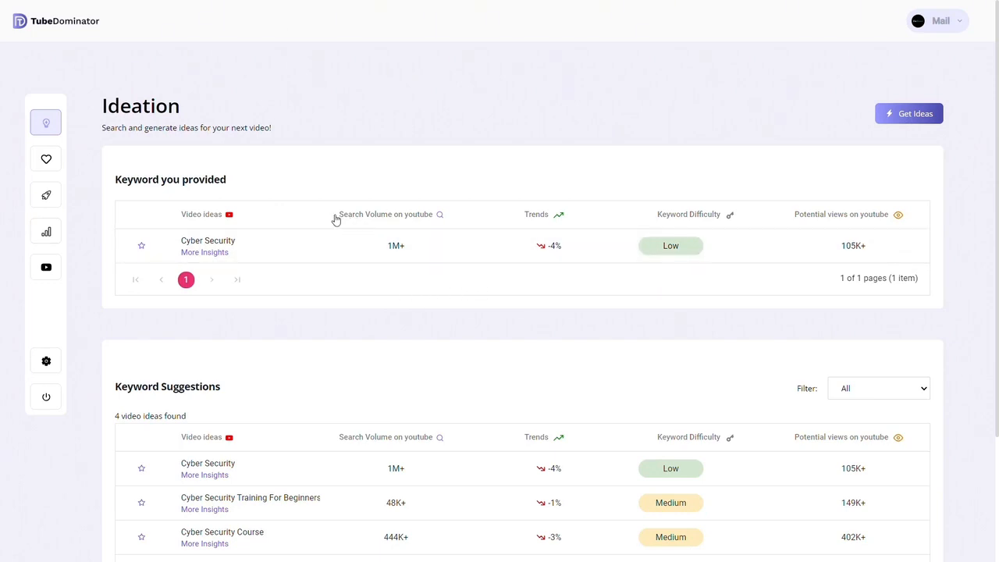
mouse_move(525, 219)
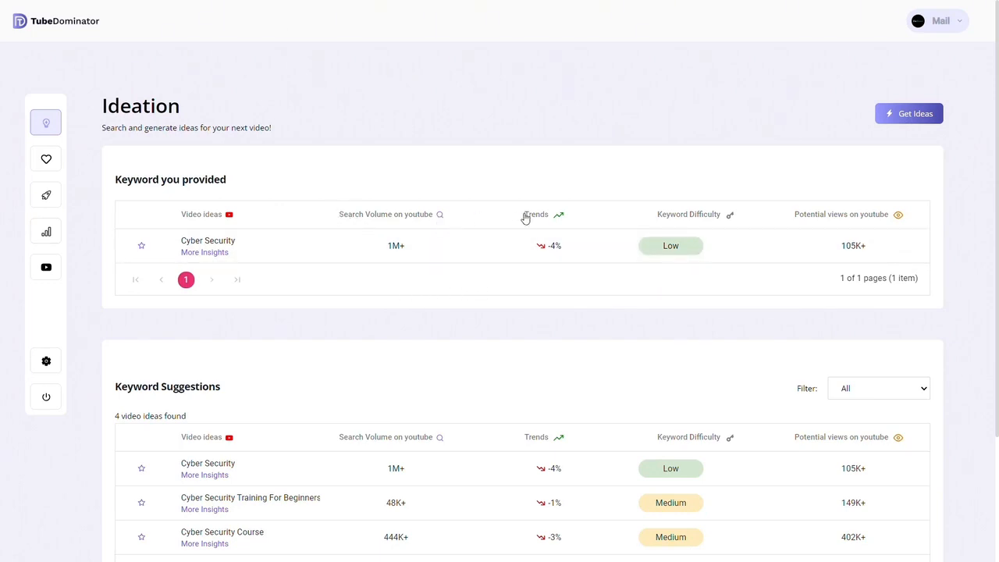
mouse_move(682, 234)
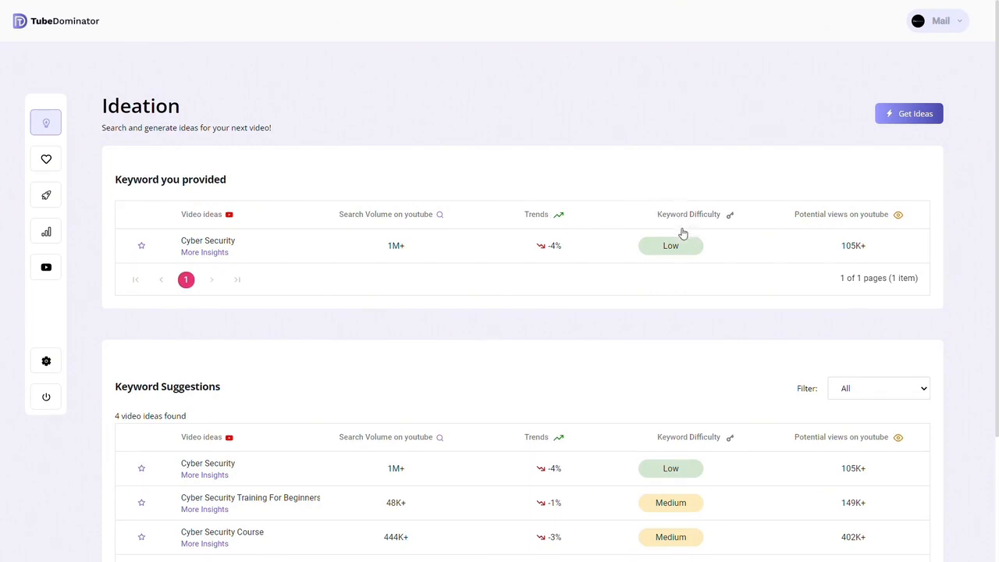
mouse_move(818, 217)
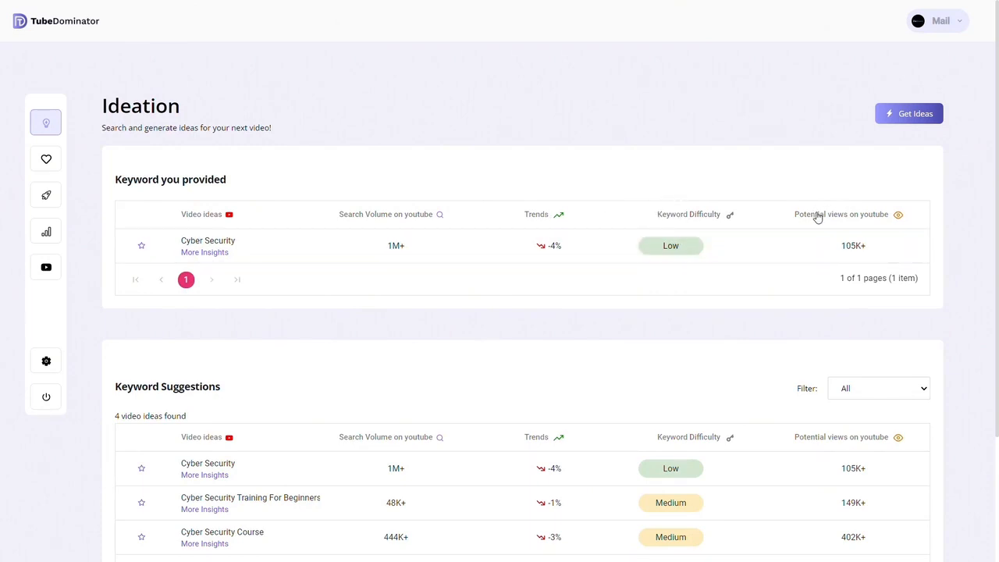
mouse_move(870, 250)
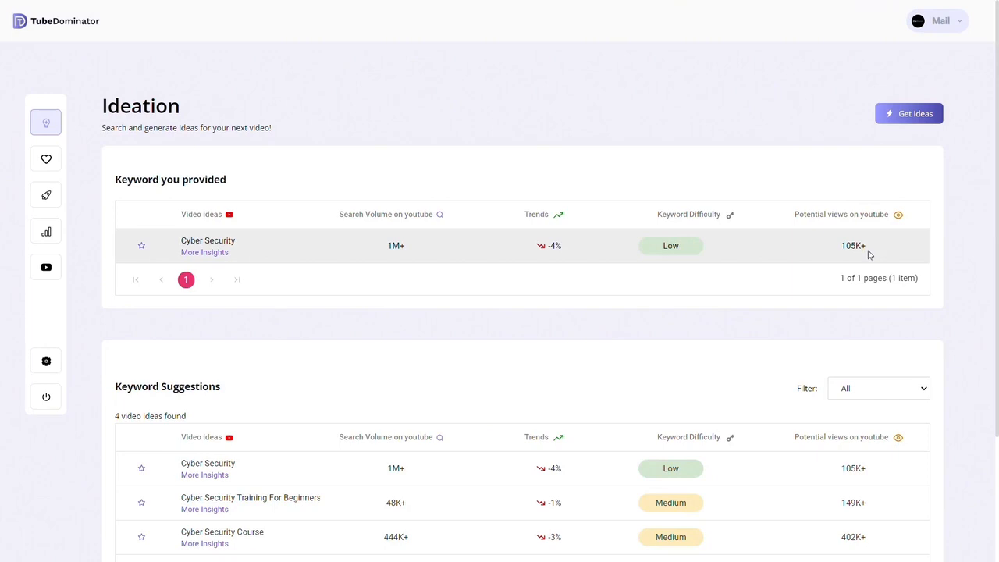
mouse_move(240, 246)
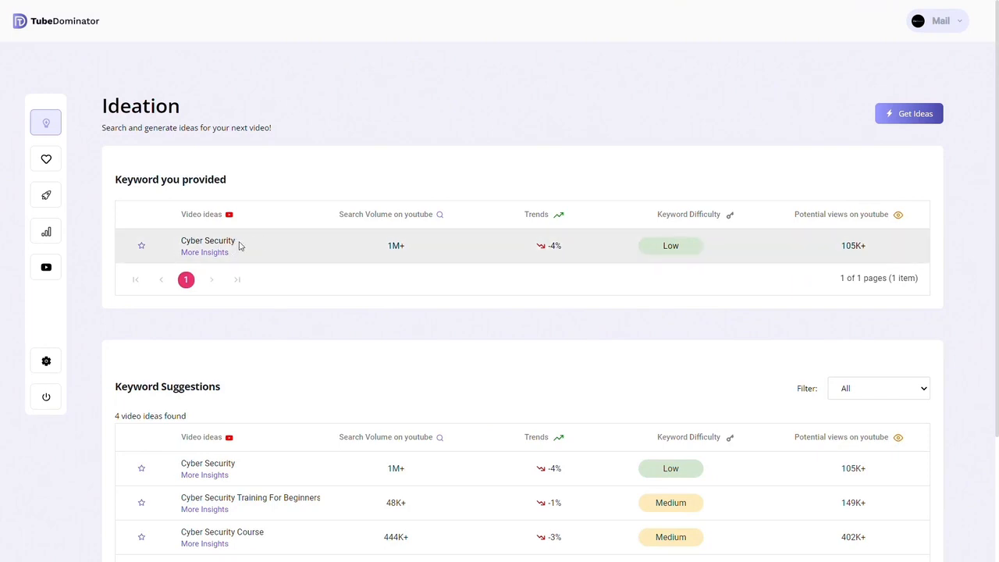
scroll(down, 3)
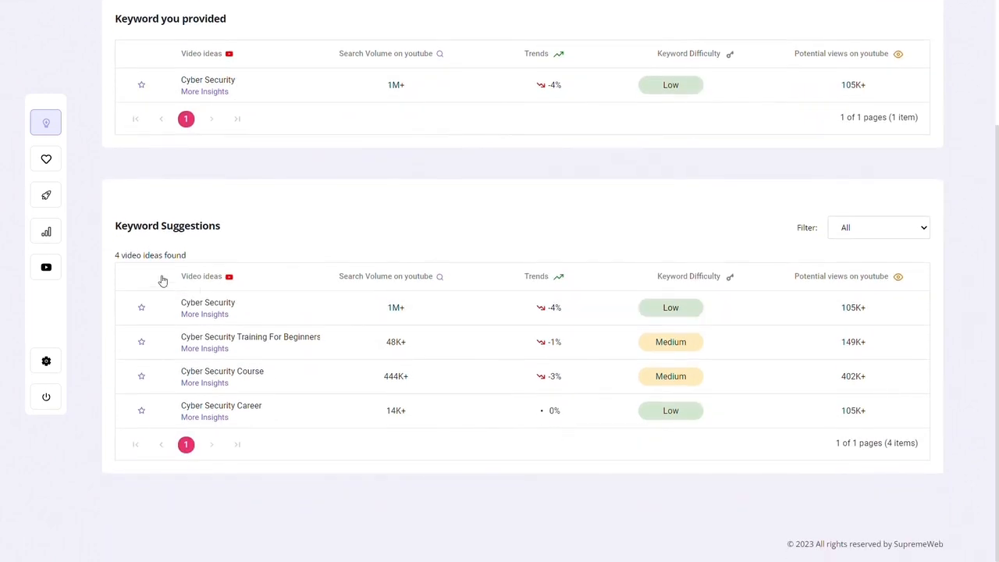
mouse_move(336, 341)
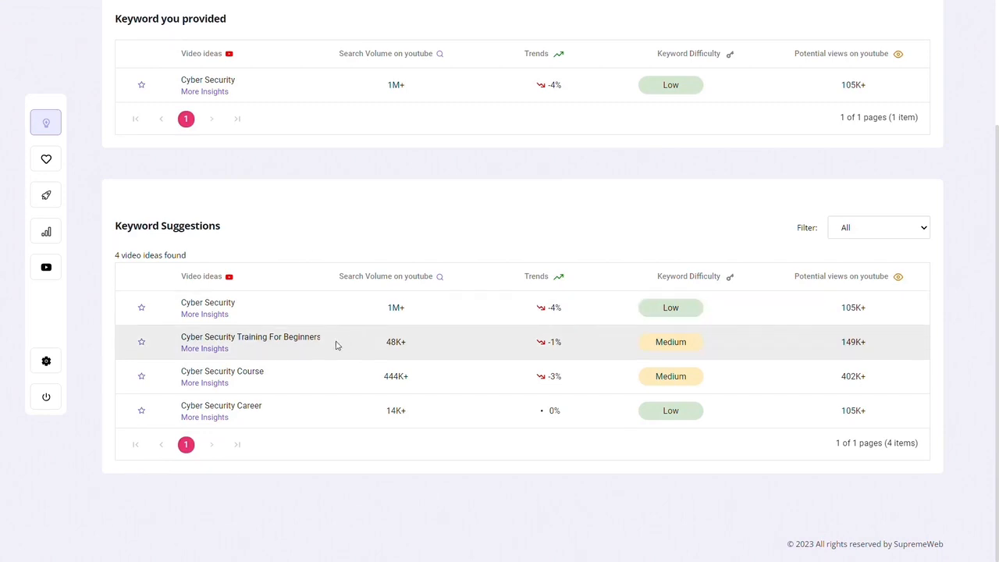
mouse_move(297, 307)
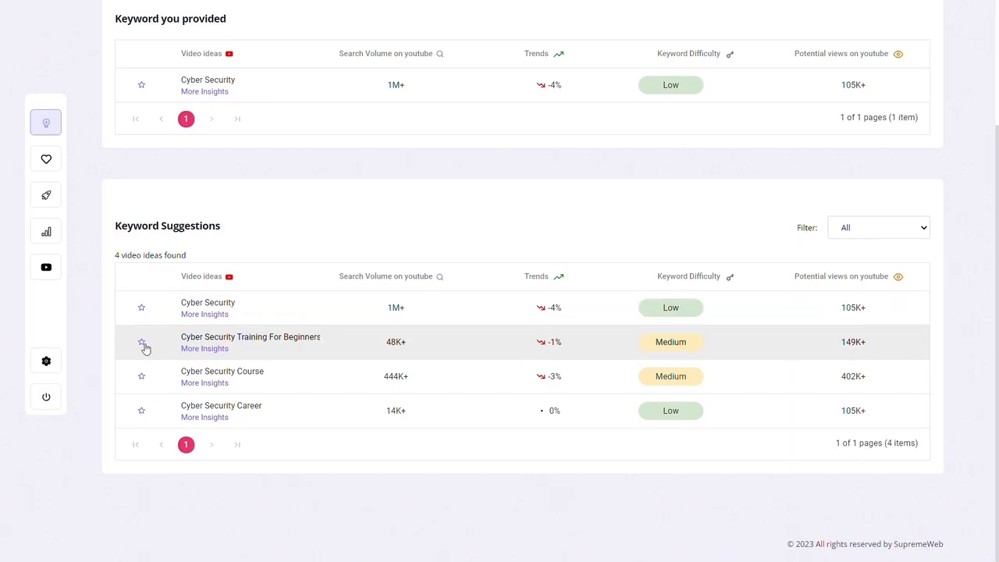
Star 'Cyber Security Training For Beginners' and file it in the 'cyber security' folder.
click(141, 342)
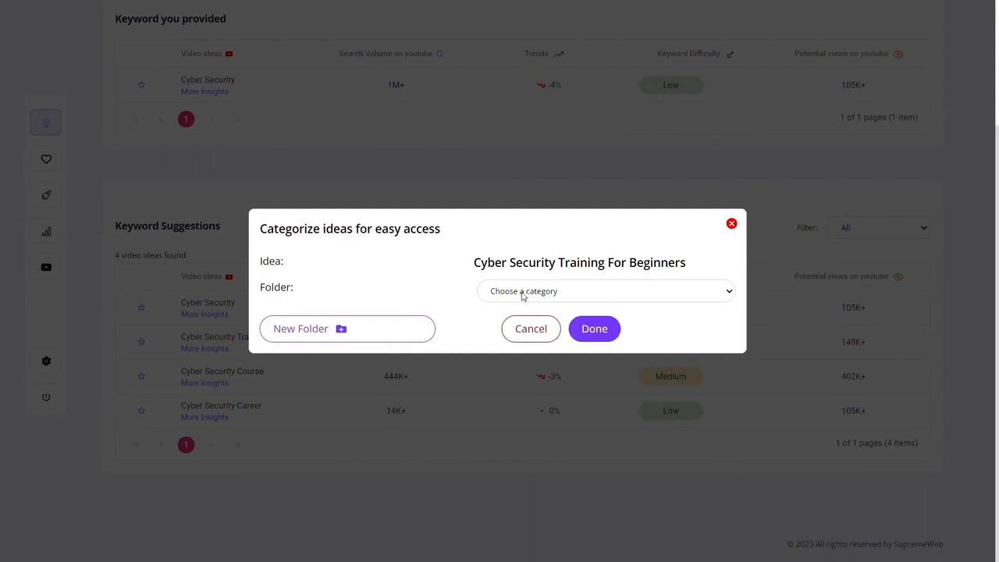
click(605, 290)
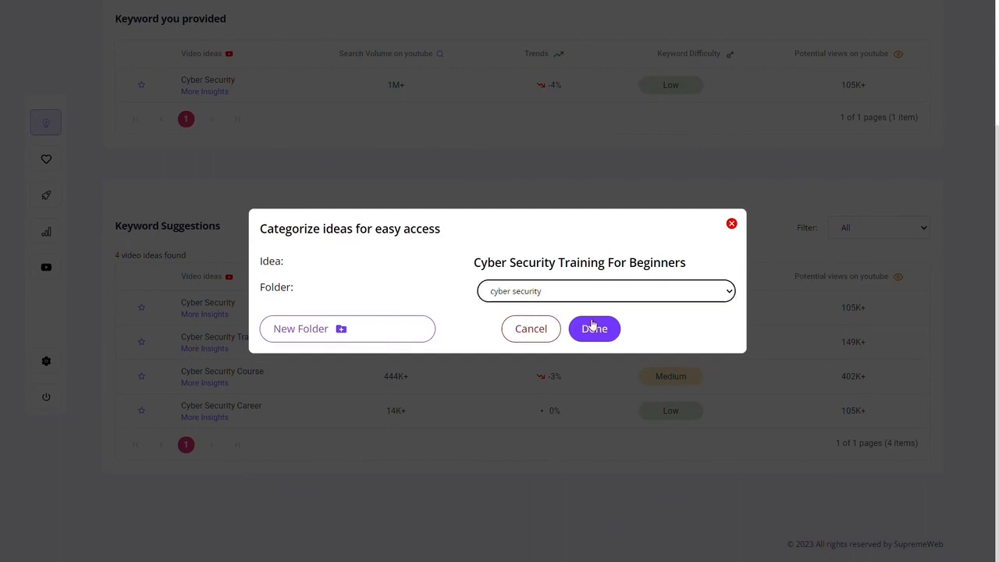
click(594, 328)
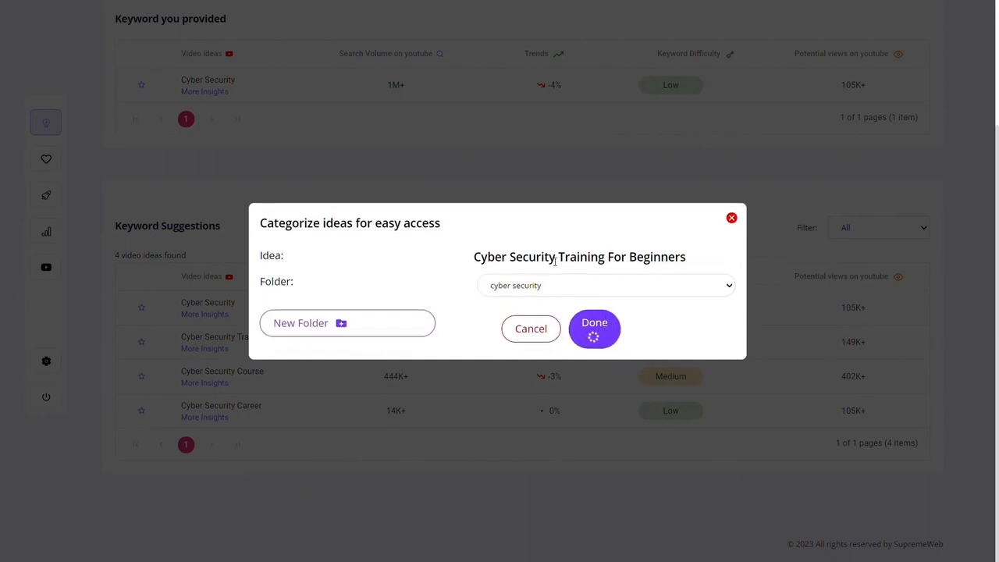
click(594, 322)
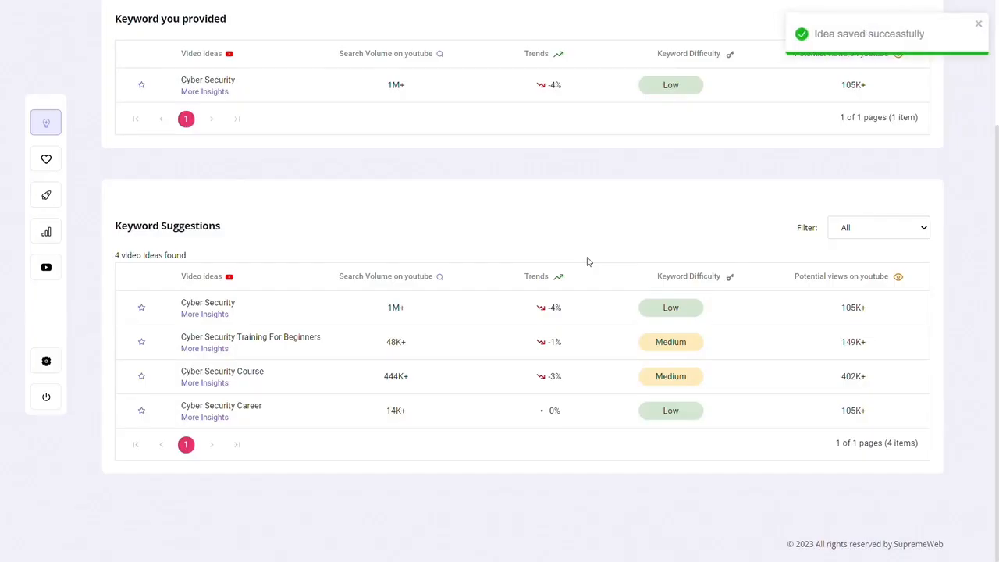
mouse_move(479, 330)
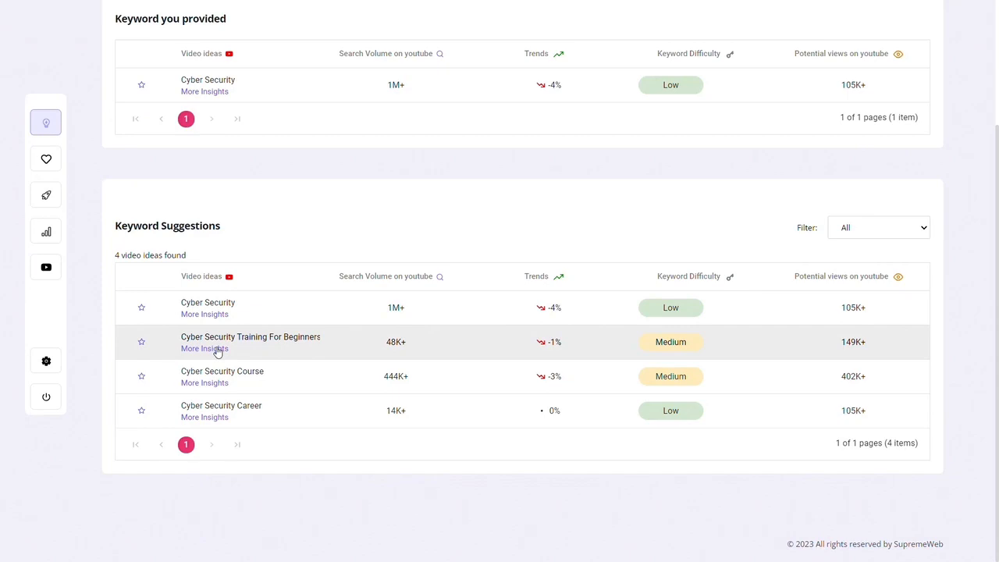
mouse_move(674, 194)
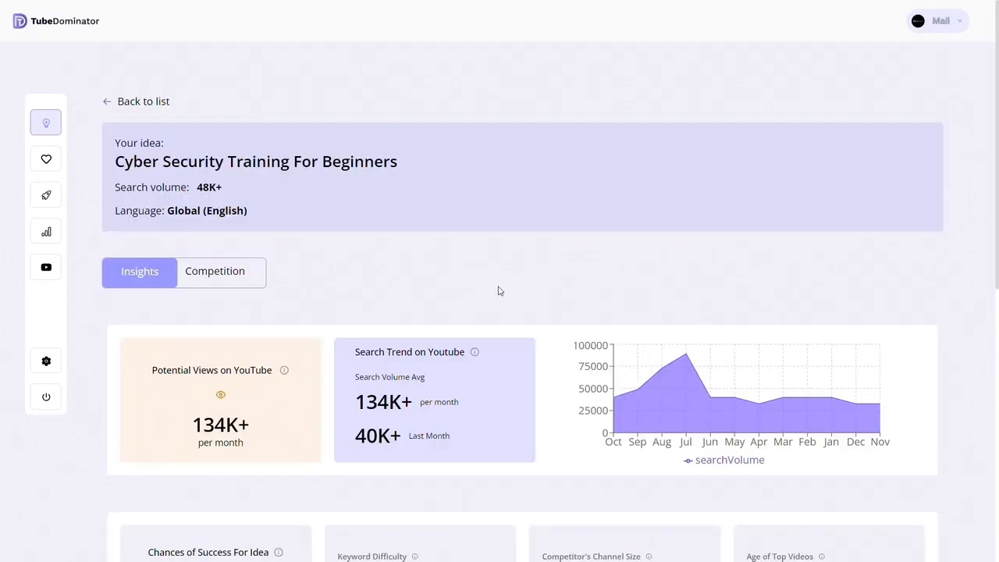
scroll(down, 3)
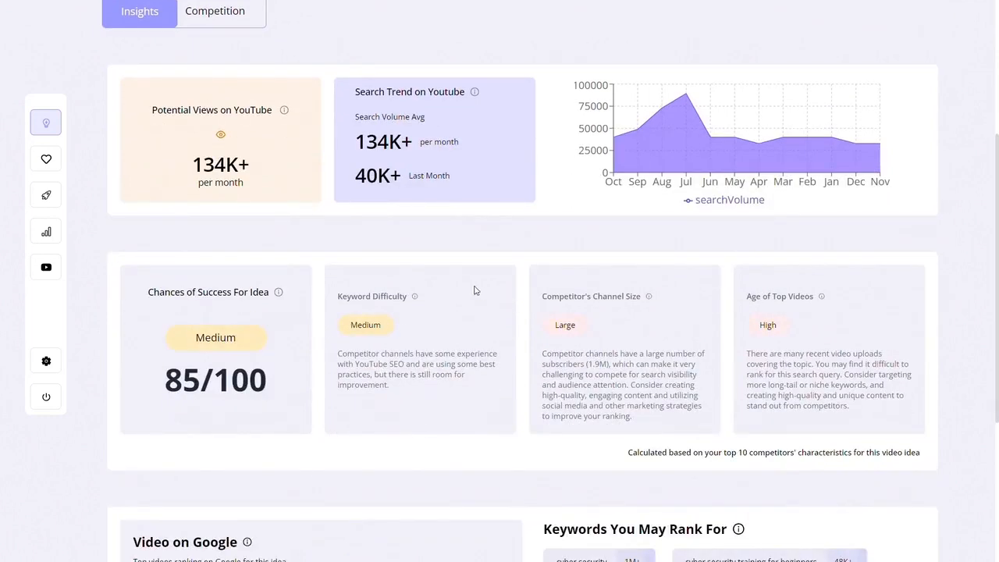
mouse_move(732, 332)
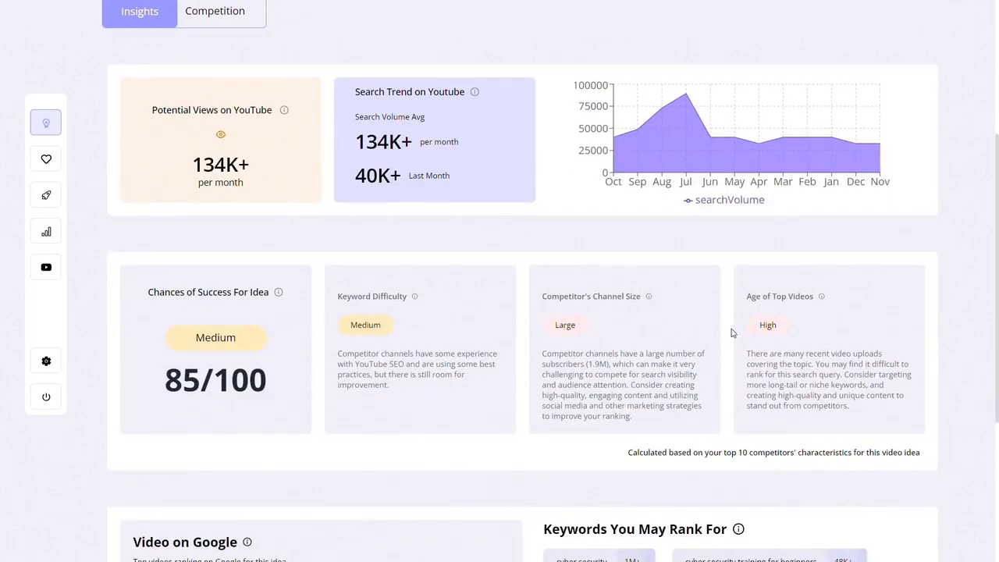
mouse_move(658, 317)
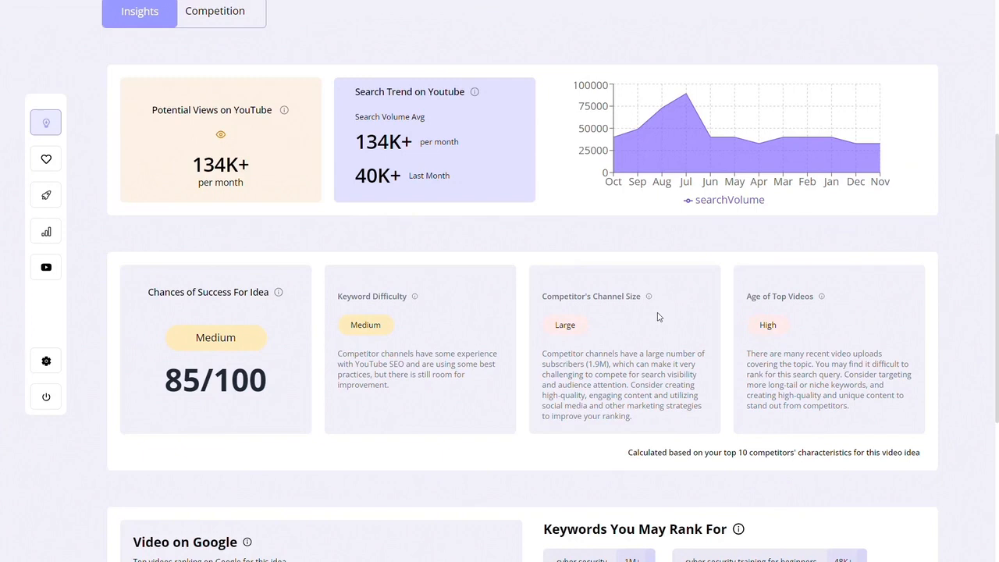
mouse_move(629, 363)
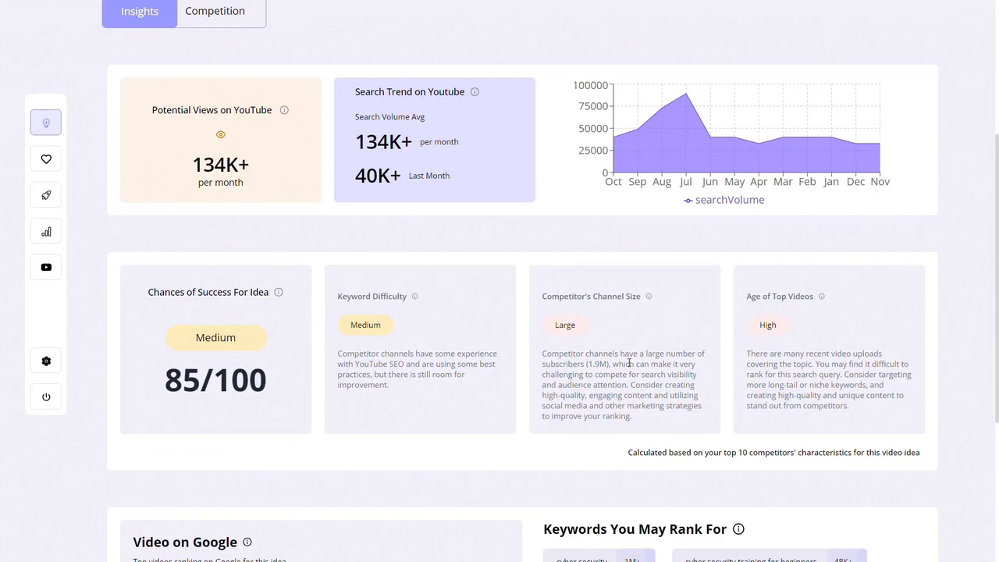
scroll(down, 3)
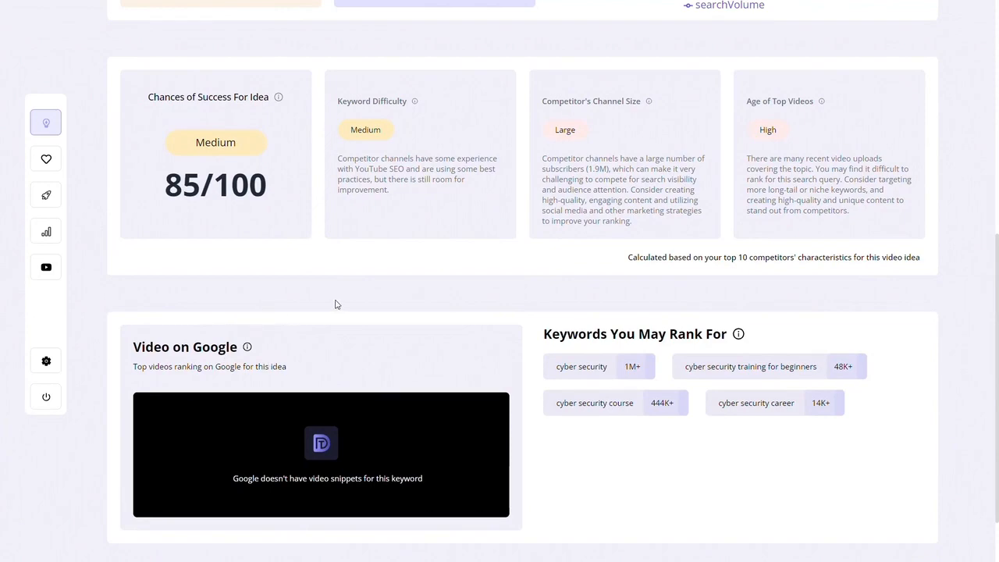
scroll(up, 3)
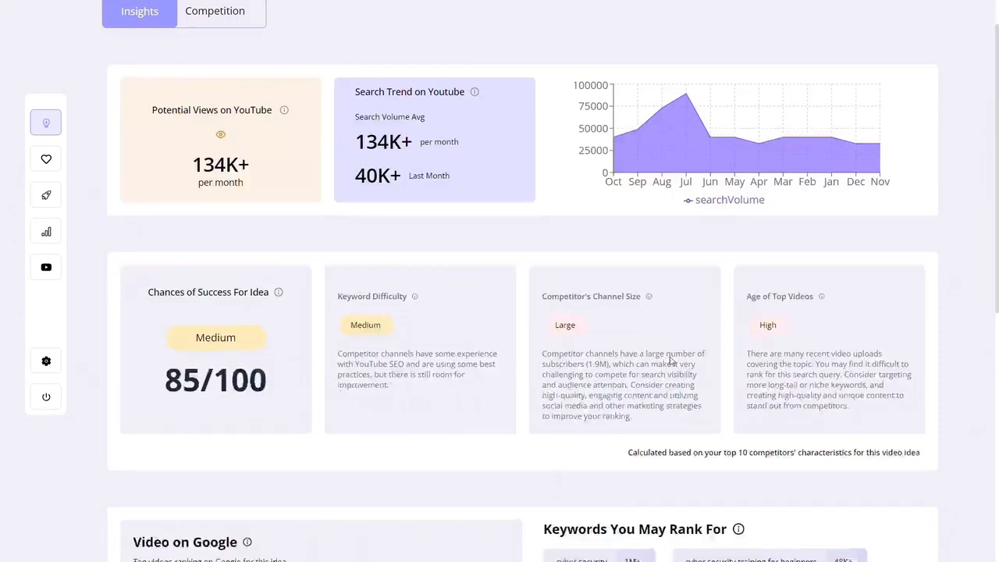
scroll(down, 3)
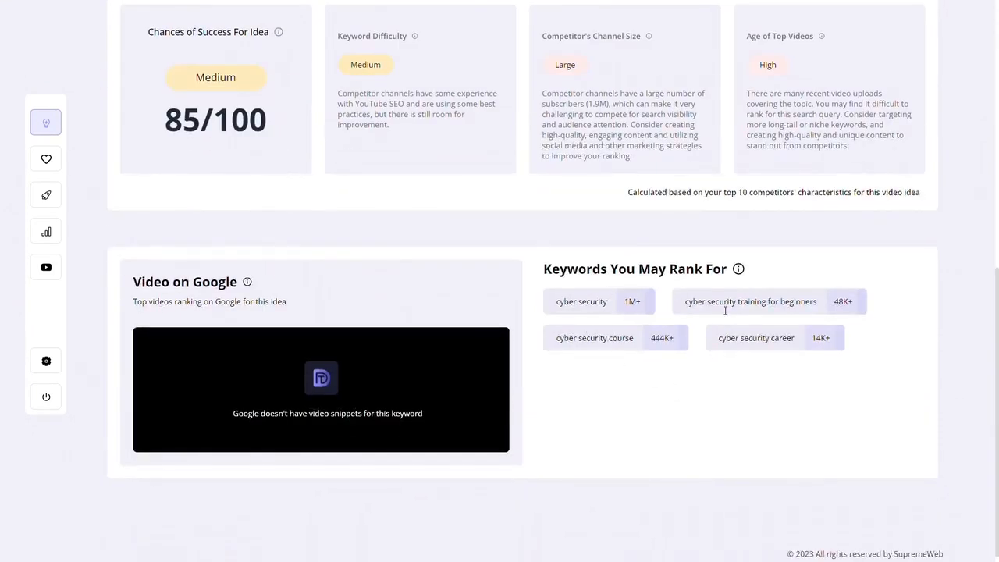
mouse_move(636, 400)
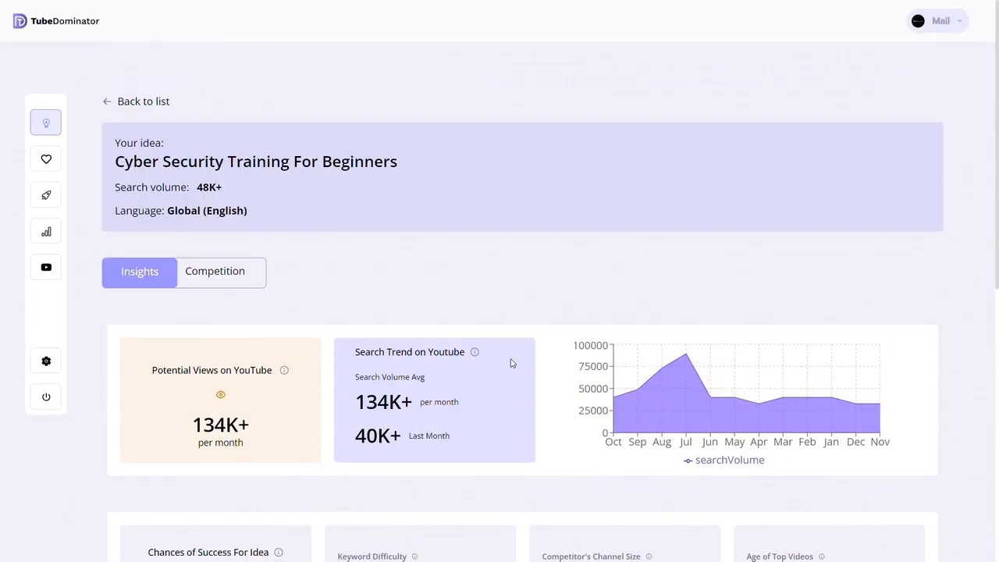
scroll(down, 3)
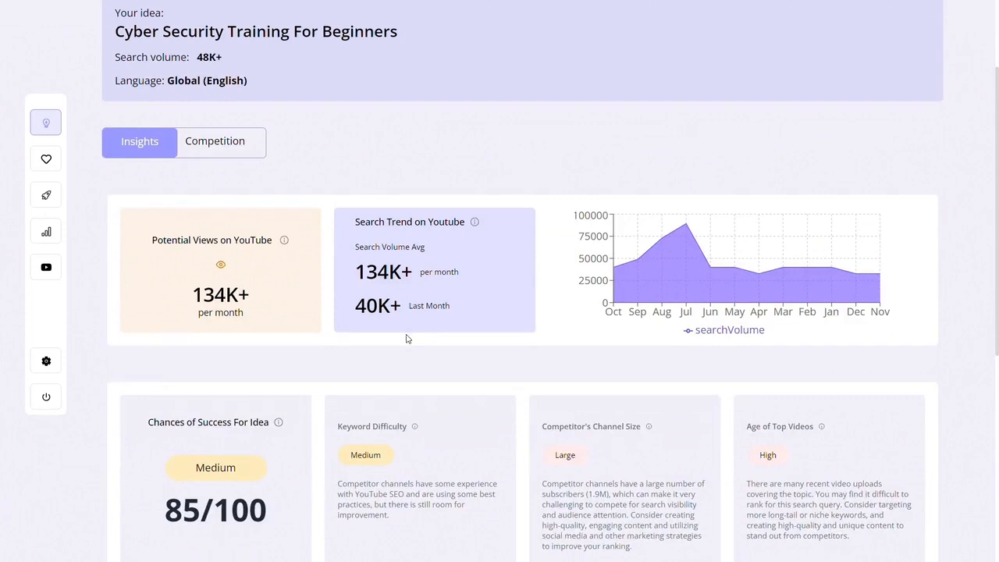
scroll(down, 3)
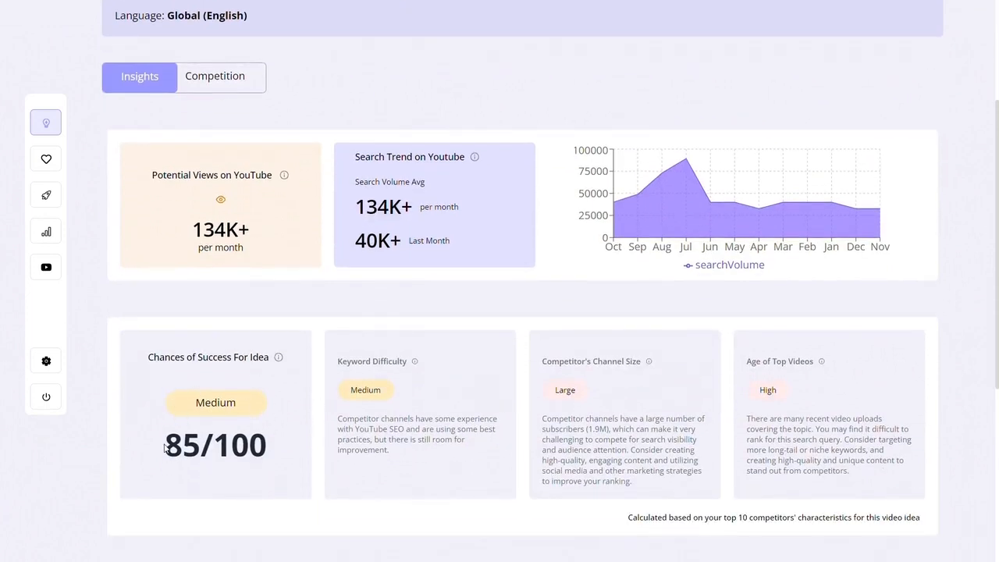
double_click(215, 445)
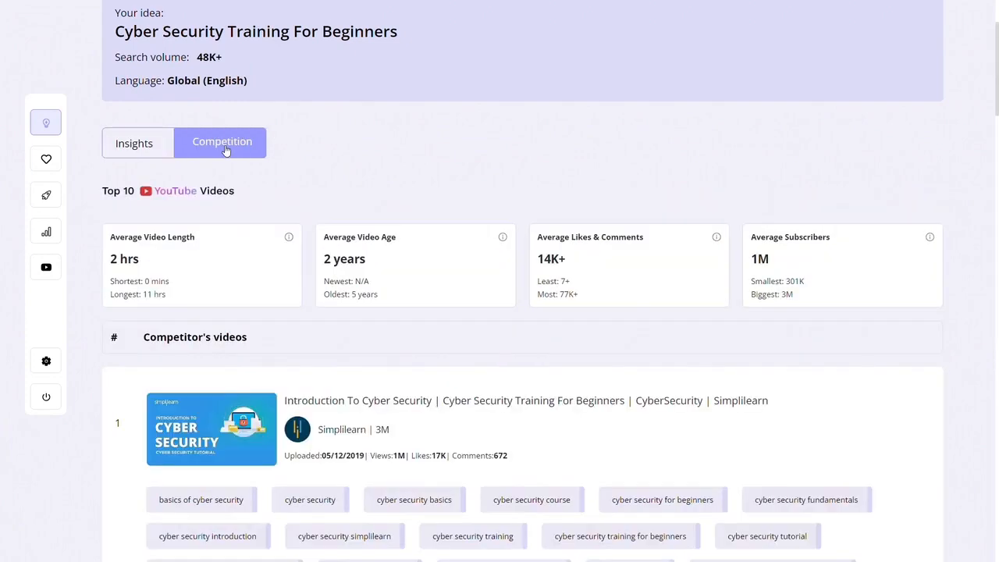
Scroll through the top 10 competitor videos, their tags and the popular tags summary.
scroll(down, 3)
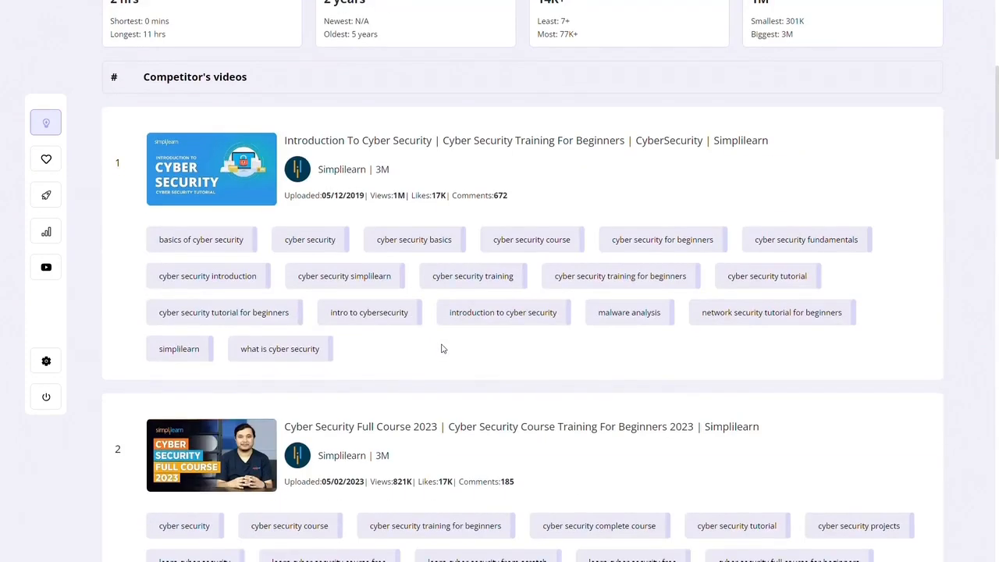
scroll(down, 3)
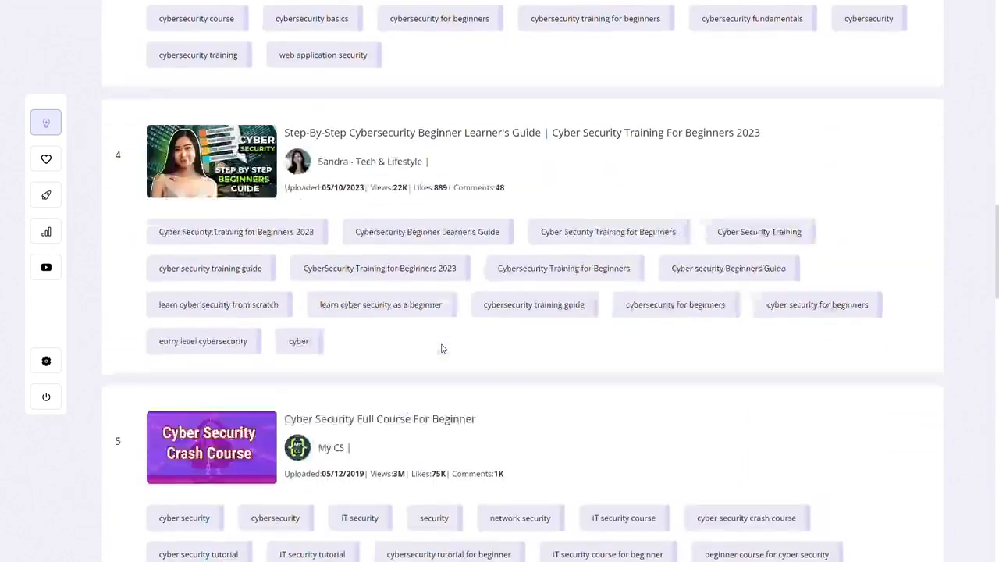
scroll(down, 3)
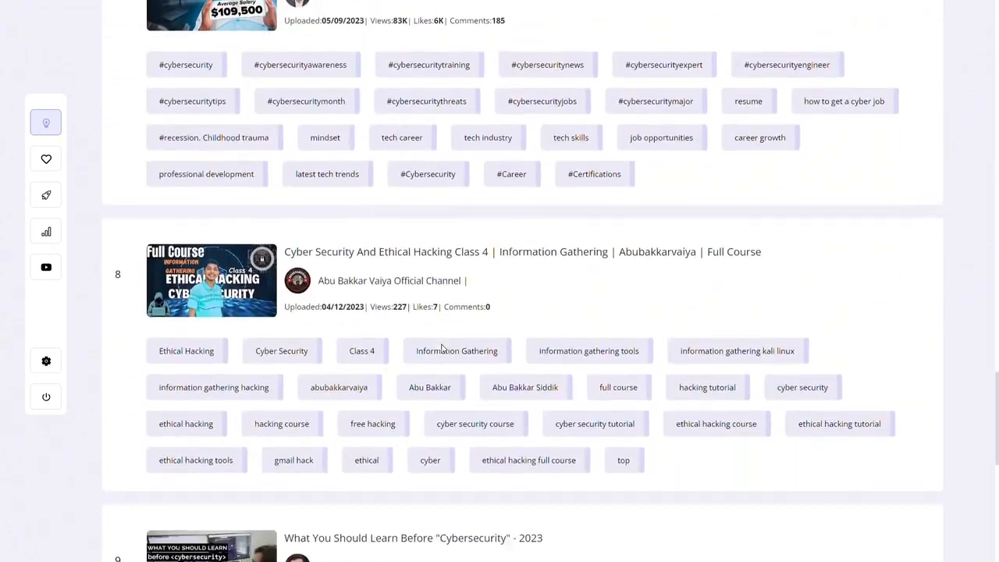
scroll(down, 3)
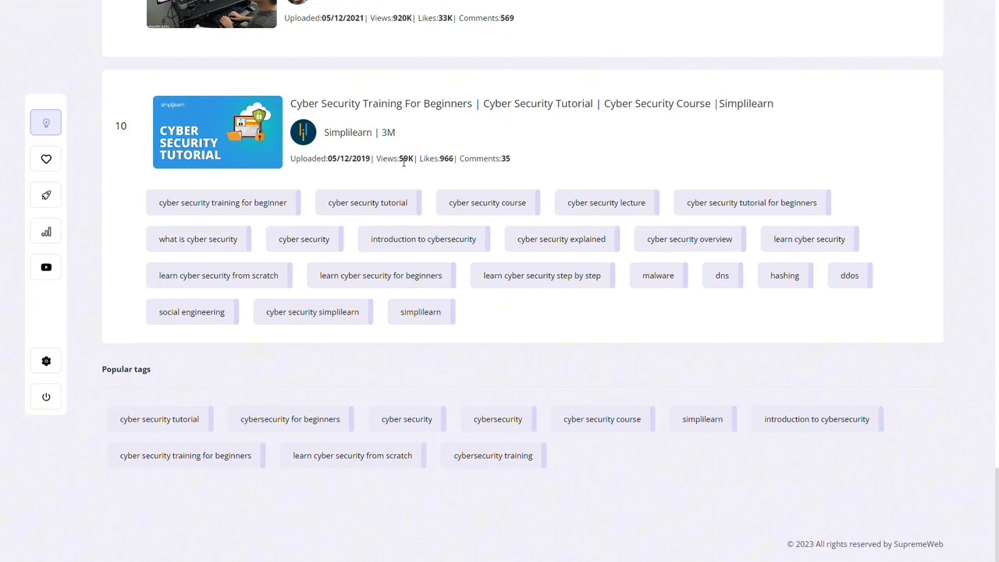
mouse_move(613, 269)
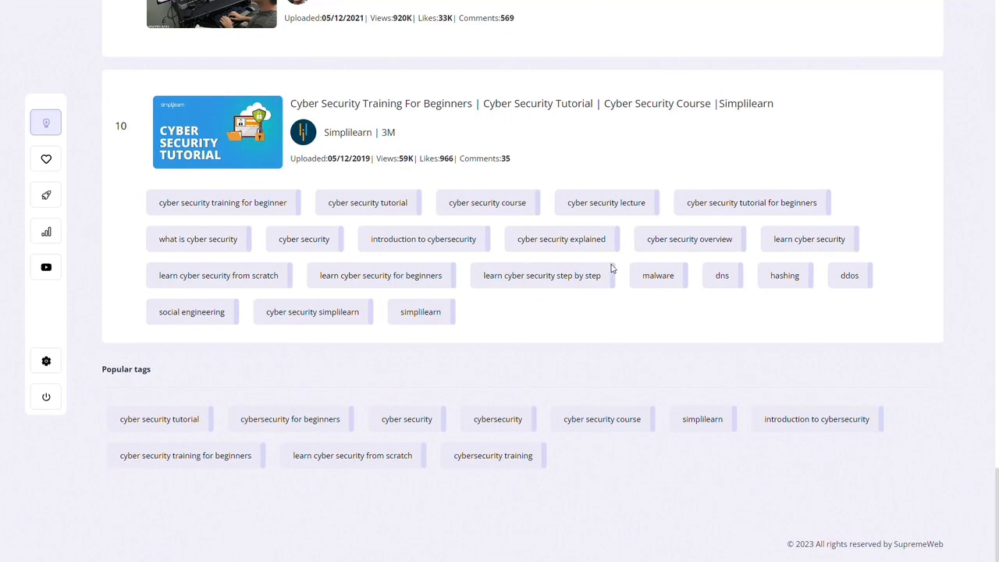
mouse_move(569, 311)
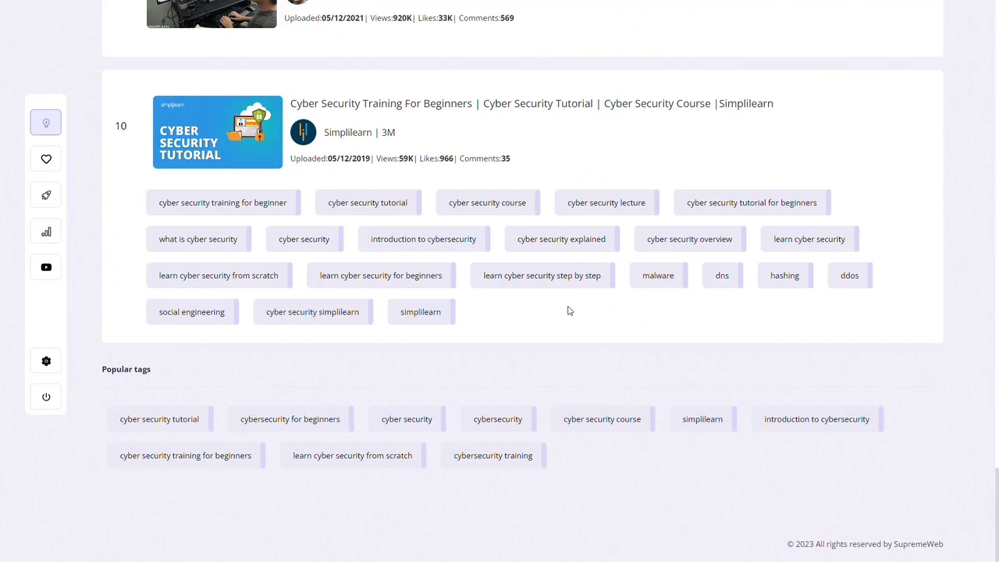
mouse_move(537, 319)
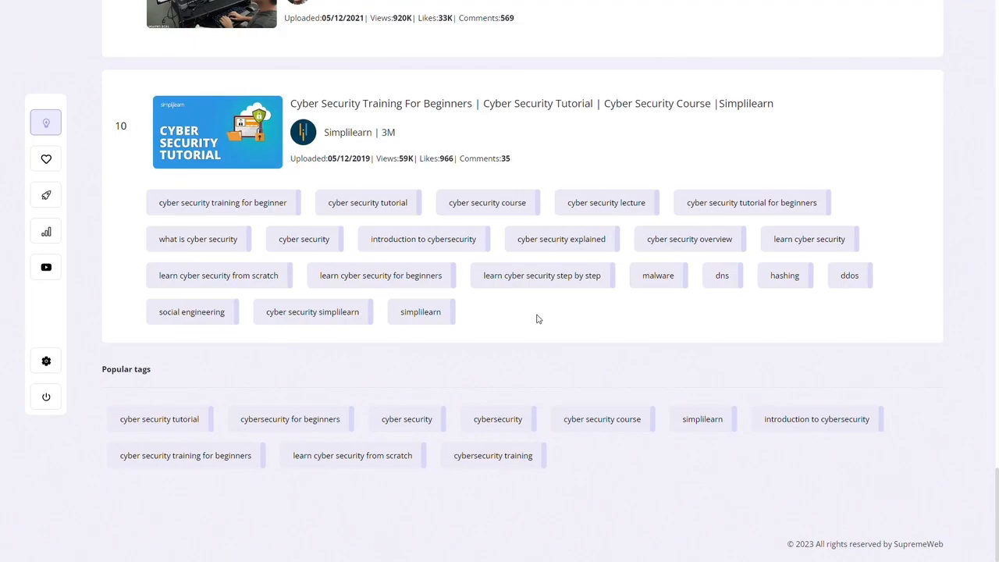
scroll(up, 3)
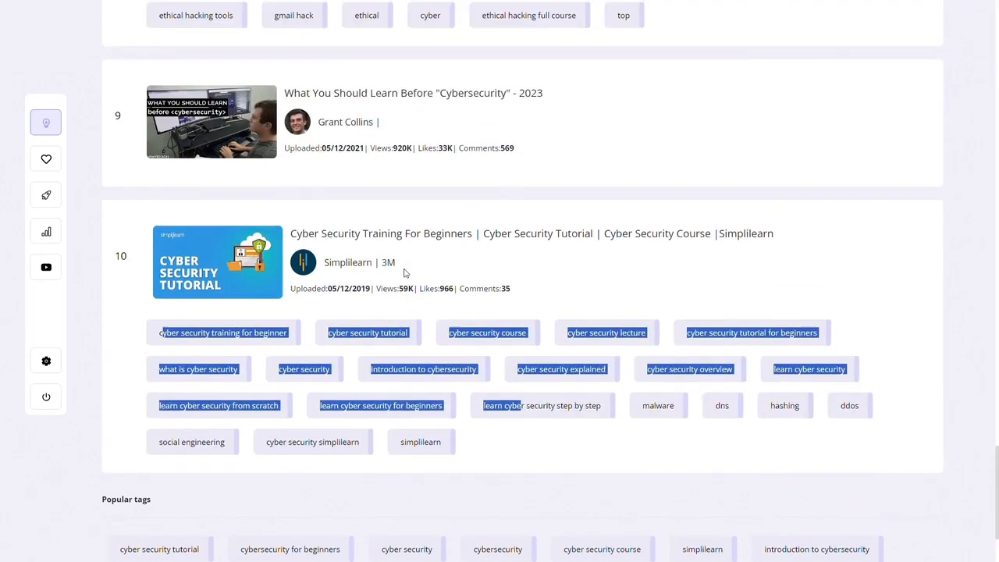
scroll(up, 3)
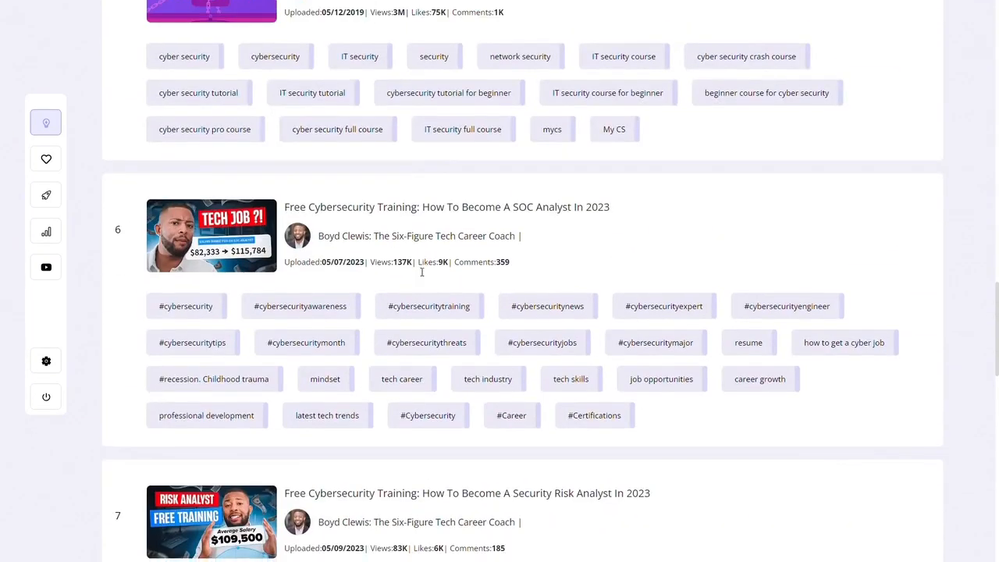
scroll(down, 3)
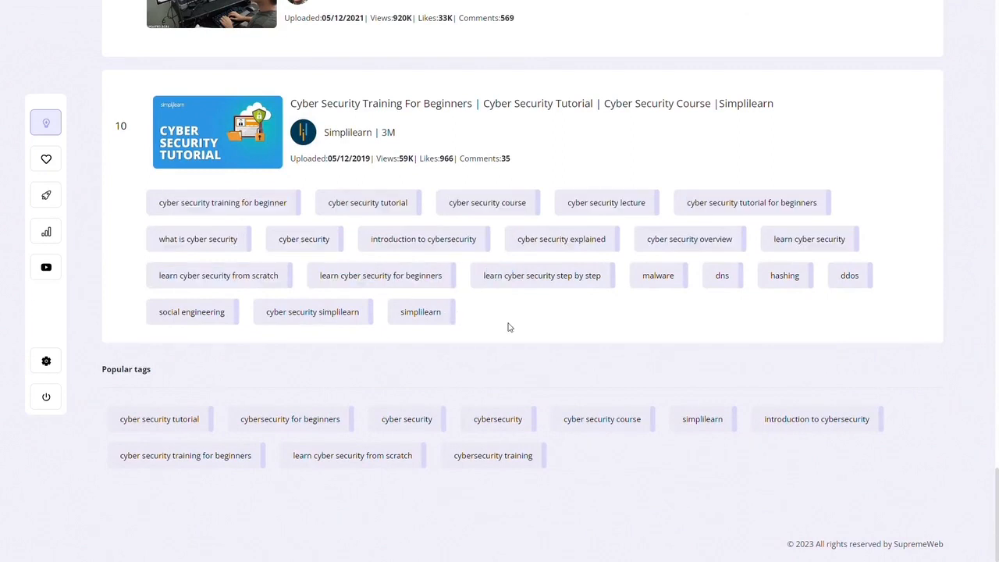
mouse_move(560, 461)
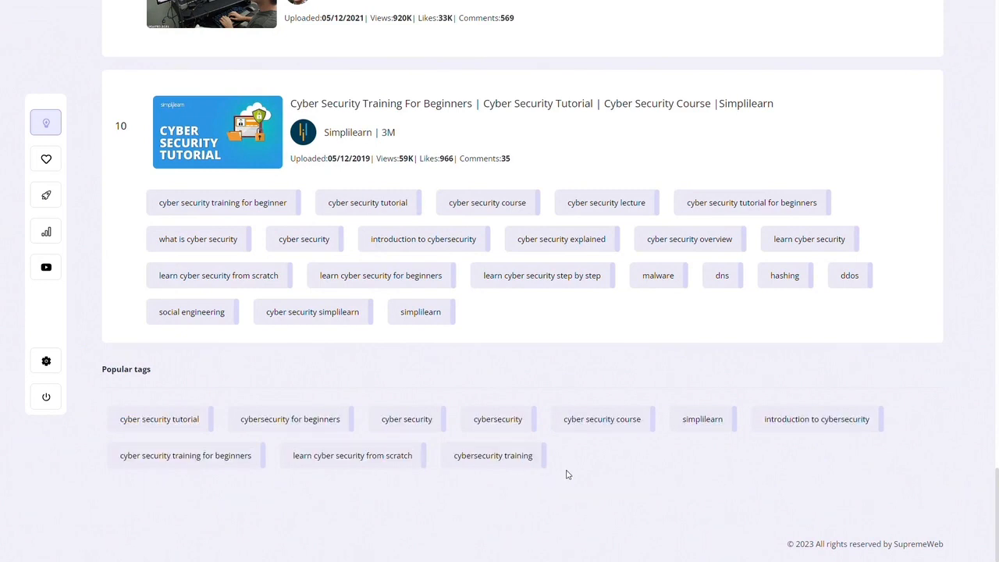
mouse_move(186, 408)
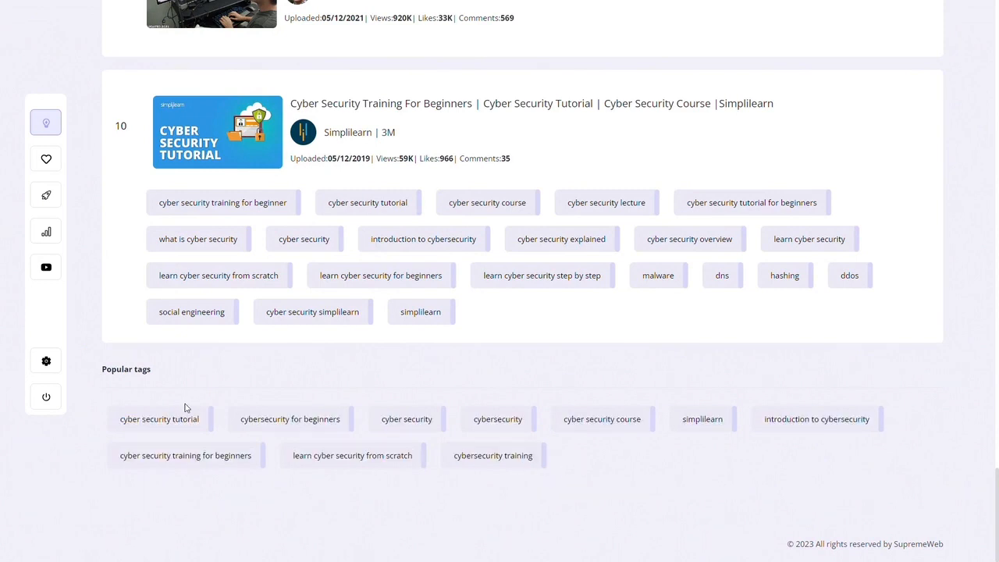
mouse_move(620, 409)
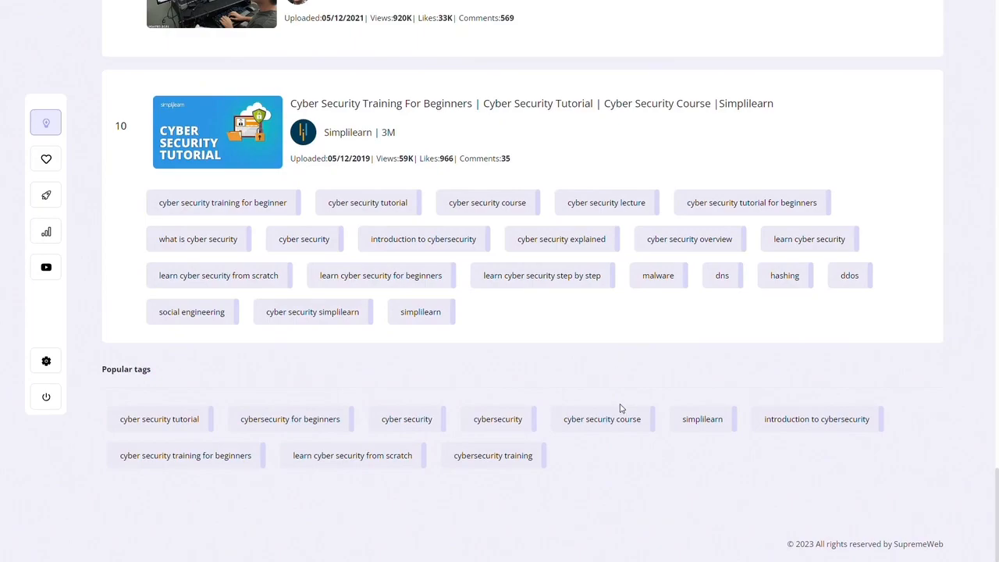
mouse_move(630, 431)
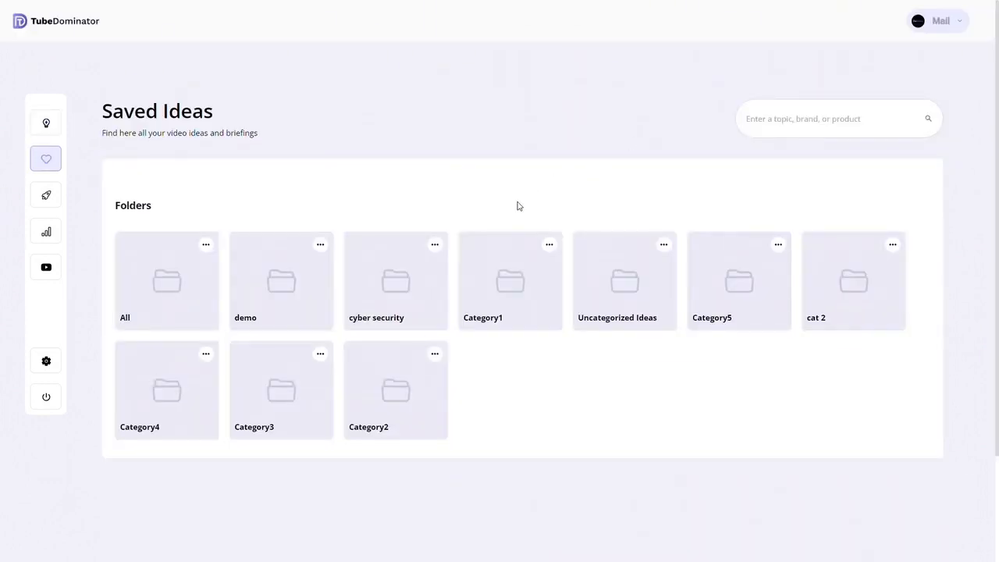
mouse_move(229, 173)
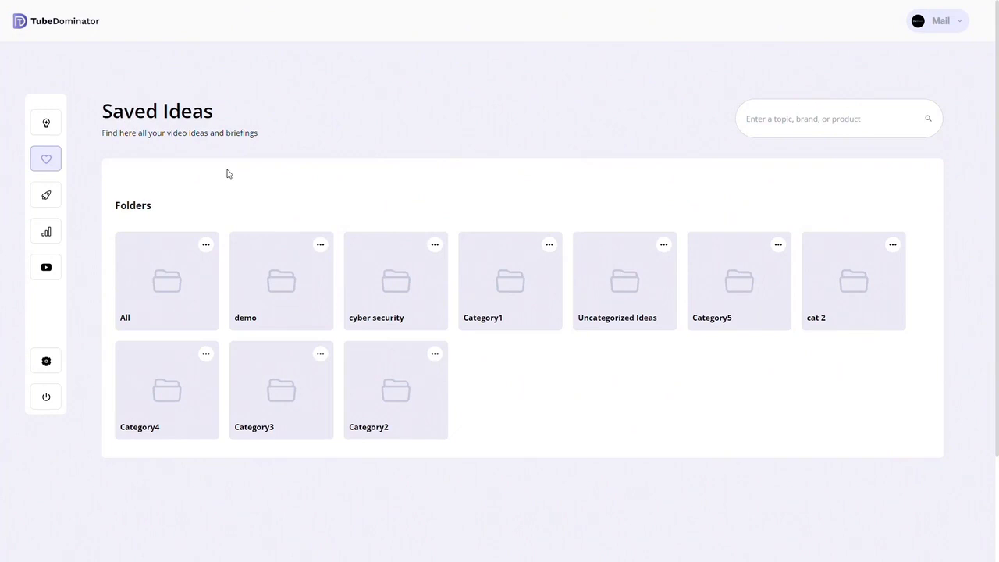
mouse_move(292, 318)
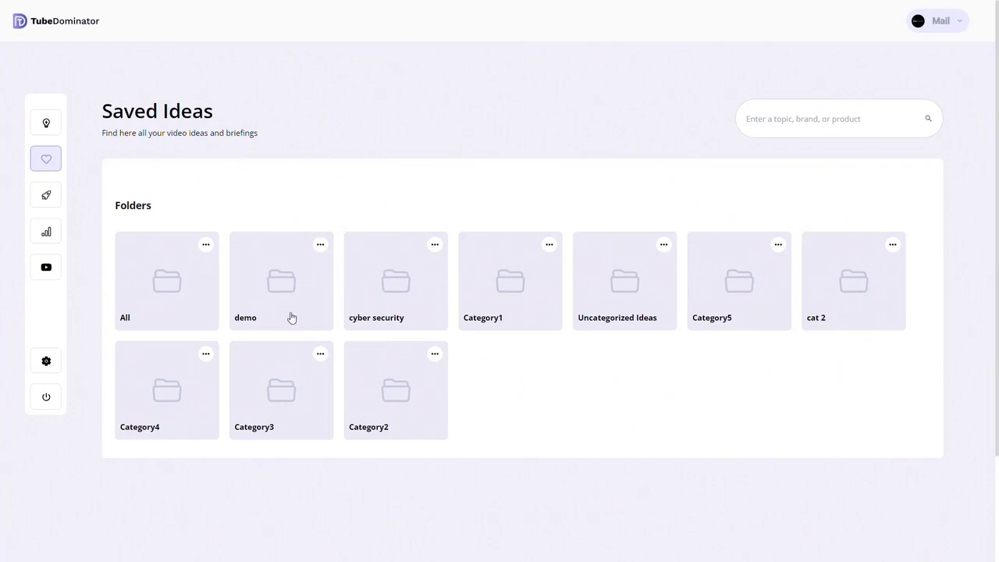
mouse_move(397, 308)
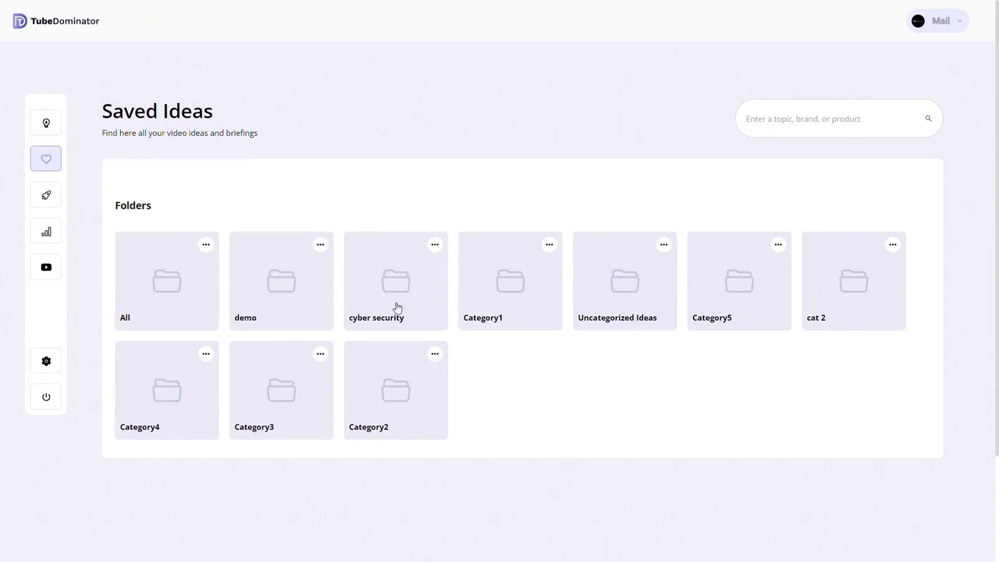
Open the cyber security saved-ideas folder, then return to the folder list.
click(396, 281)
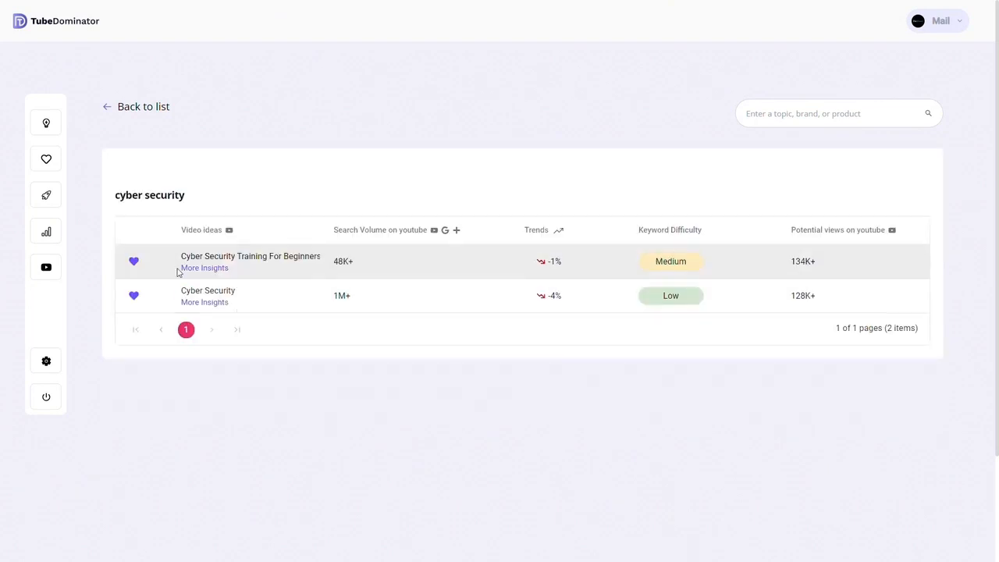
mouse_move(171, 254)
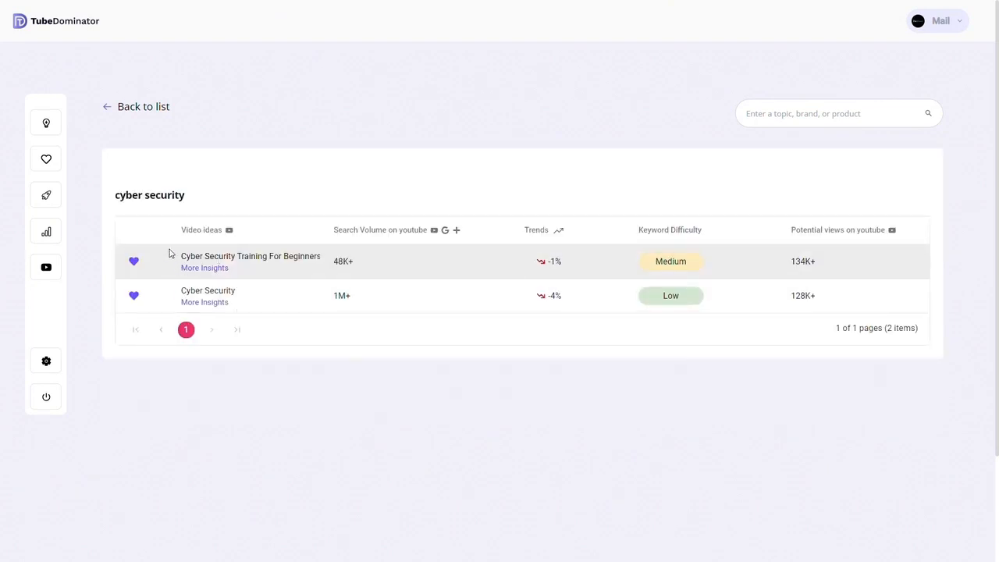
mouse_move(139, 210)
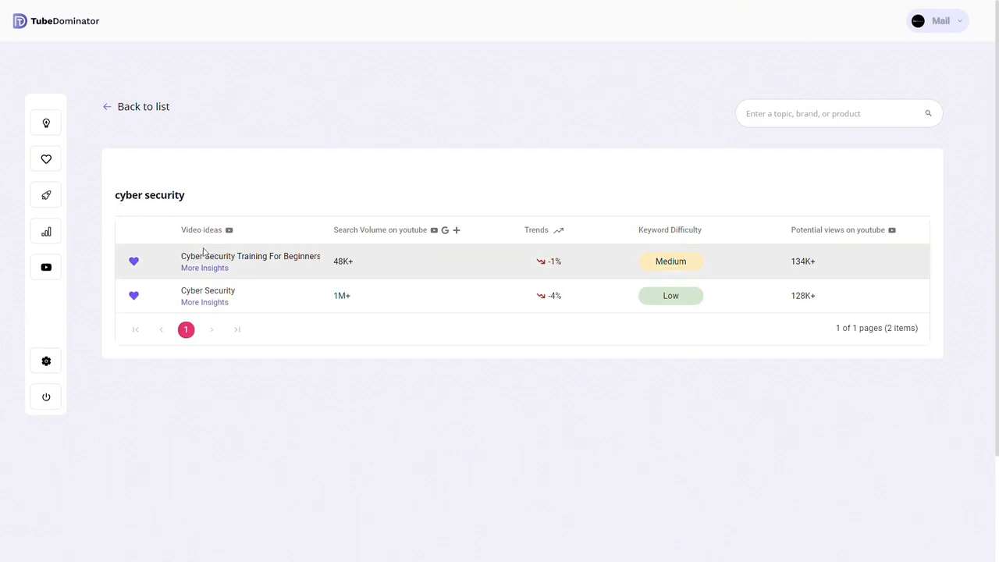
mouse_move(206, 273)
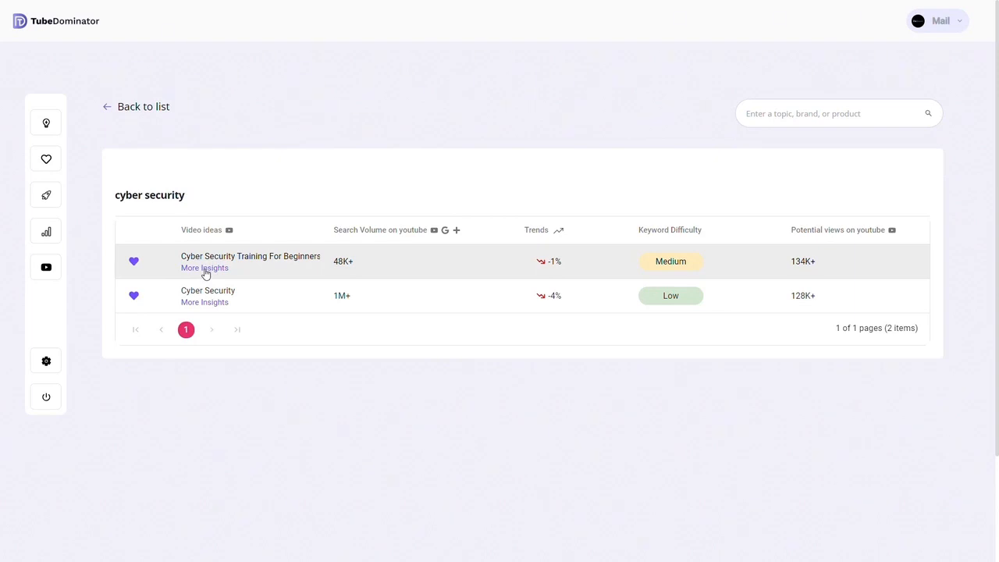
mouse_move(178, 238)
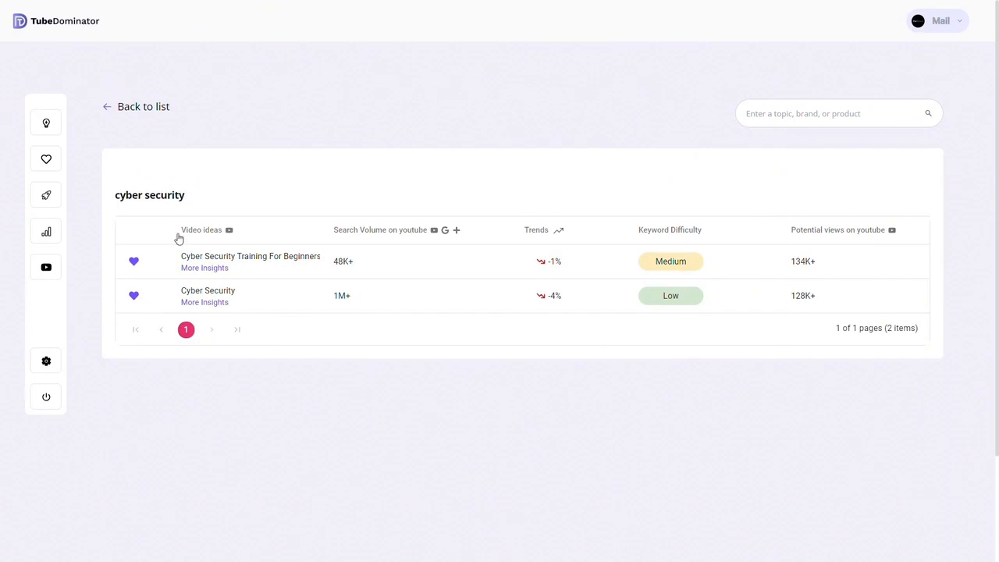
click(46, 159)
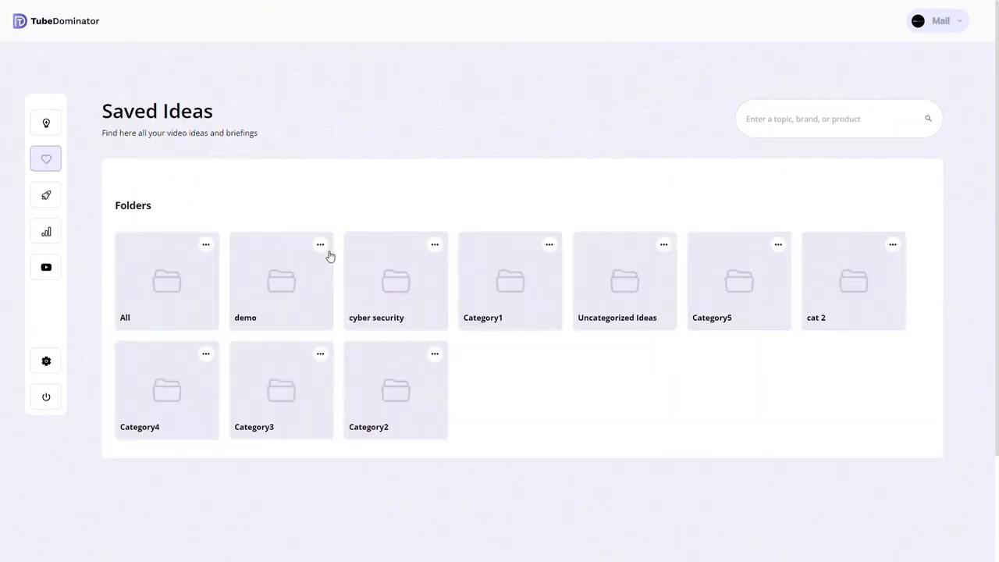
Open the Optimization page from the rocket icon in the sidebar.
click(46, 195)
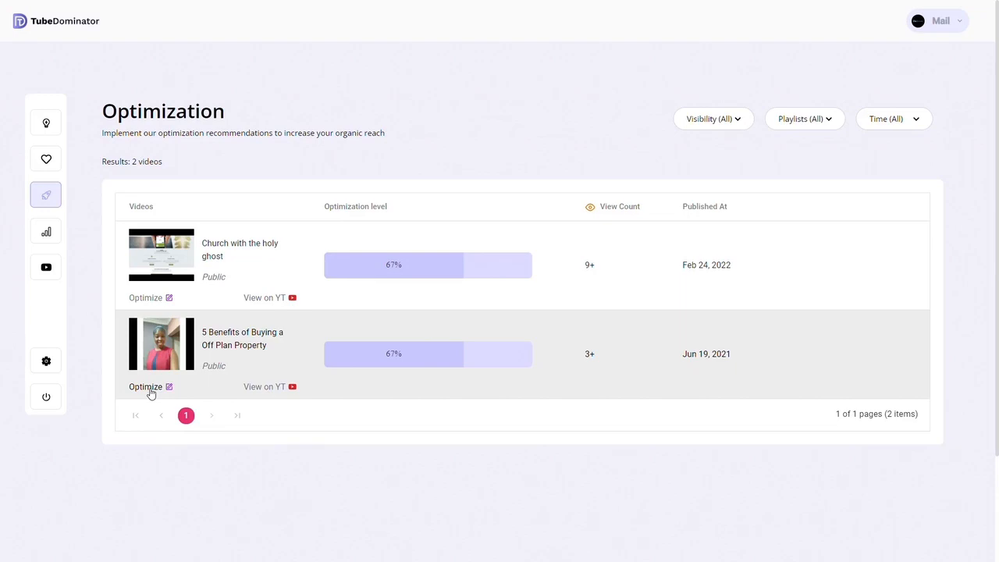
Optimize '5 Benefits of Buying a Off Plan Property' and review its list of fixes.
click(146, 386)
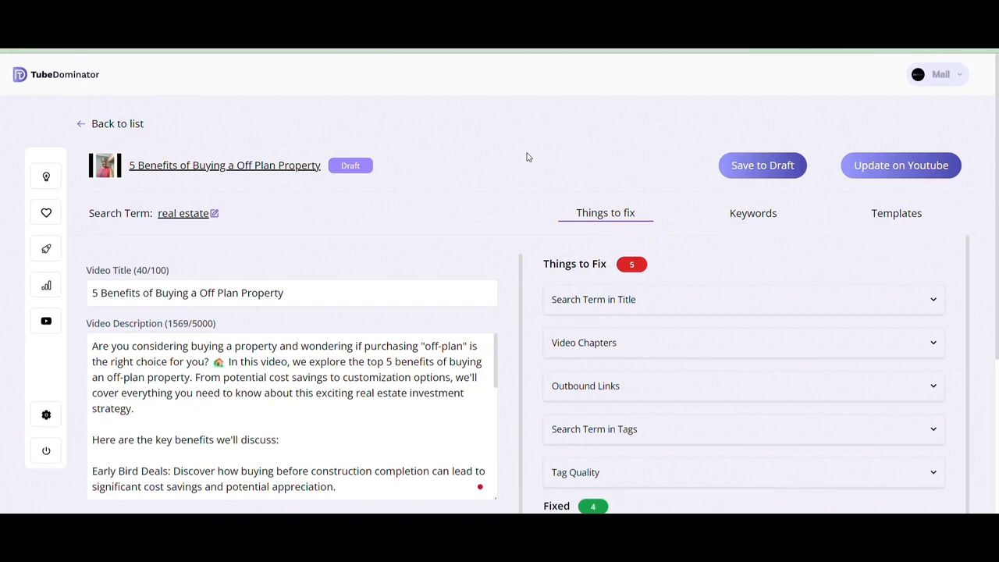
mouse_move(570, 198)
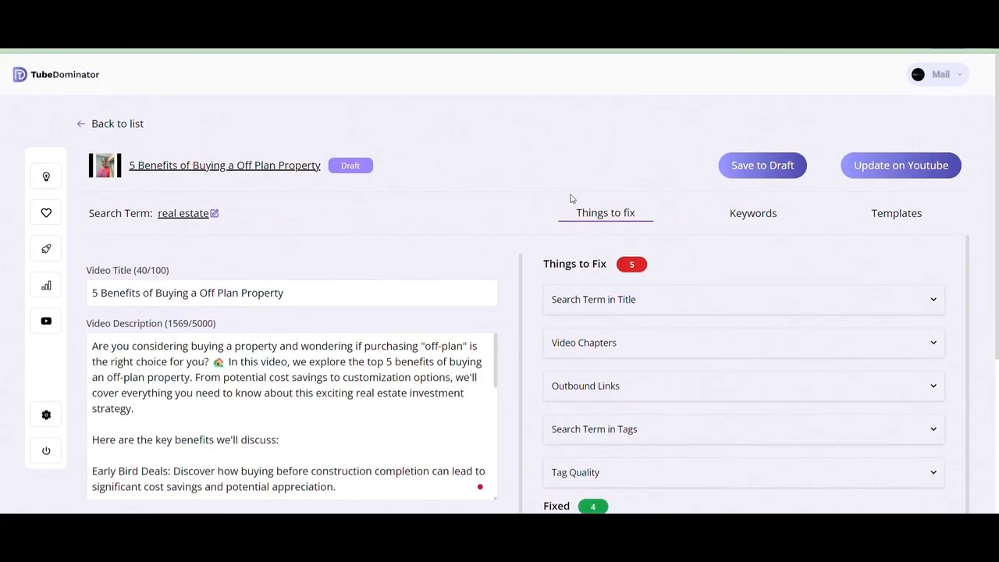
mouse_move(606, 273)
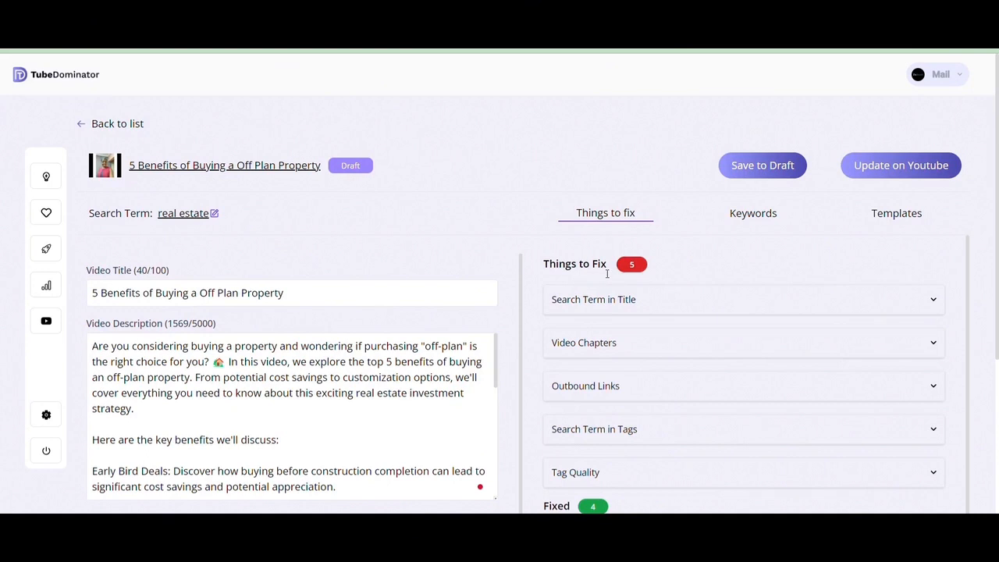
mouse_move(646, 271)
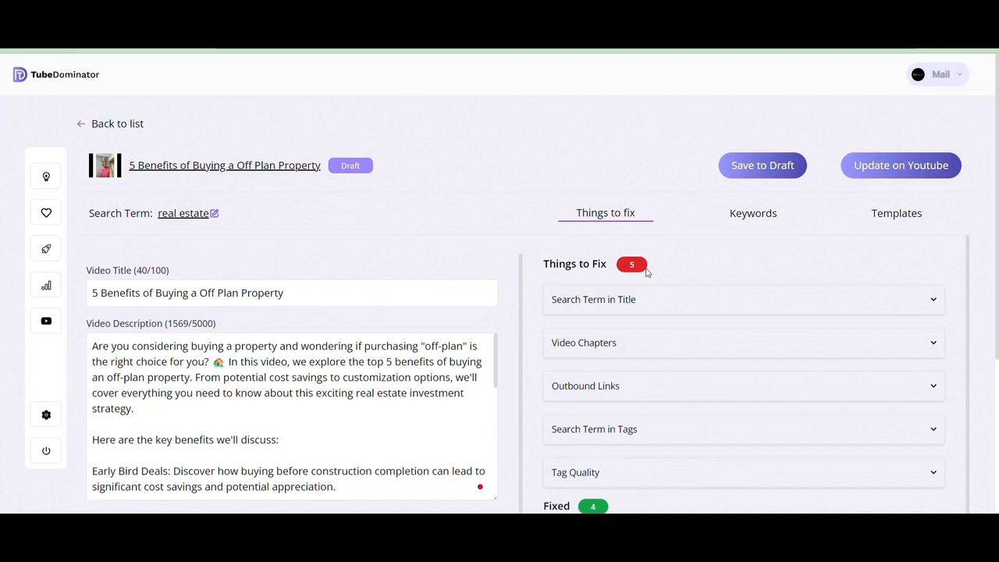
scroll(down, 3)
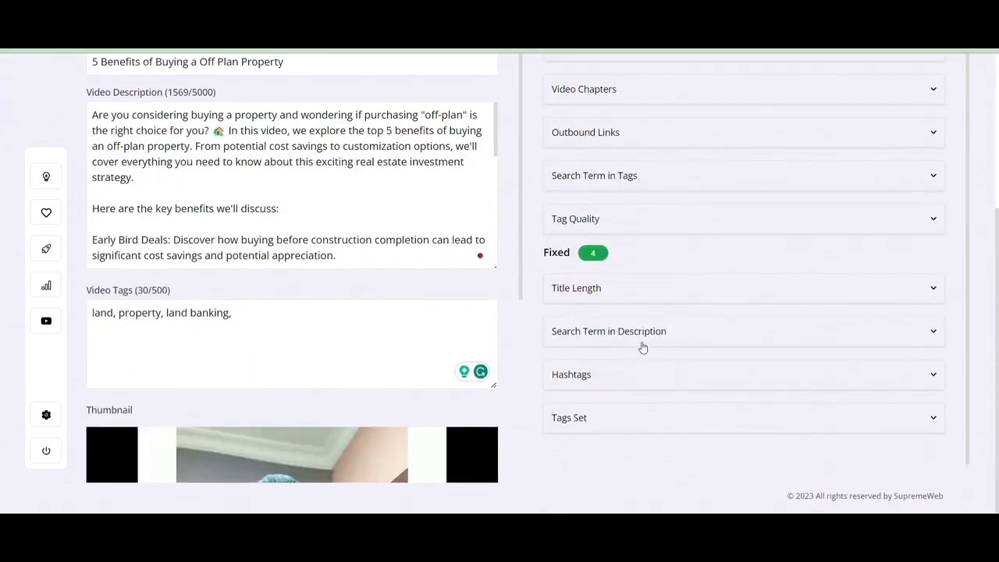
scroll(up, 3)
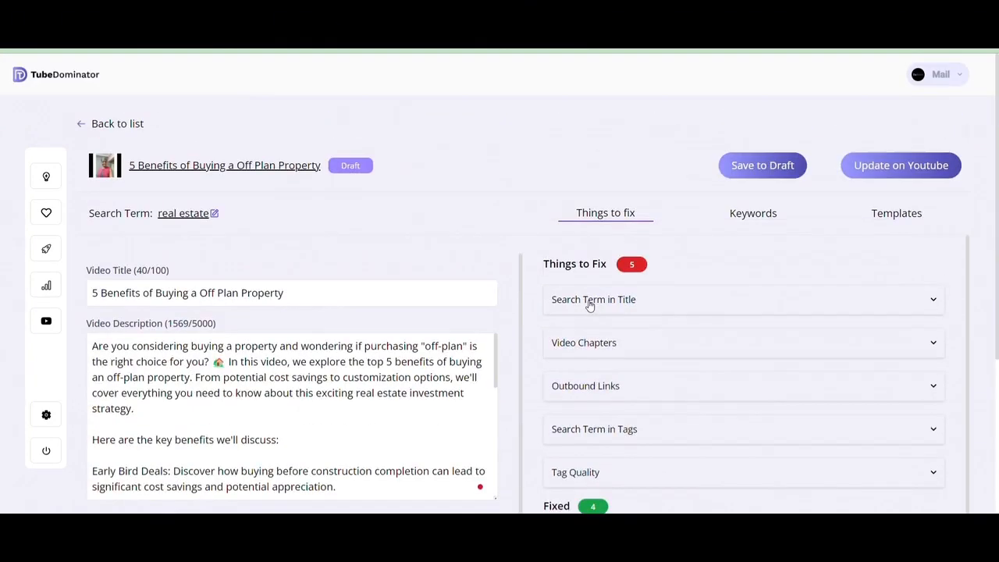
mouse_move(646, 302)
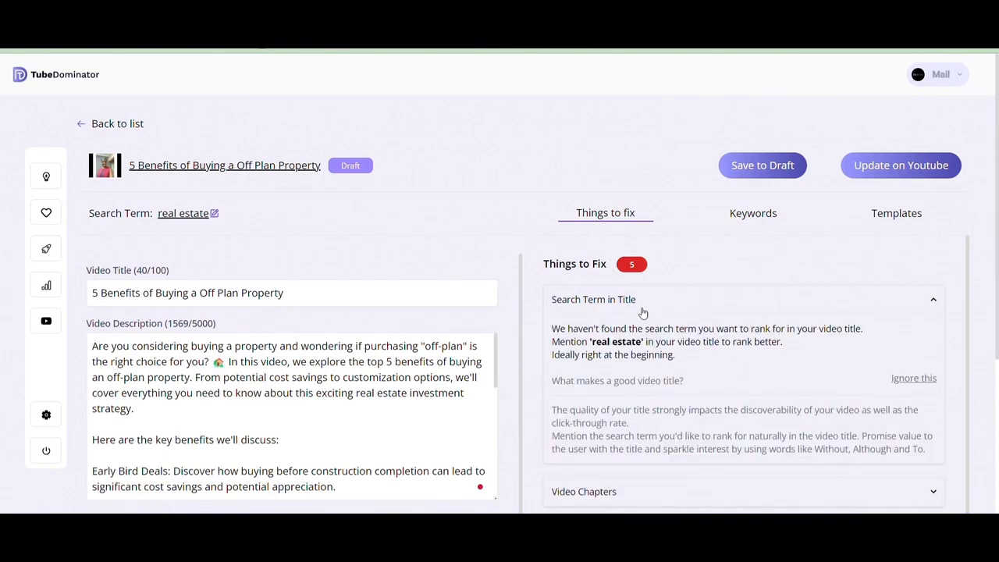
Append ': real estate' to the end of the video title.
click(291, 293)
text(: real estate)
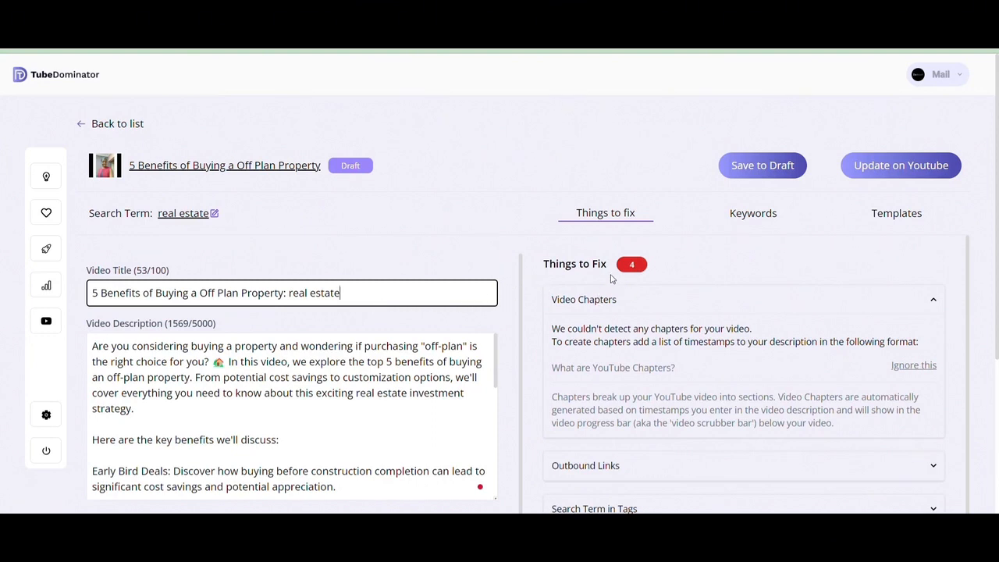
scroll(down, 3)
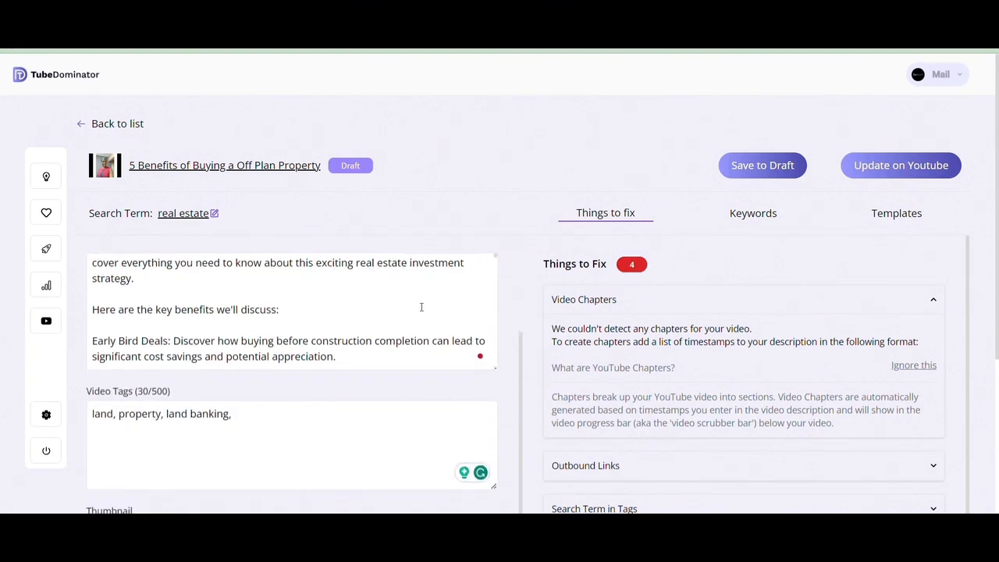
mouse_move(609, 318)
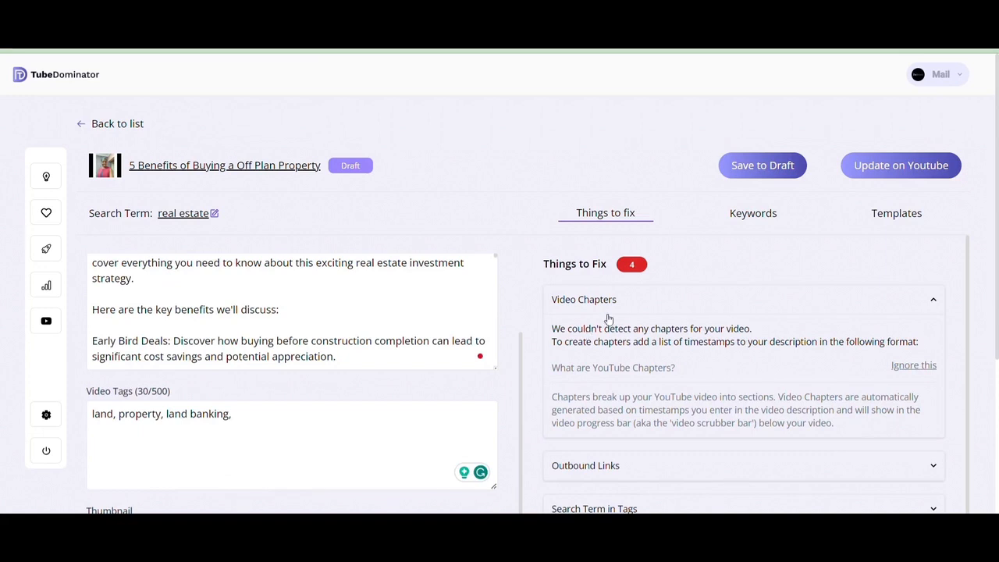
mouse_move(721, 351)
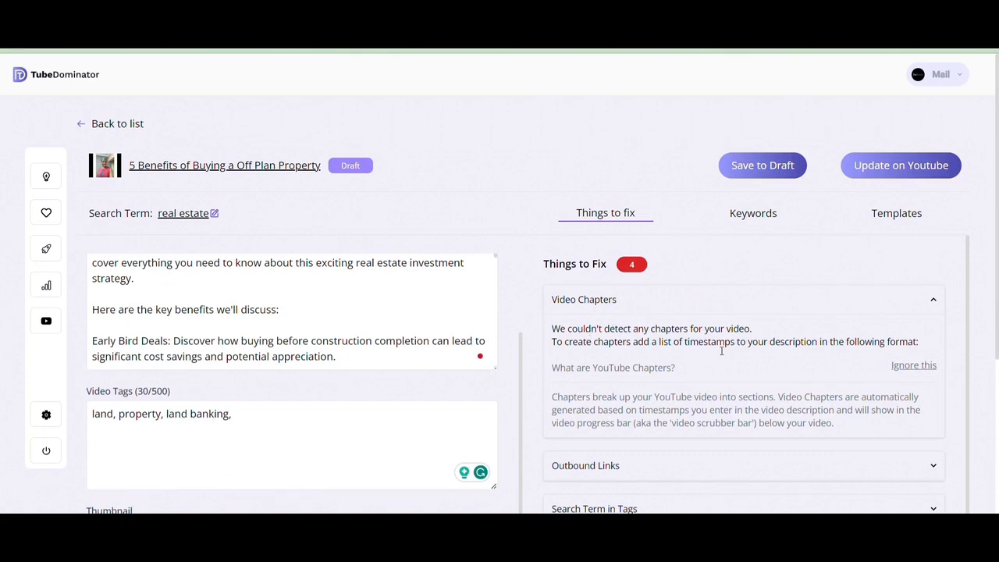
scroll(down, 3)
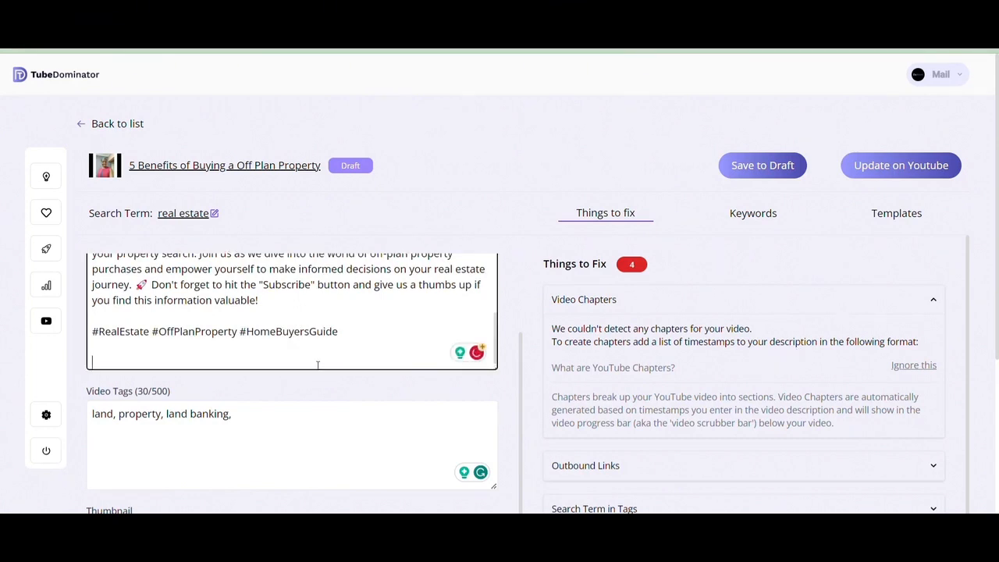
text();)
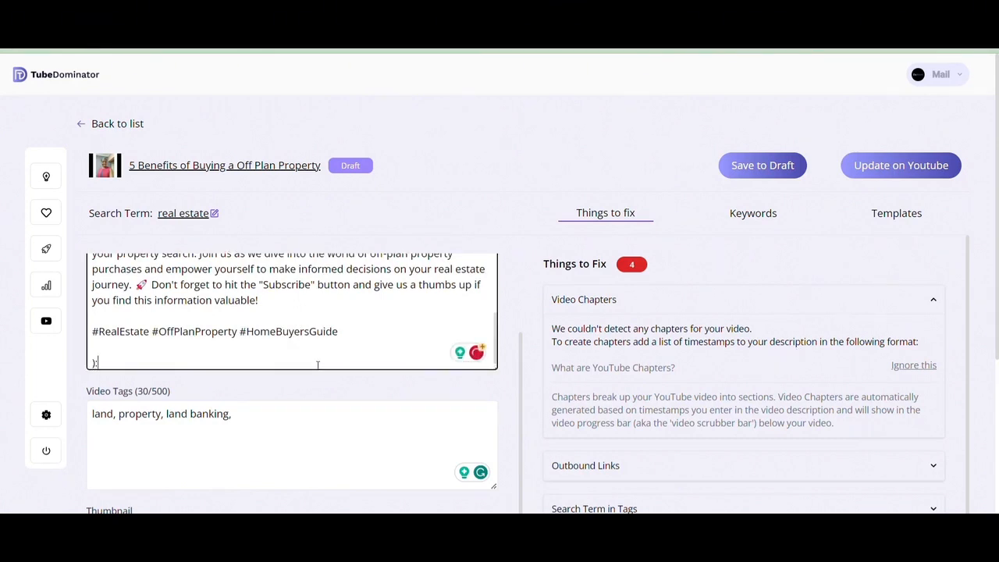
text(0:00)
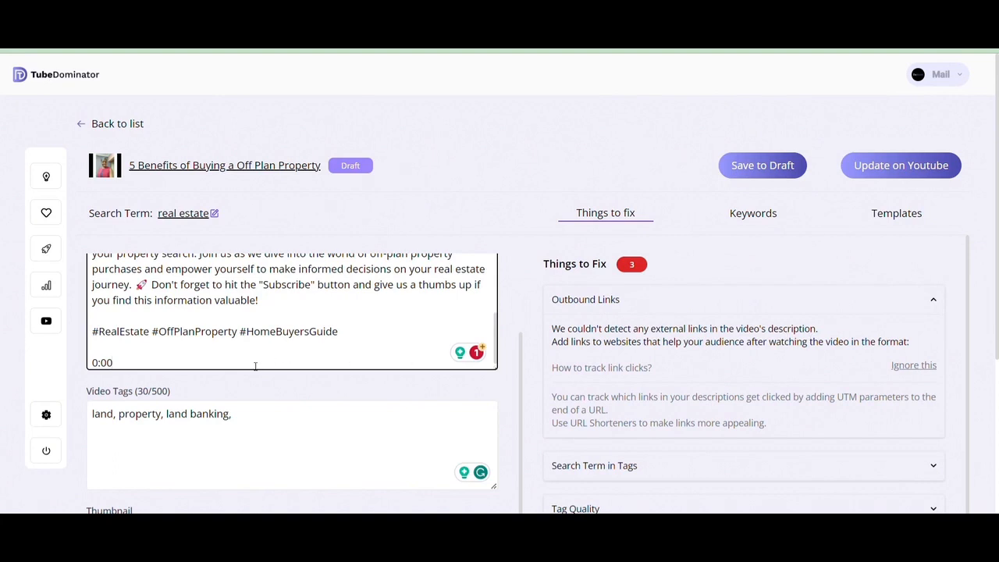
scroll(down, 3)
text(https://)
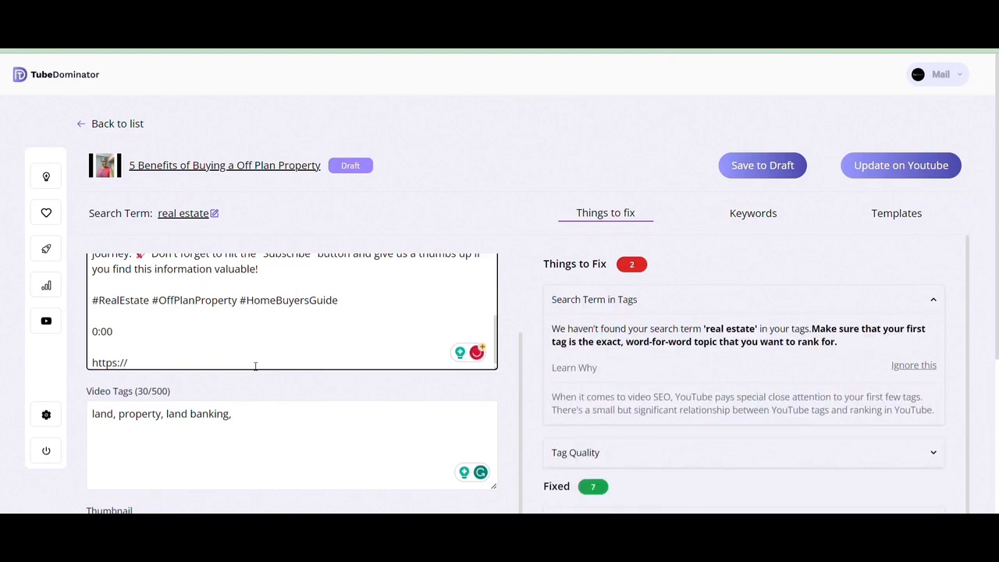
Append 'real estate' and 'housing' to the tags: land, property, land banking, real estate, housing.
text(www.)
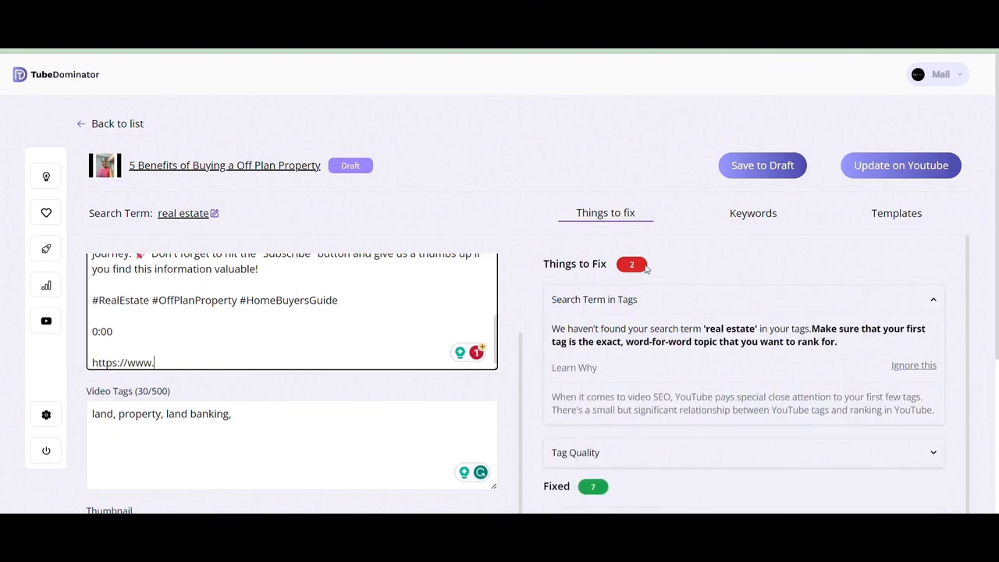
mouse_move(633, 313)
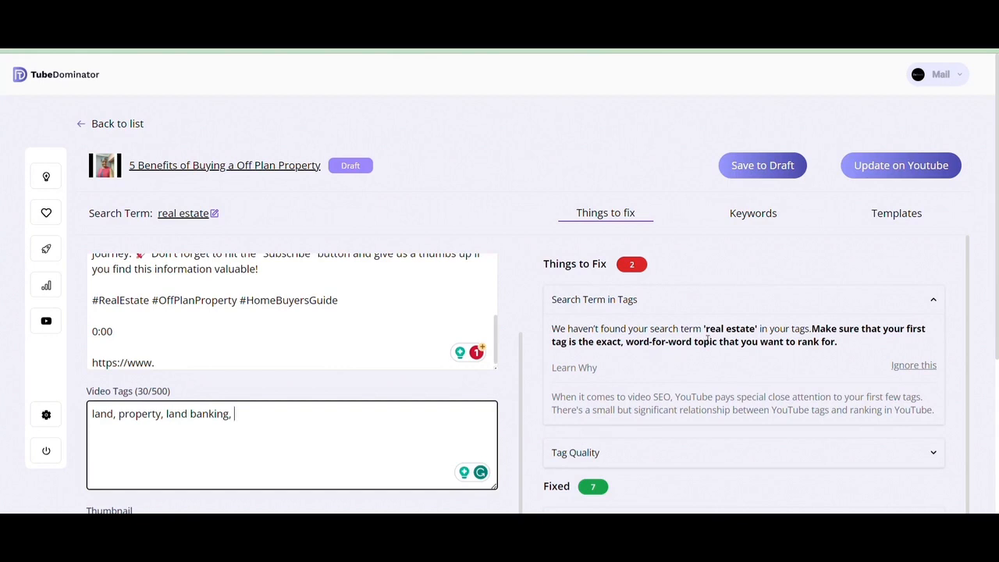
double_click(731, 328)
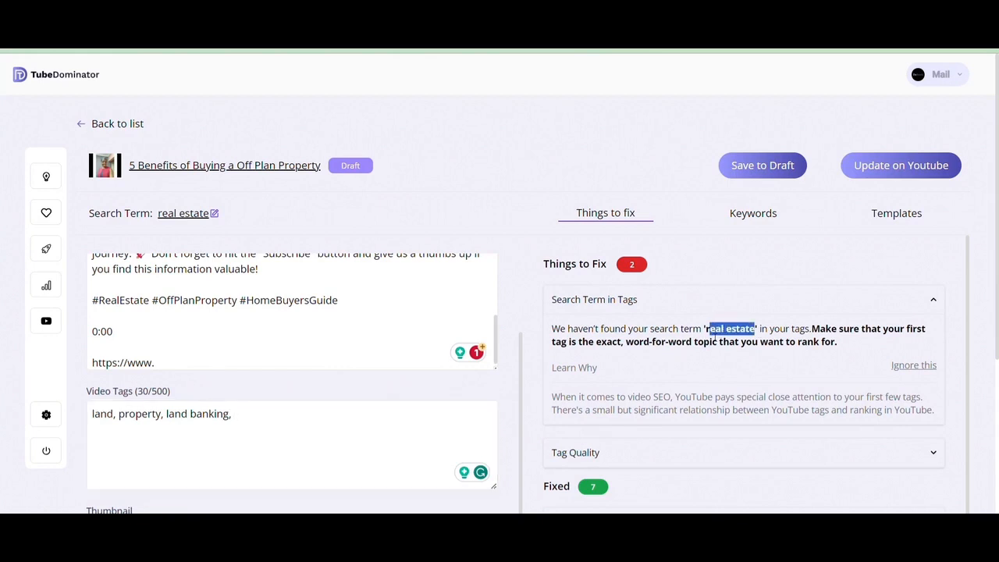
click(312, 414)
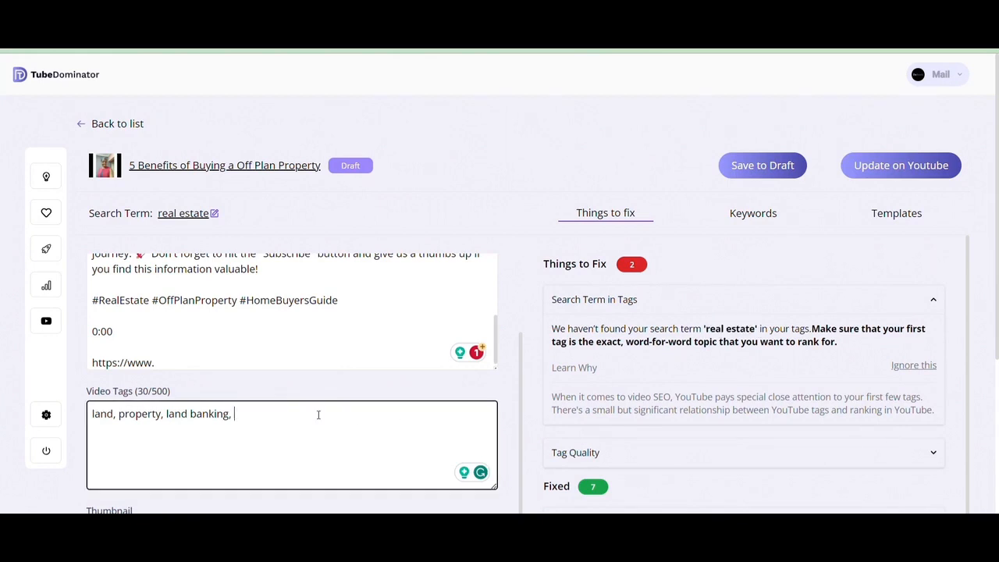
text(real estate)
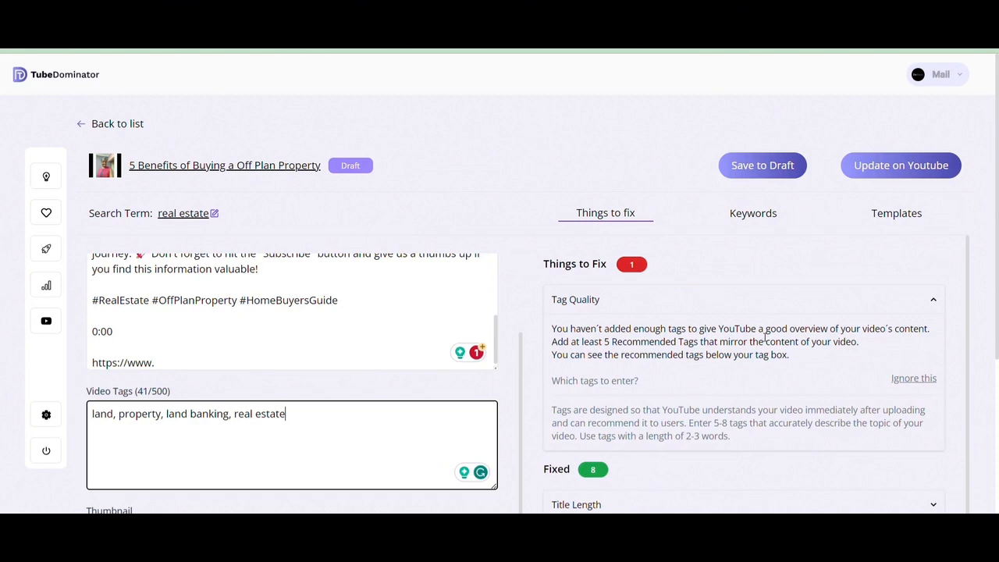
mouse_move(527, 374)
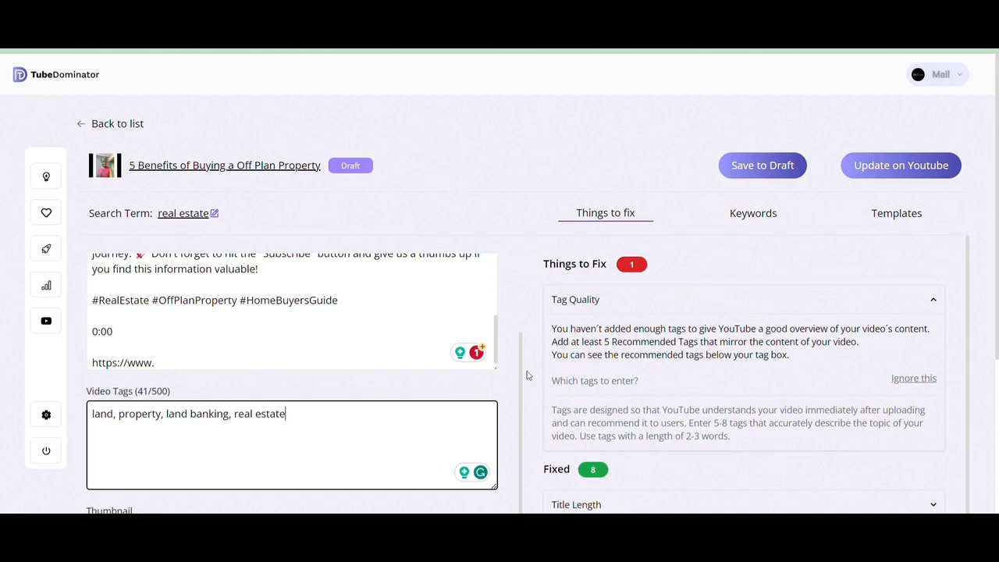
text(,)
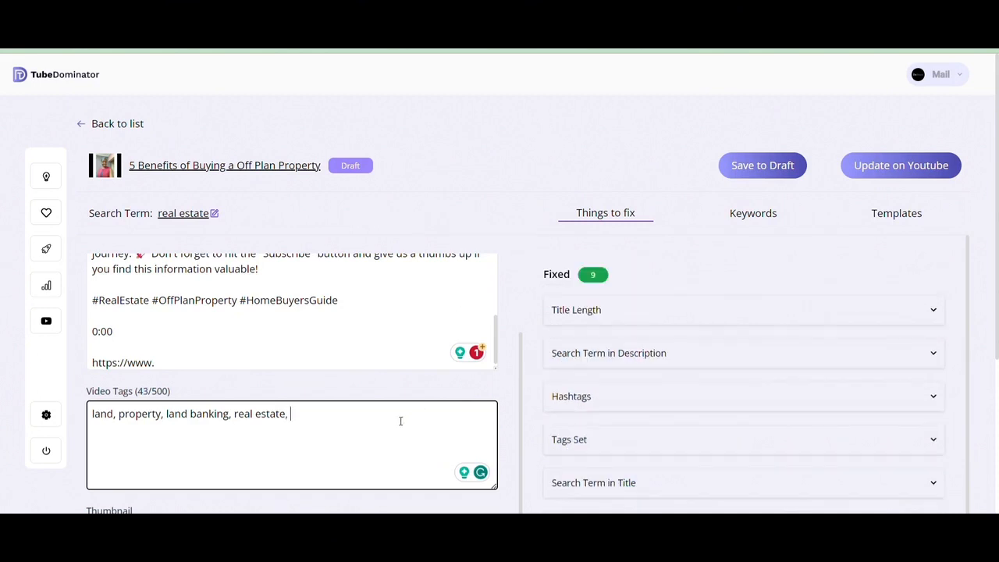
text(h)
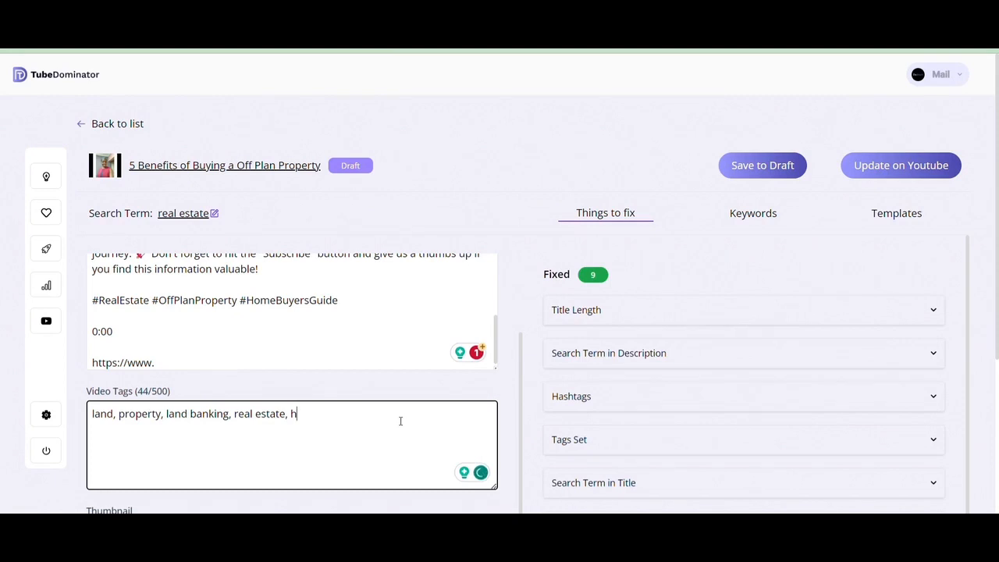
text(ousing)
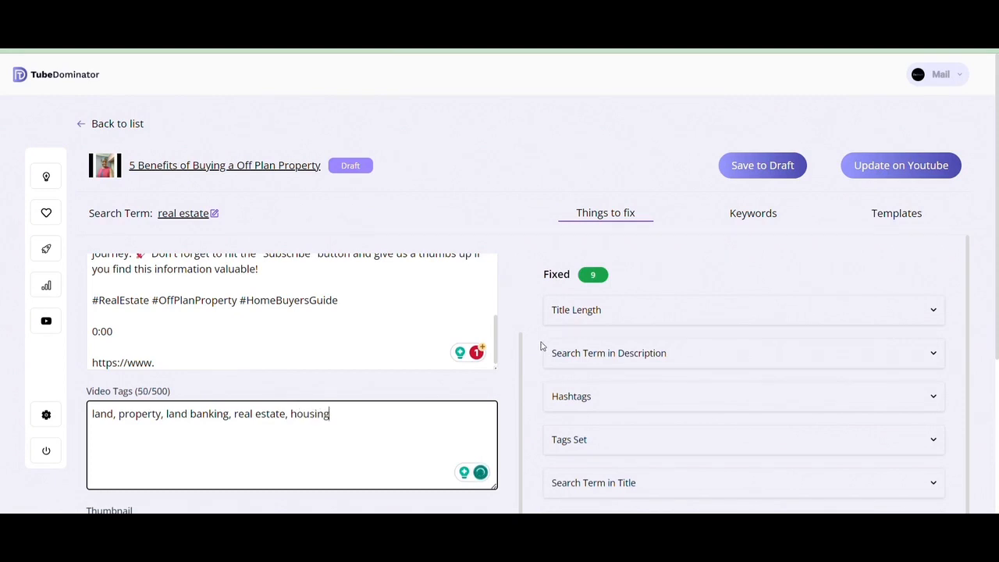
mouse_move(621, 283)
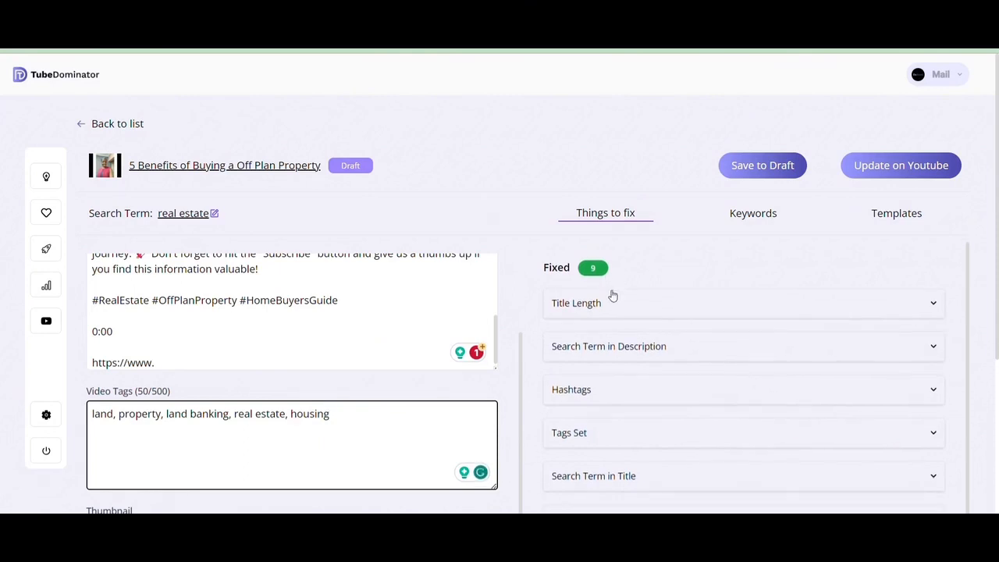
scroll(up, 3)
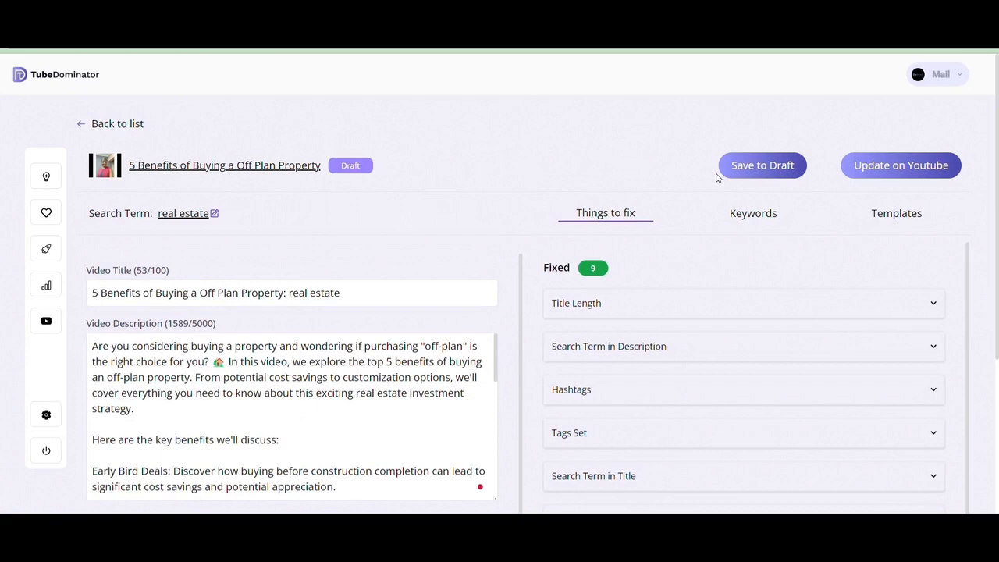
mouse_move(594, 280)
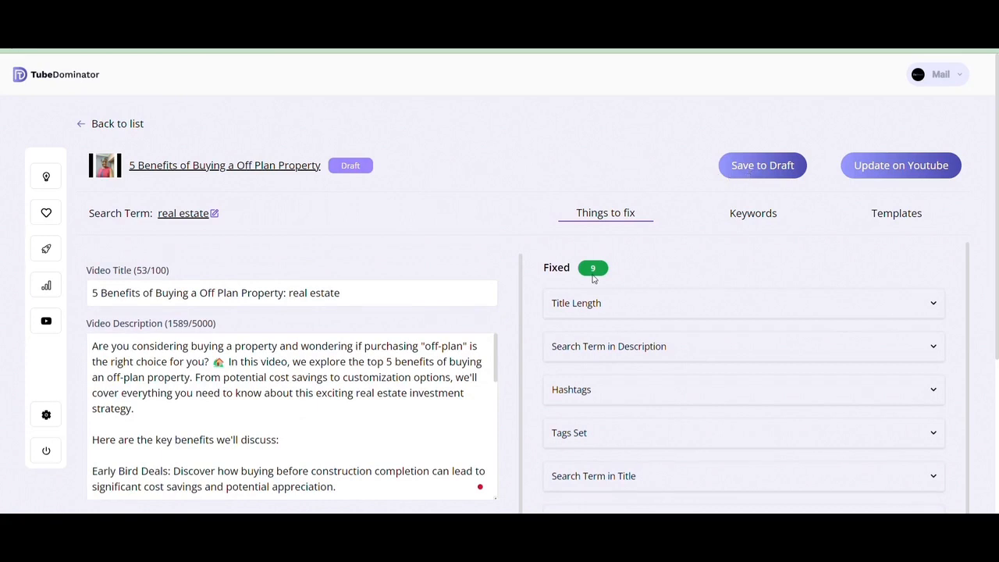
mouse_move(800, 219)
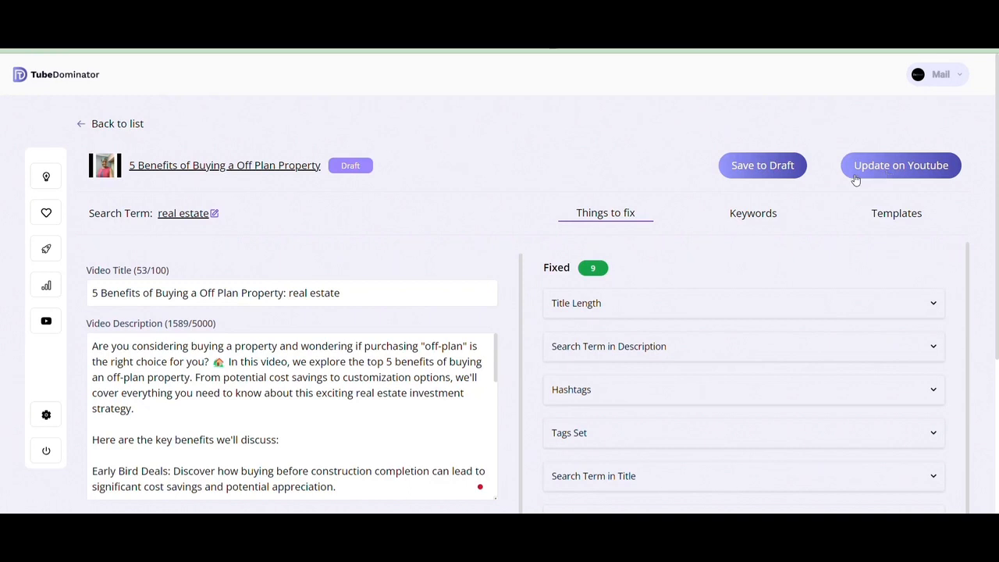
mouse_move(753, 212)
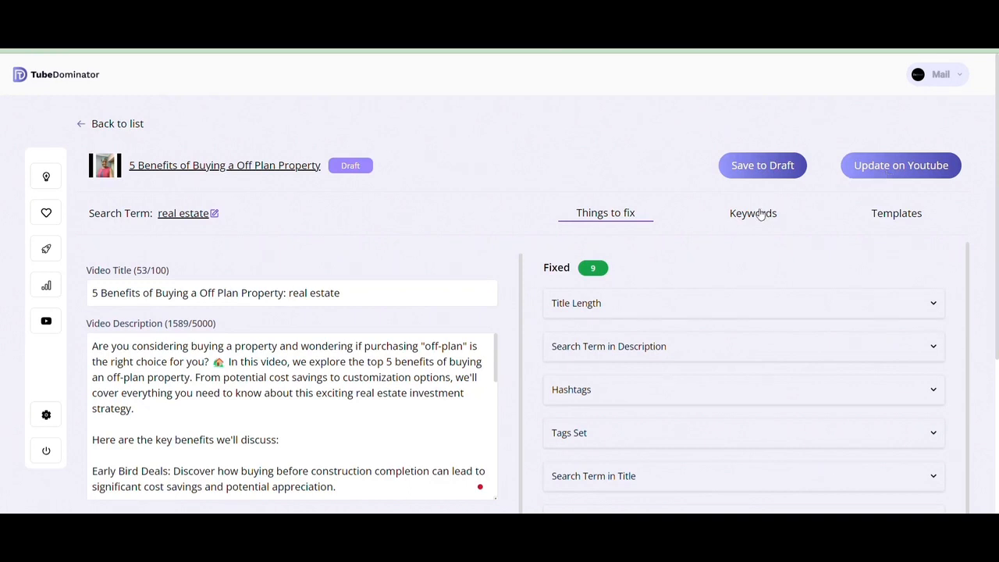
Browse the draft's keyword research and saved templates, then open the channel Keywords page.
click(752, 212)
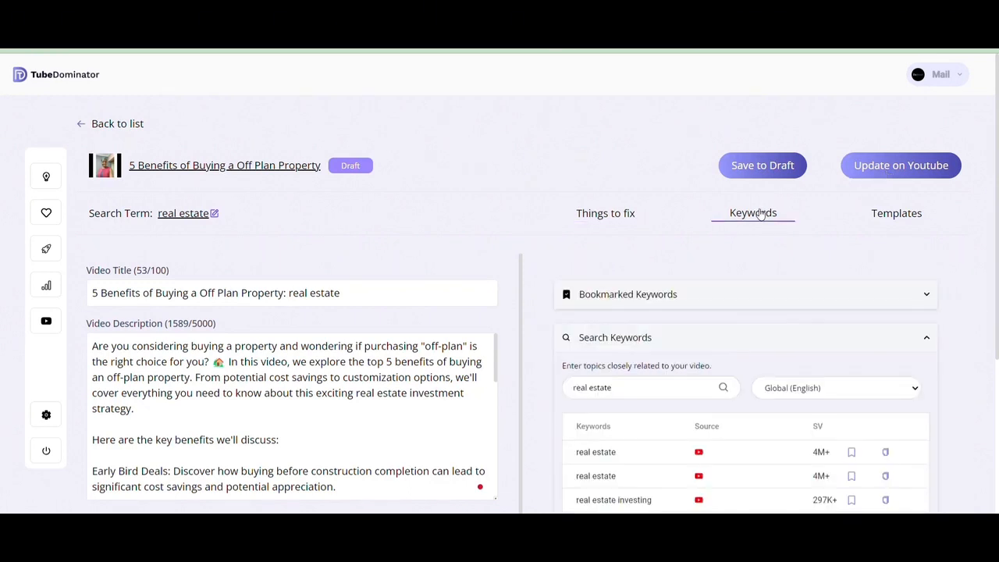
scroll(down, 3)
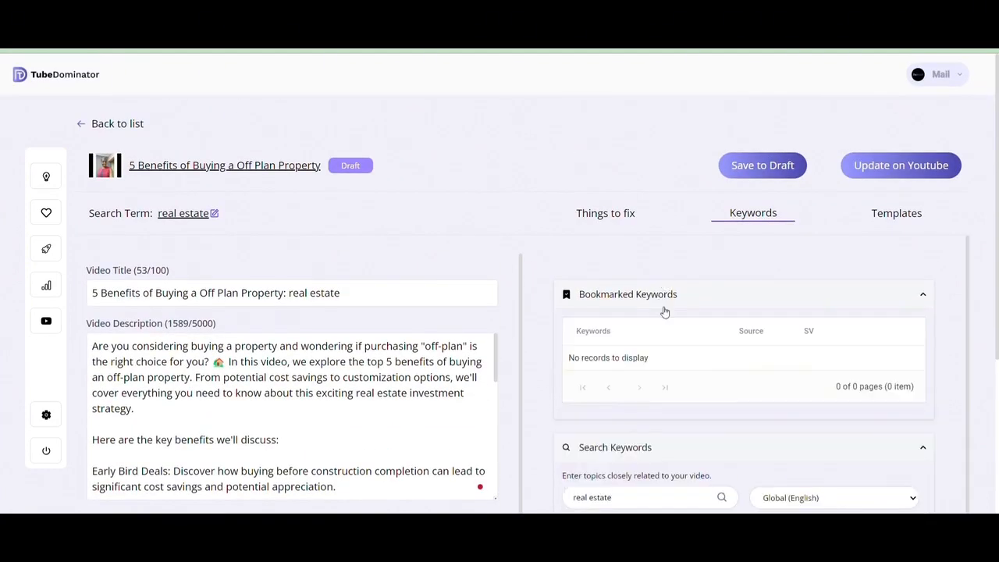
click(896, 212)
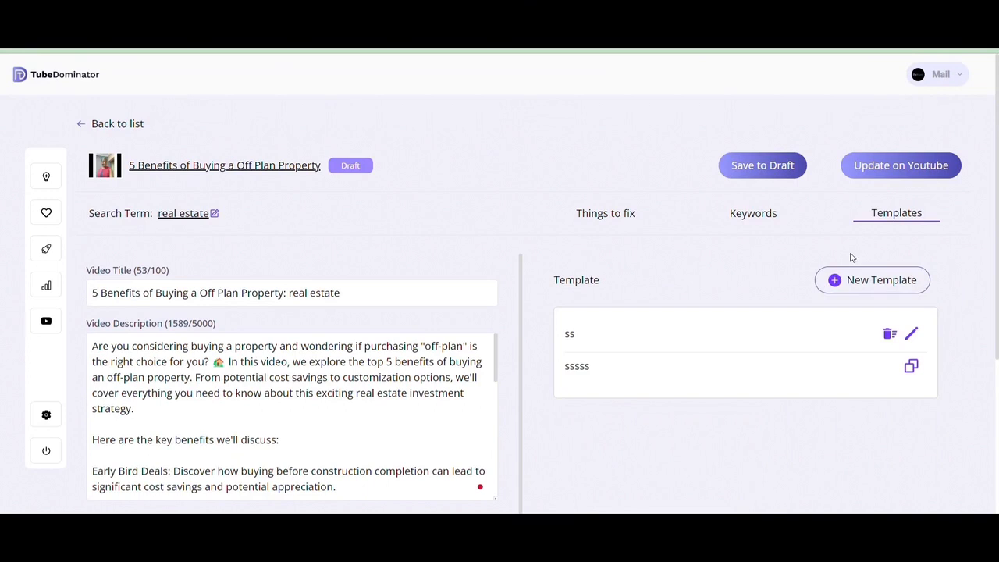
mouse_move(477, 250)
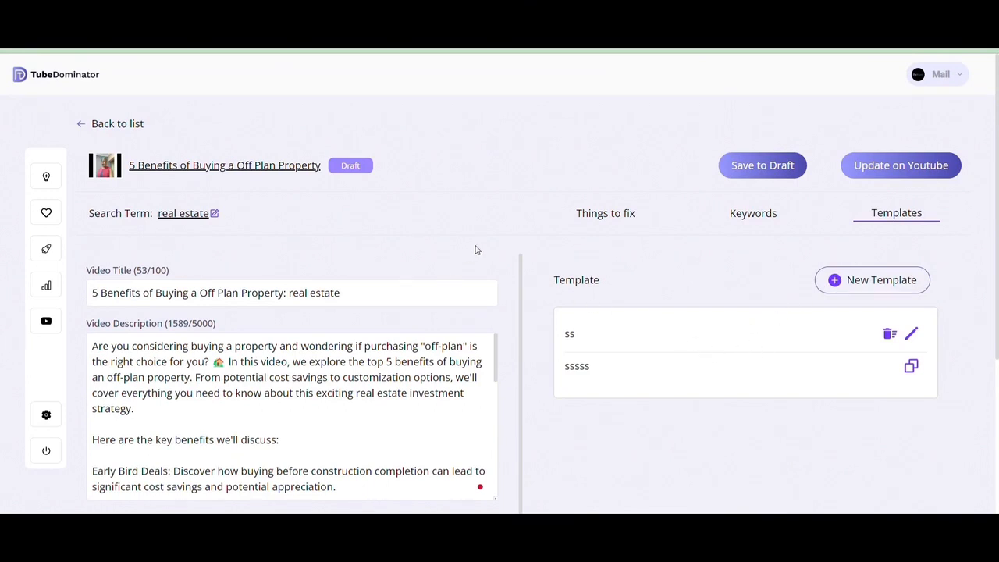
click(605, 212)
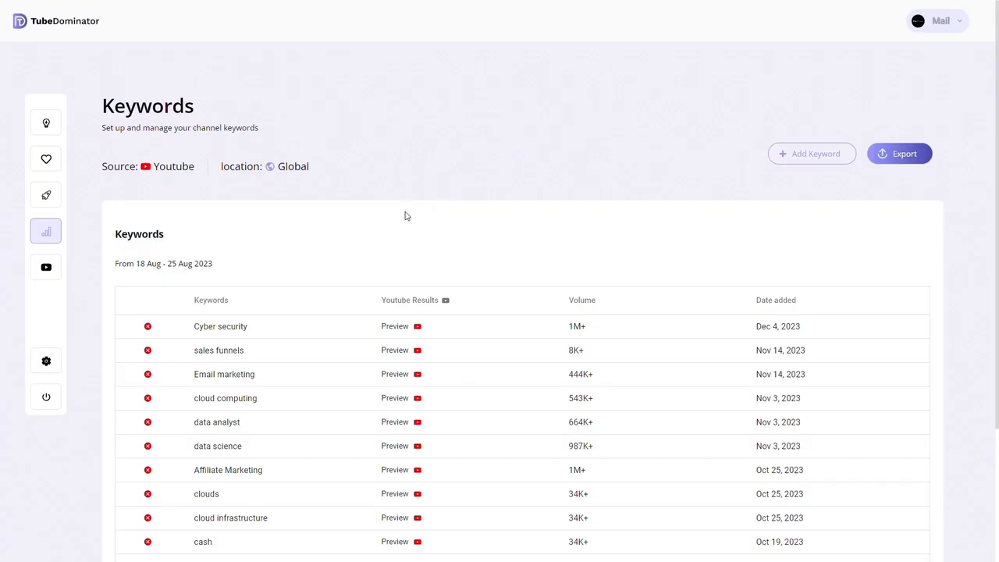
mouse_move(416, 227)
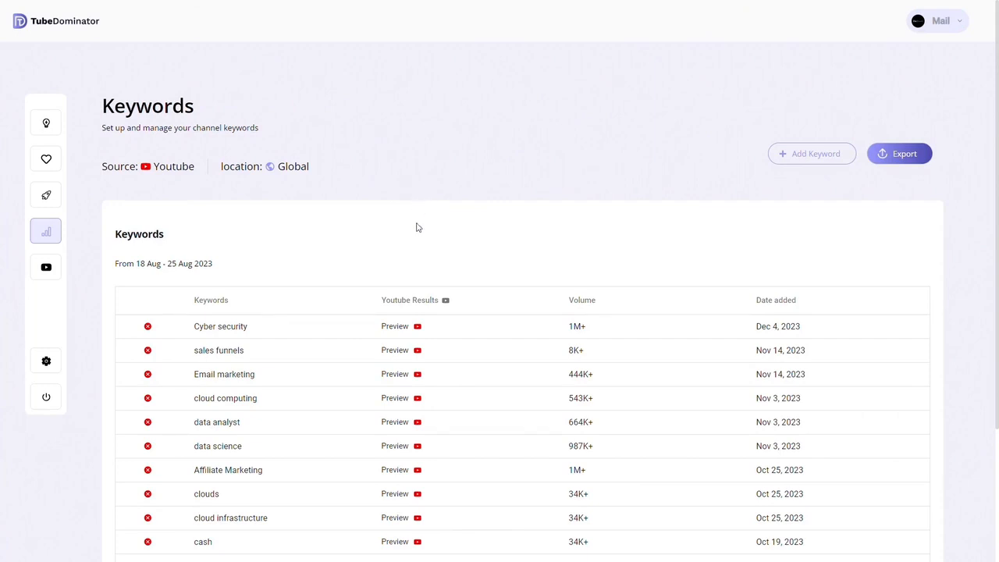
mouse_move(218, 150)
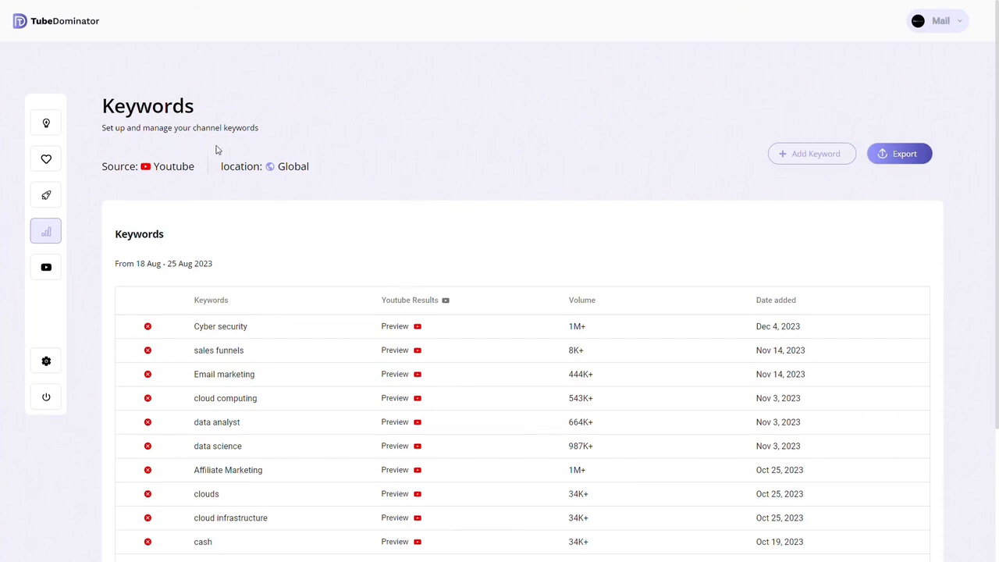
mouse_move(447, 295)
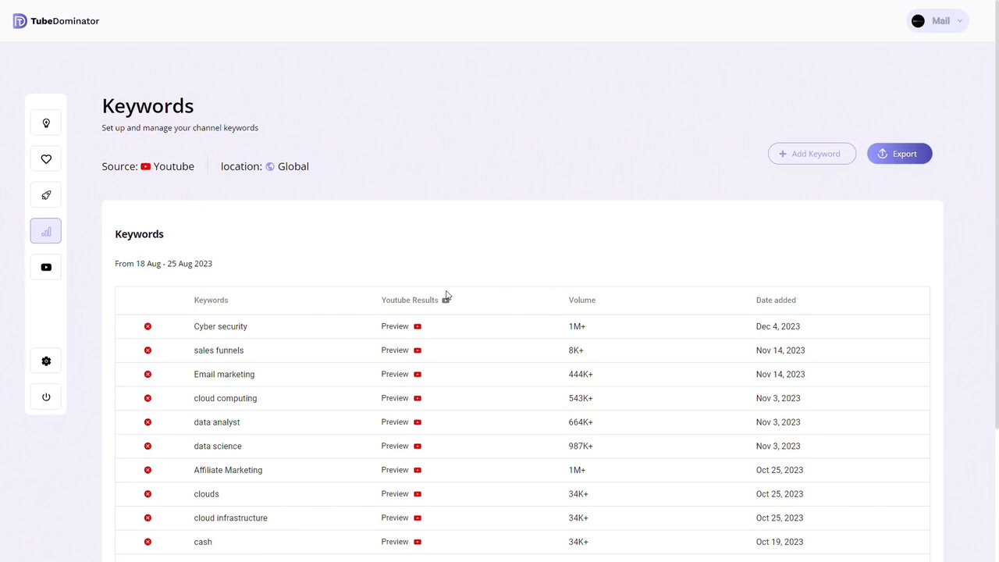
mouse_move(219, 350)
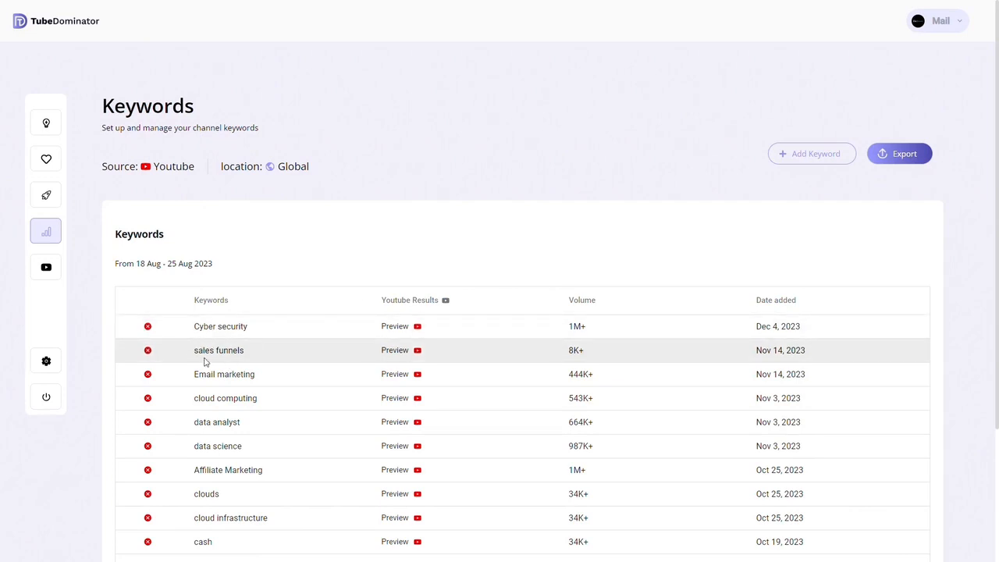
mouse_move(212, 398)
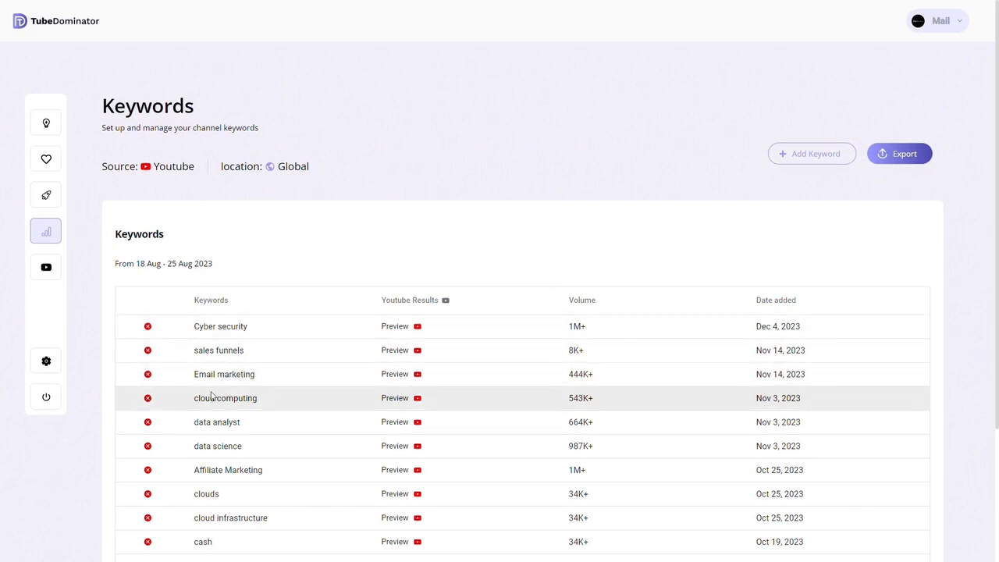
mouse_move(266, 421)
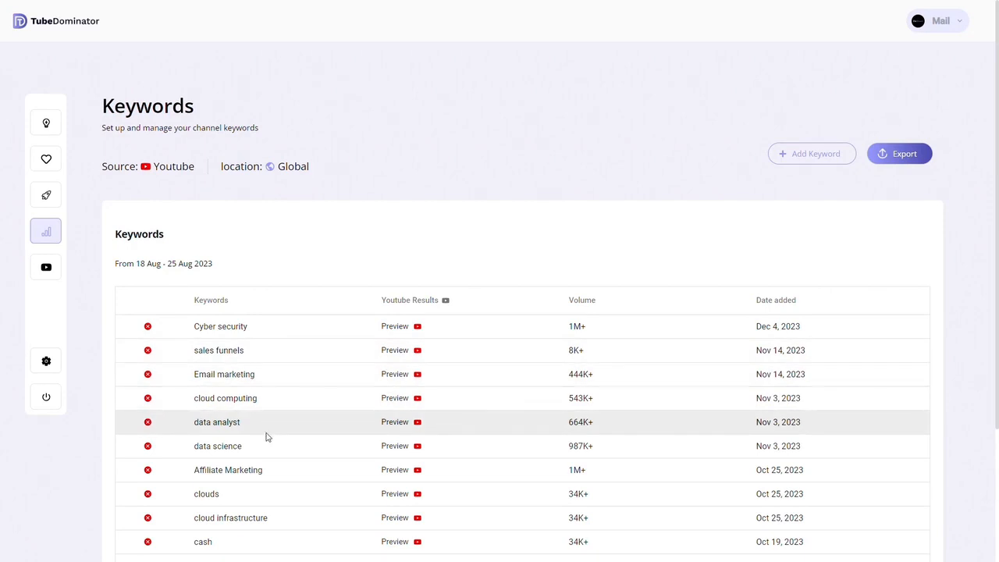
mouse_move(324, 409)
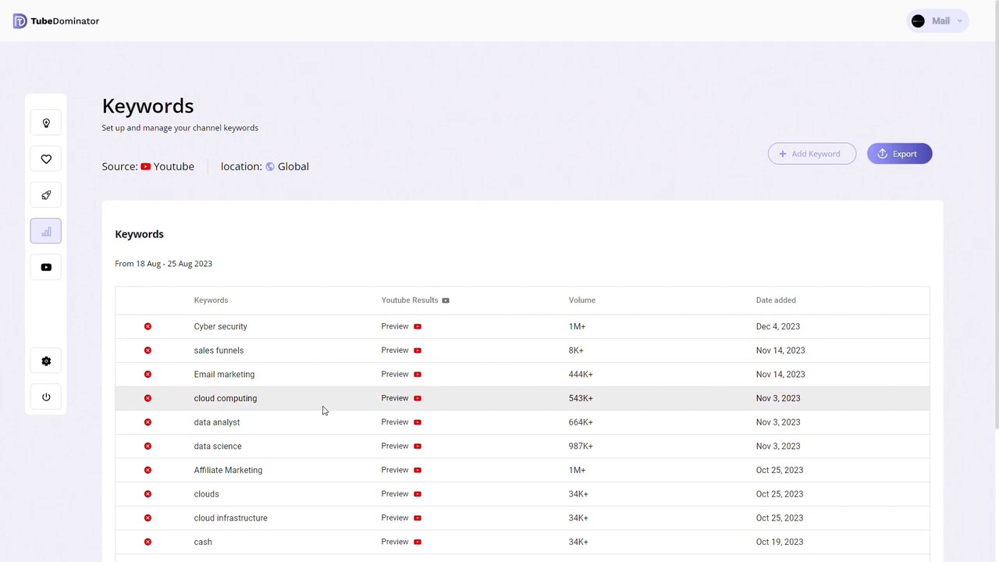
mouse_move(320, 373)
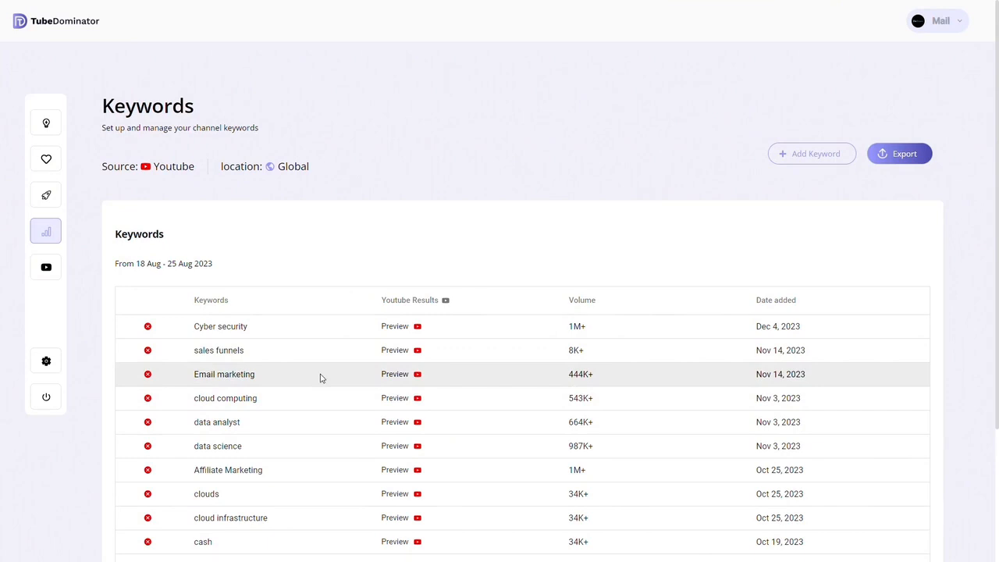
mouse_move(275, 402)
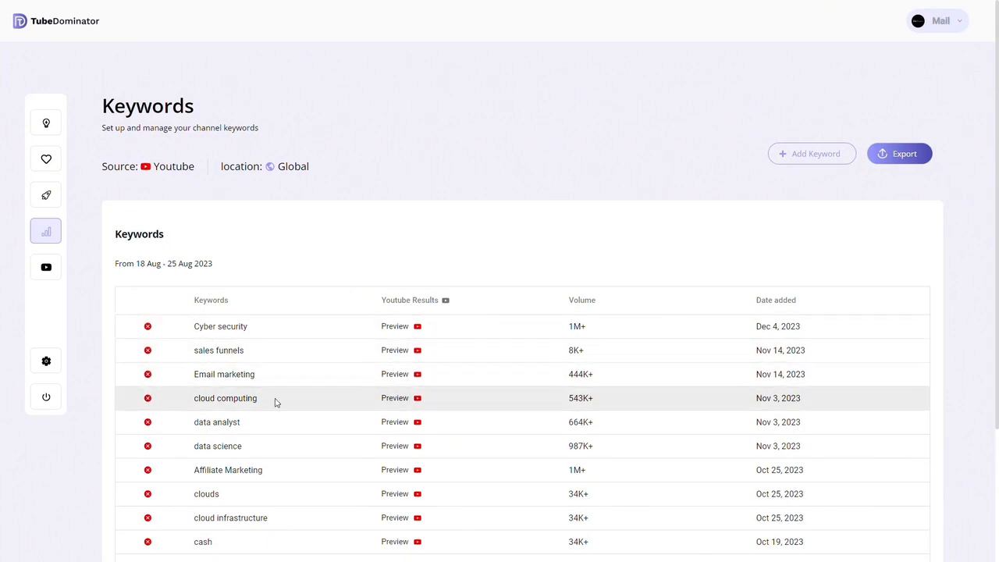
mouse_move(402, 336)
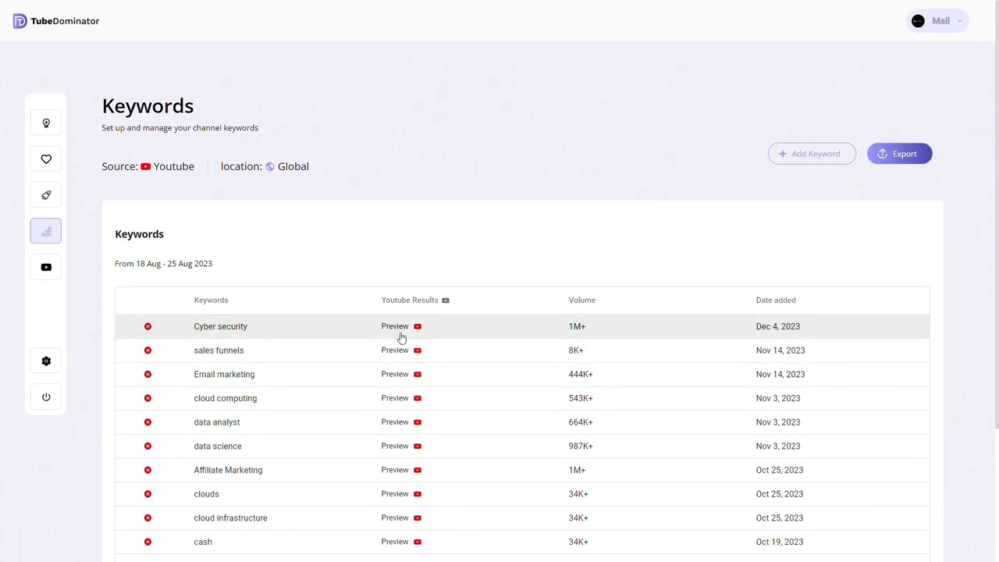
Preview YouTube results for Cyber security, start adding a keyword, then open the AI Post Generator.
click(394, 327)
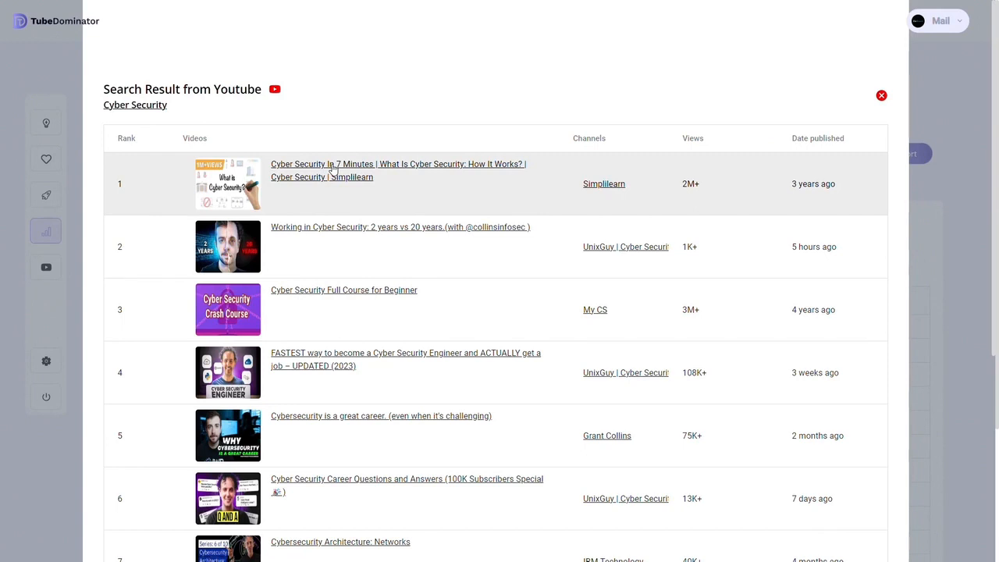
click(882, 95)
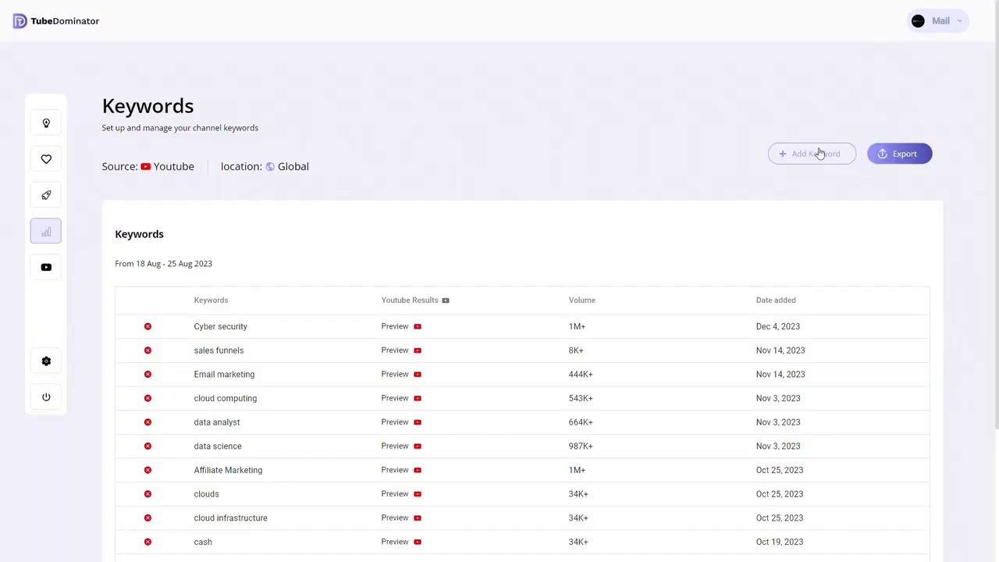
click(811, 153)
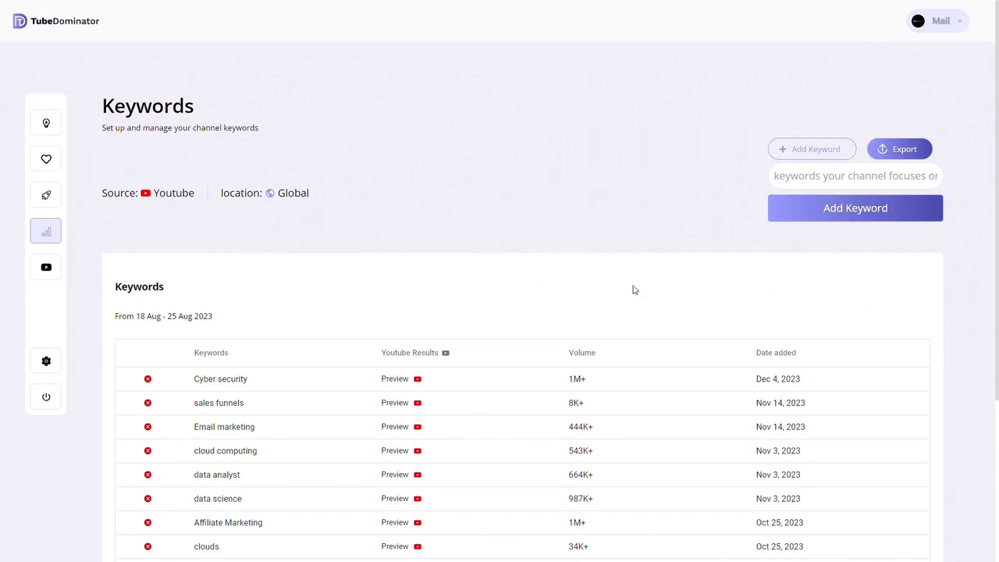
mouse_move(755, 187)
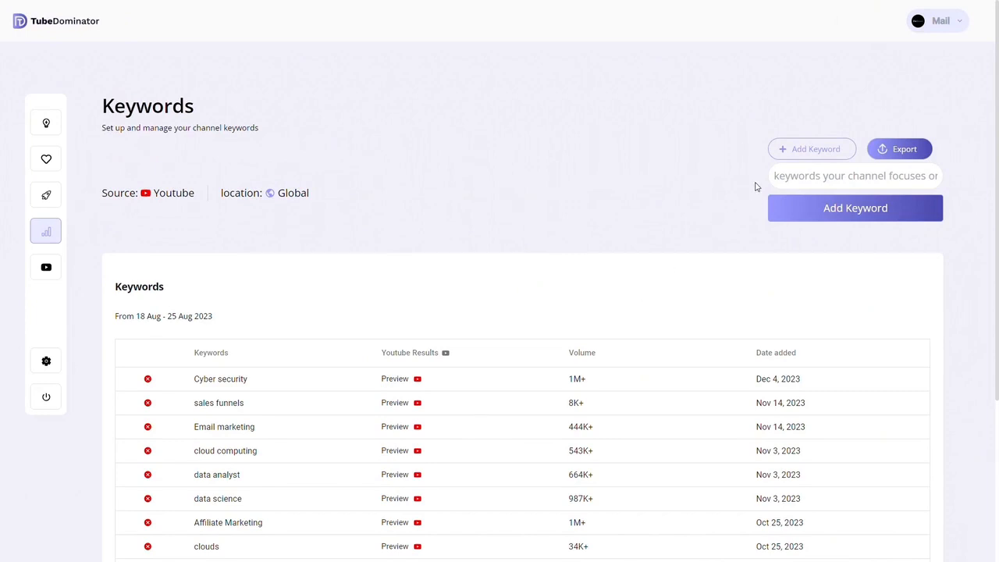
click(46, 267)
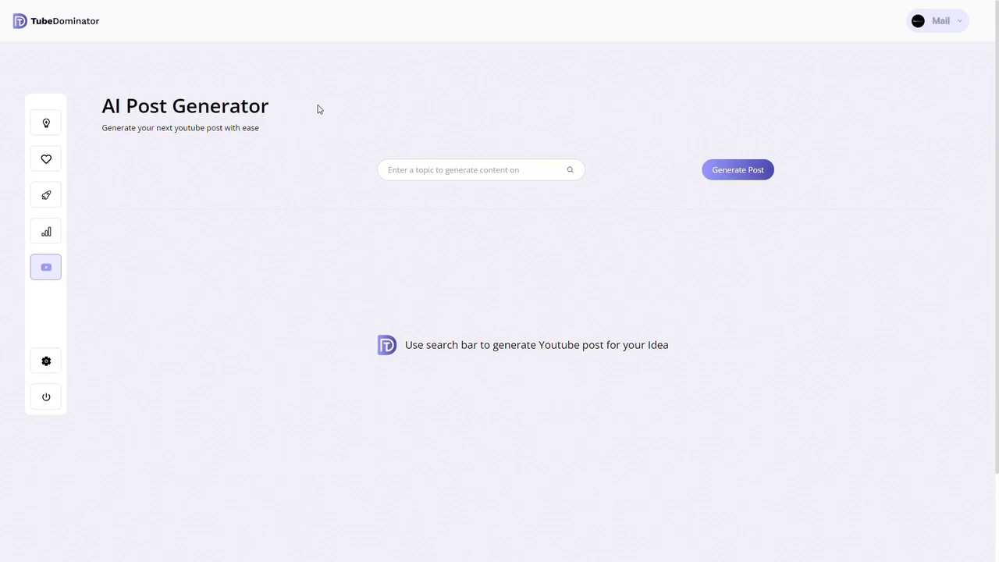
mouse_move(445, 179)
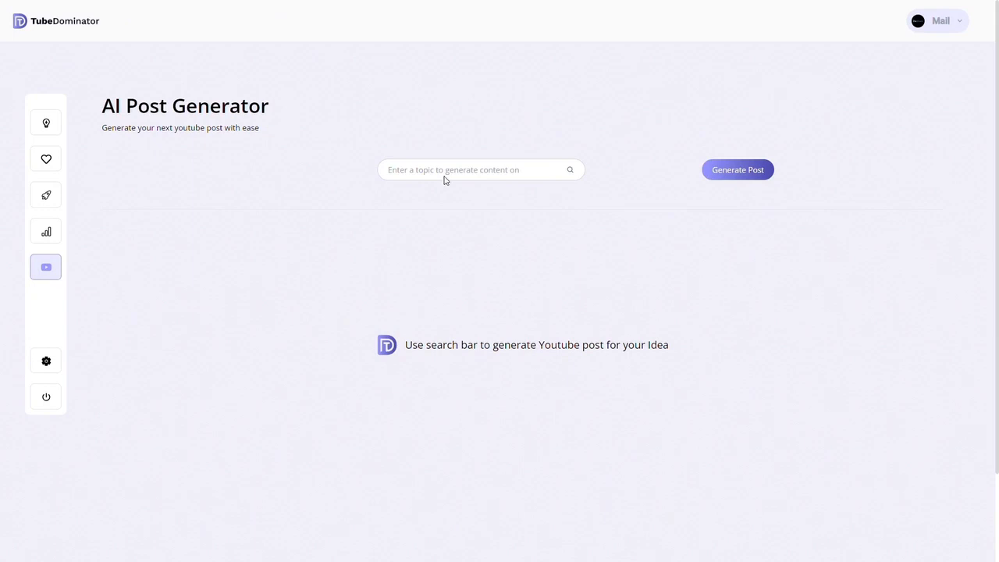
mouse_move(180, 137)
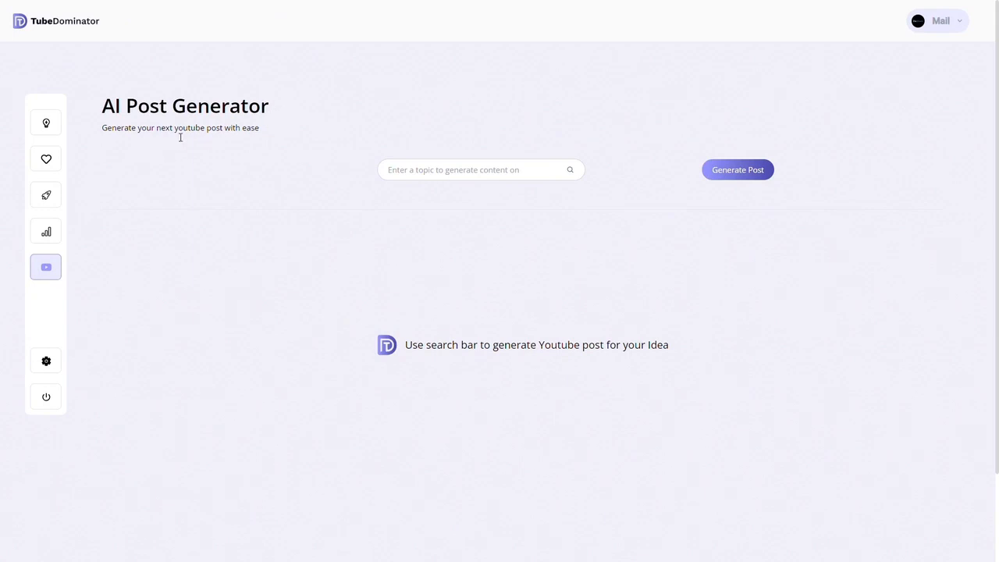
mouse_move(287, 161)
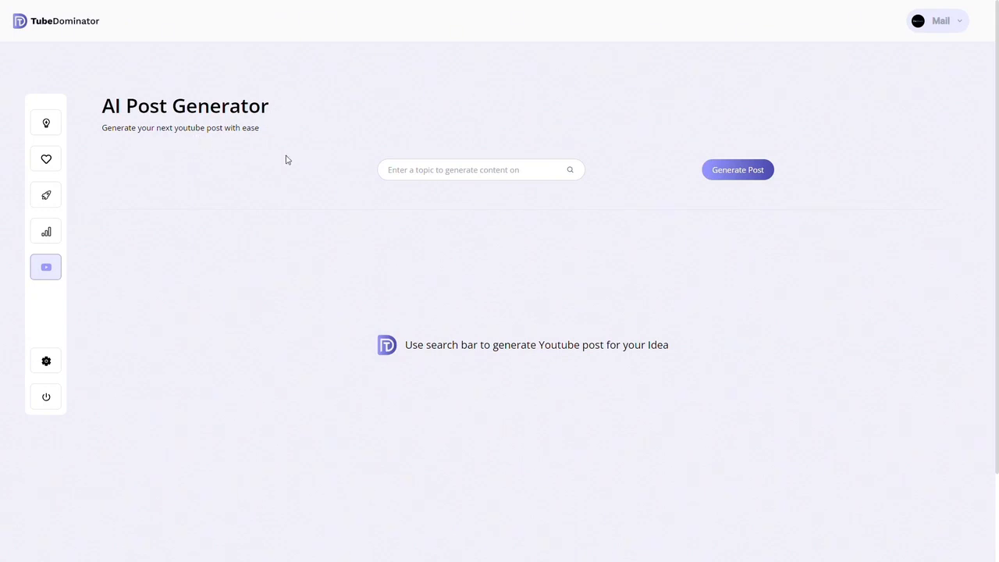
Enter the topic 'Cyber security for beginners' and generate 'Protect Yourself Online: Cyber Security for Beginners'.
click(480, 169)
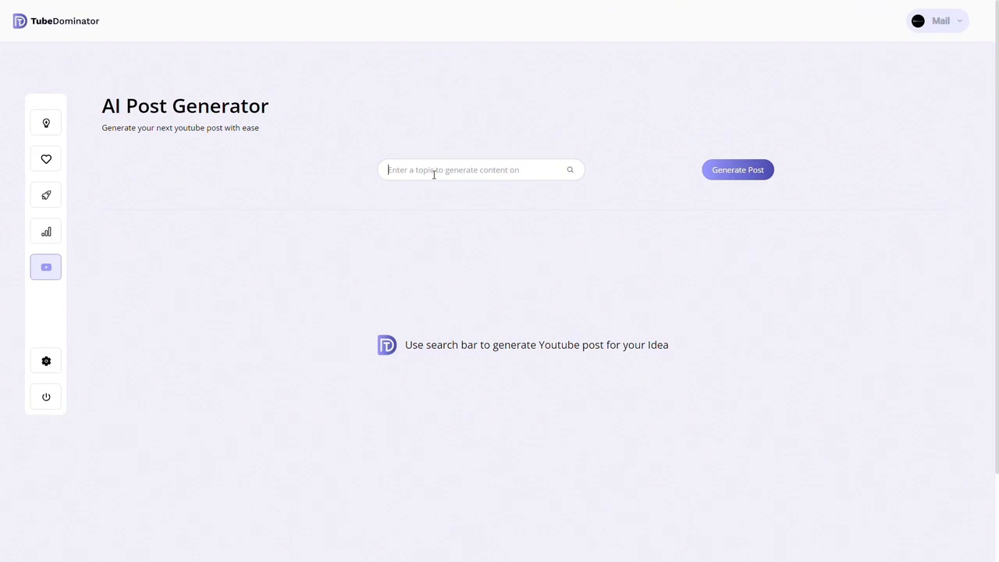
mouse_move(571, 167)
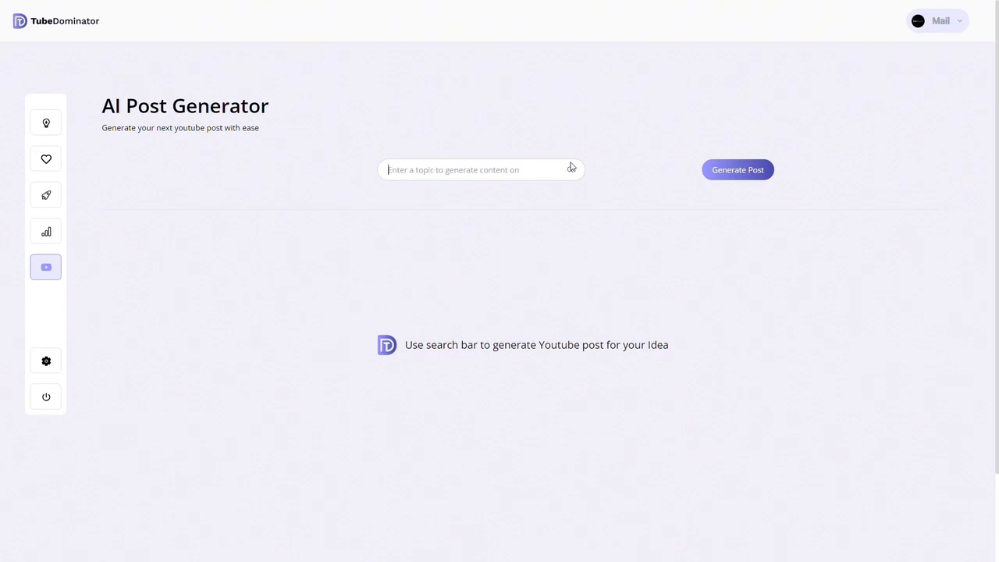
text(Cyber secur)
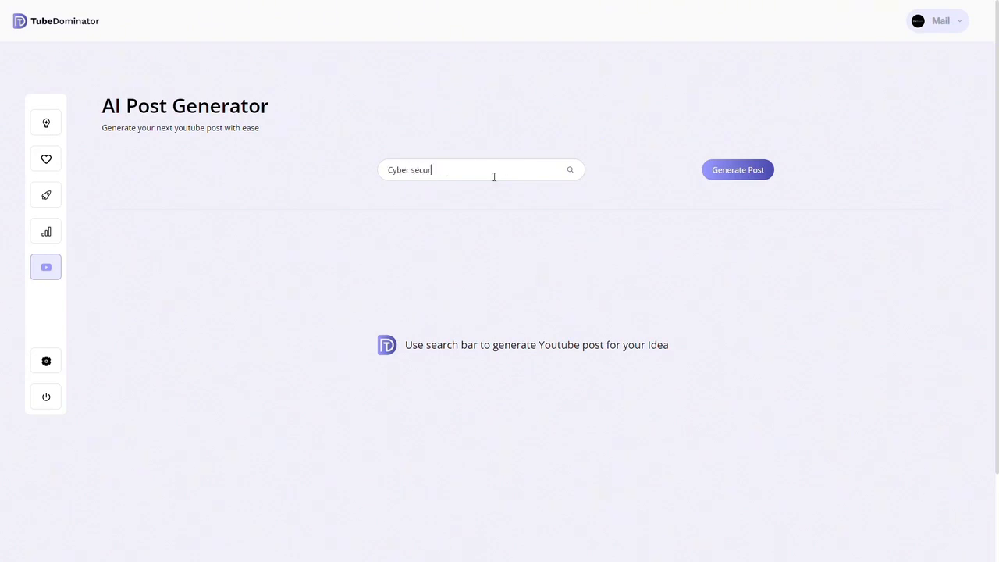
text(ity for)
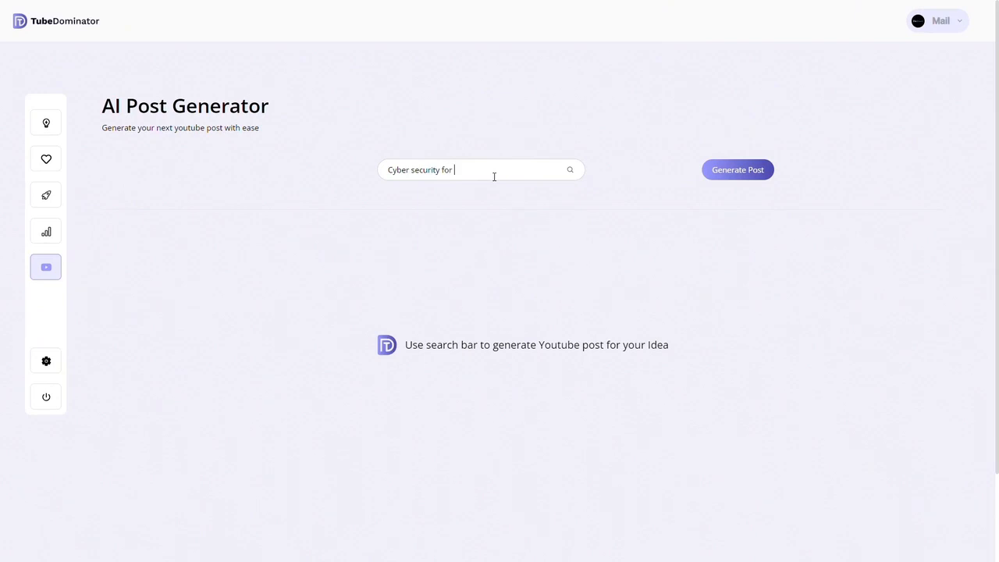
text(begine)
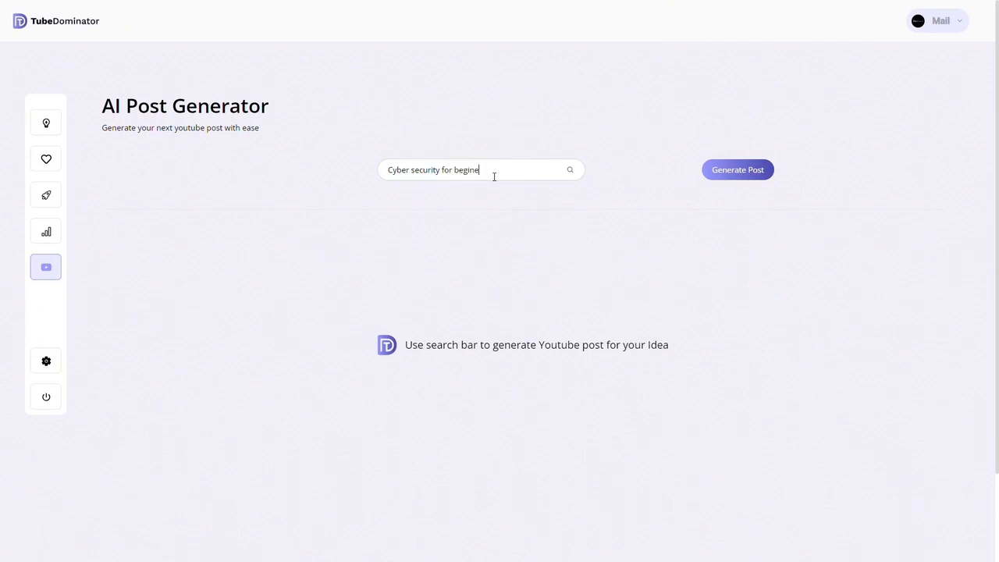
click(737, 170)
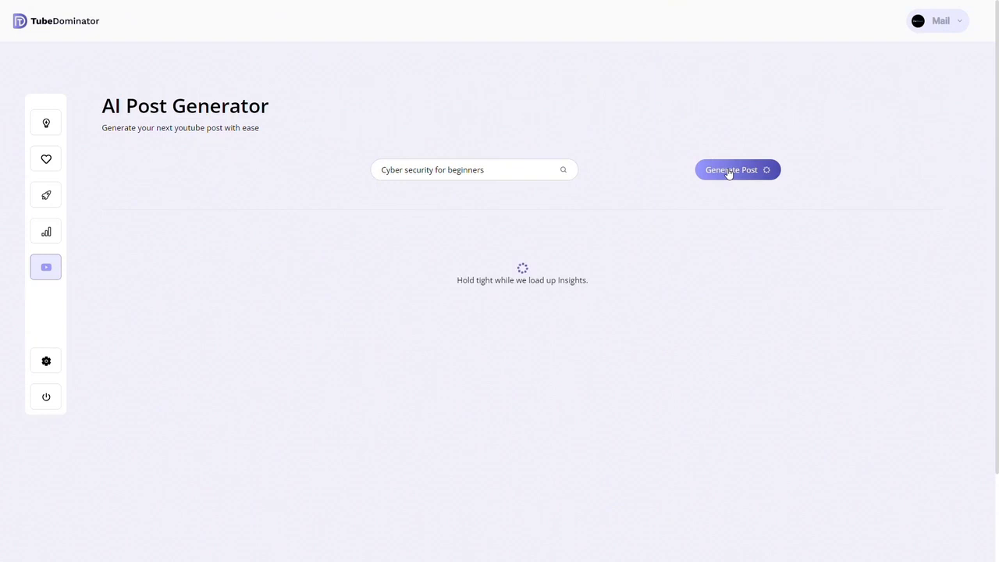
click(737, 170)
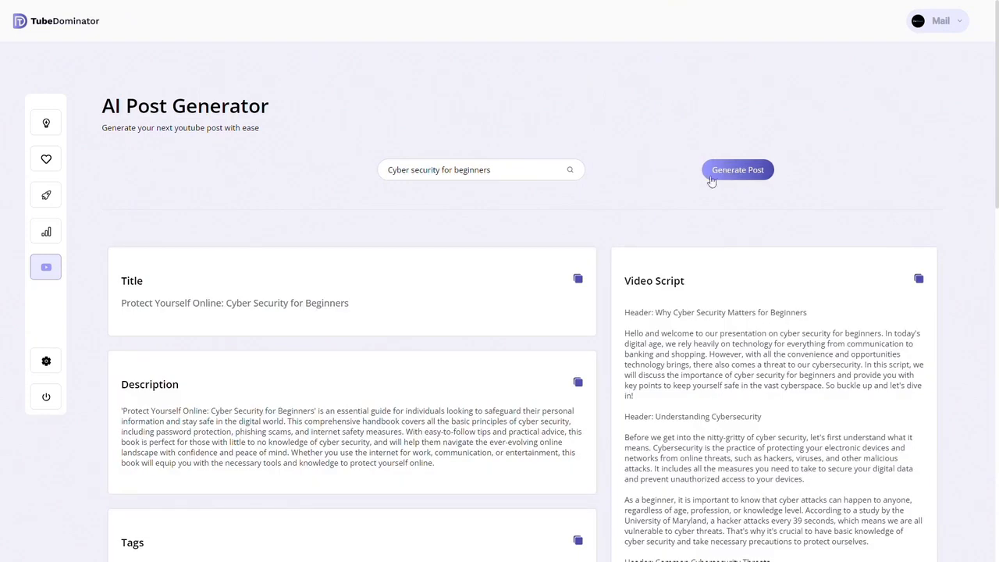
mouse_move(377, 285)
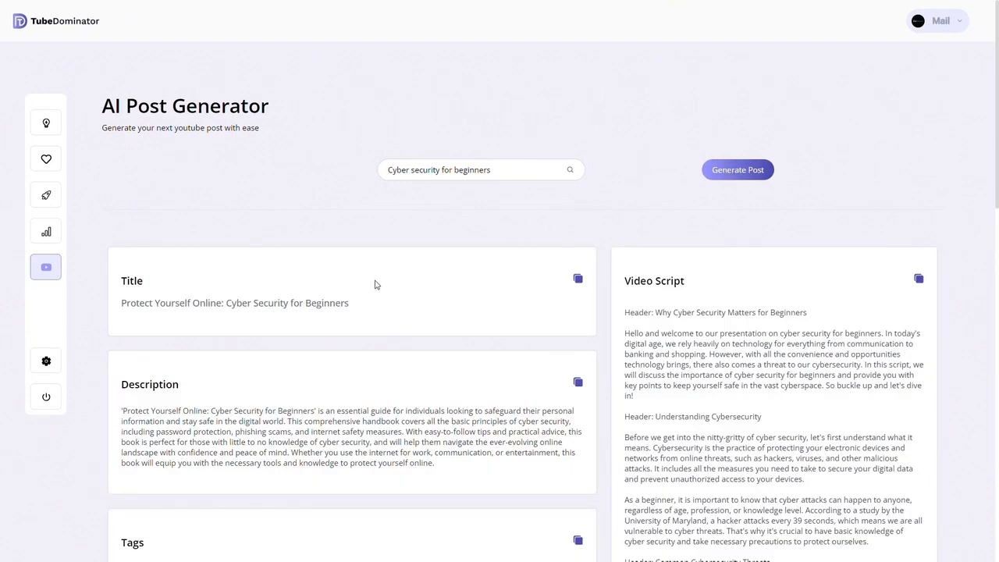
scroll(down, 3)
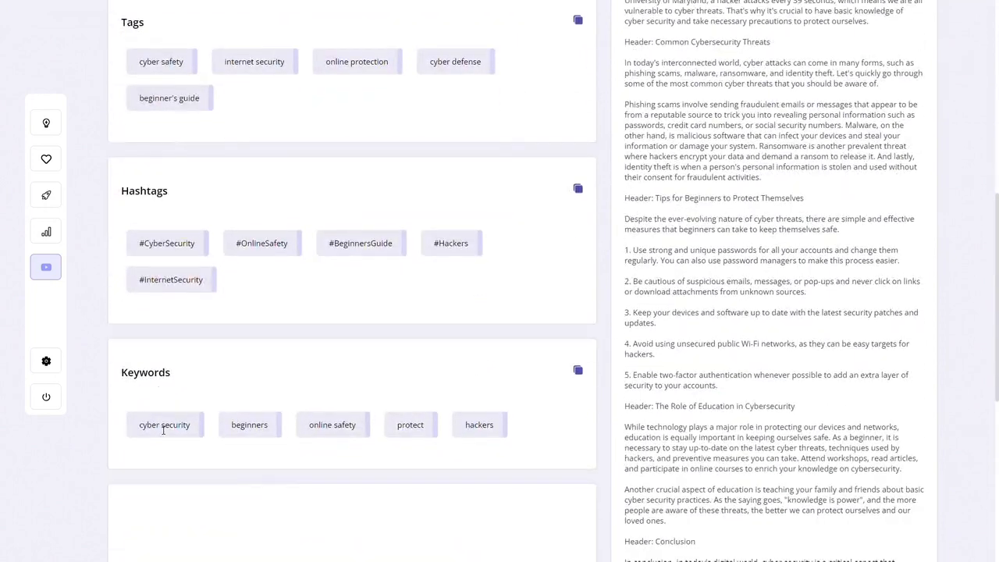
scroll(down, 3)
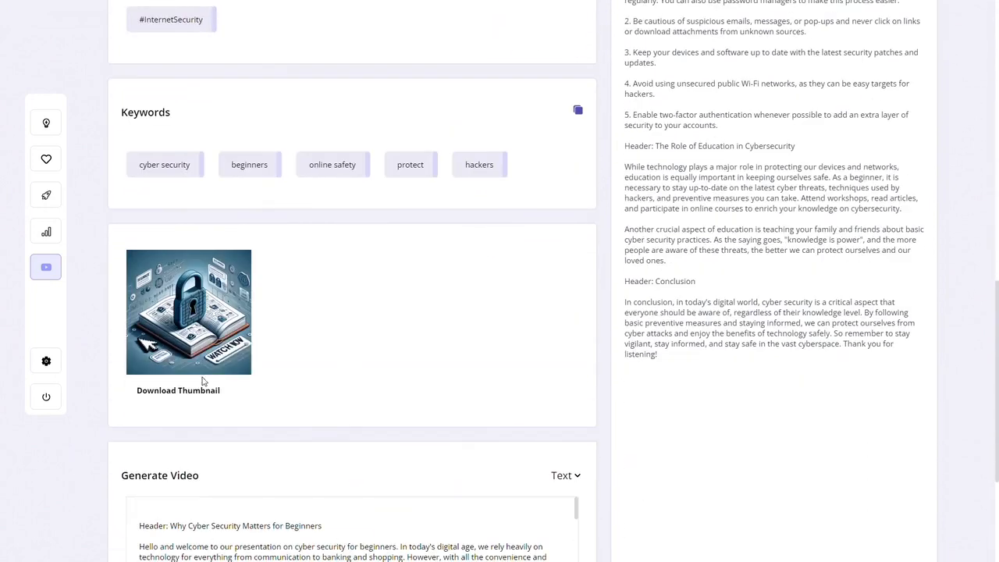
mouse_move(286, 400)
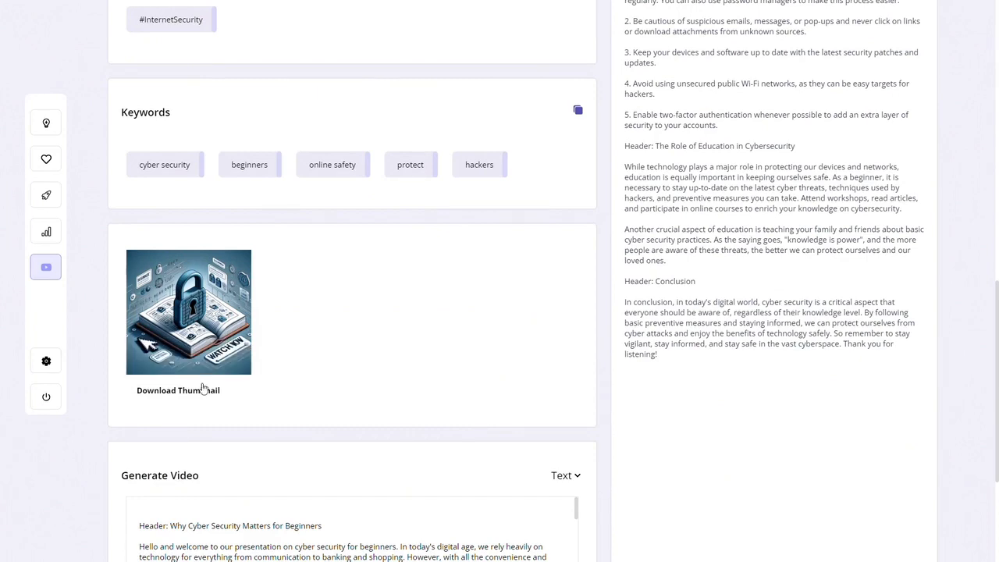
scroll(up, 3)
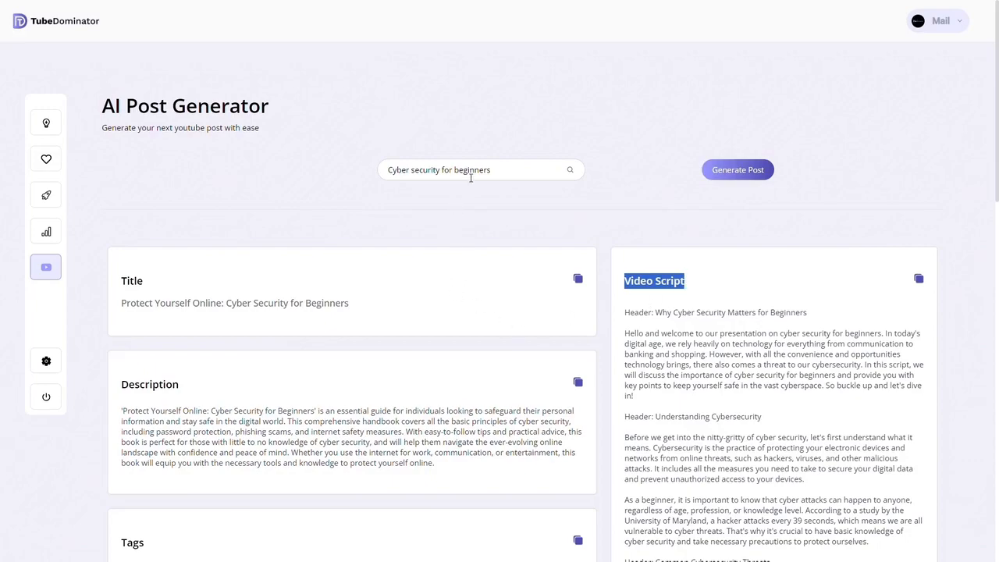
scroll(down, 3)
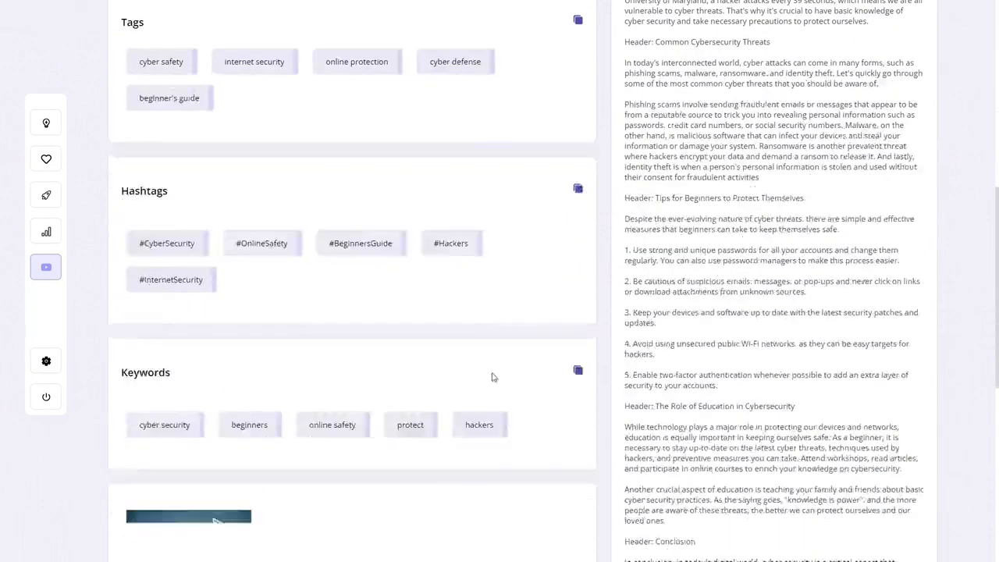
scroll(down, 3)
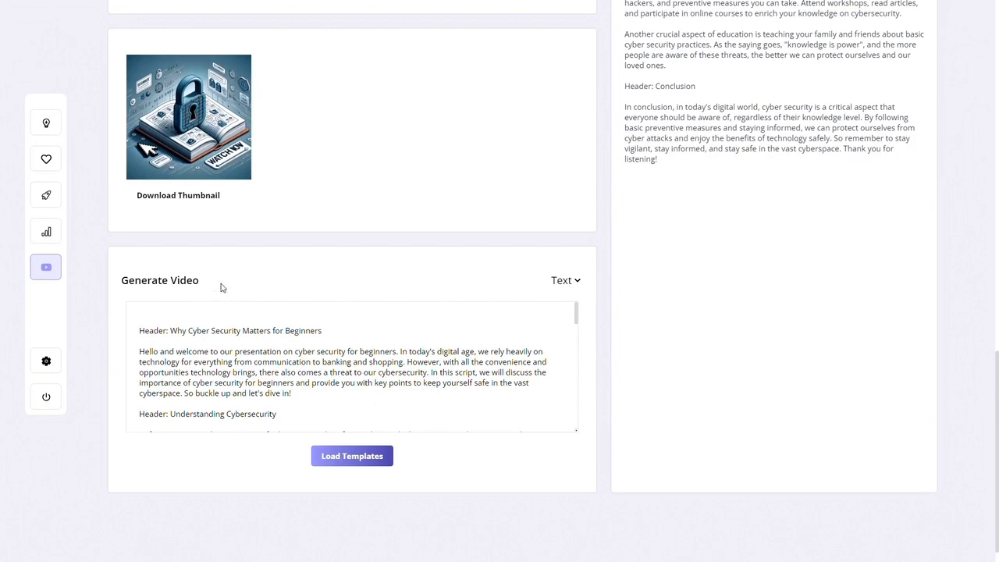
double_click(159, 279)
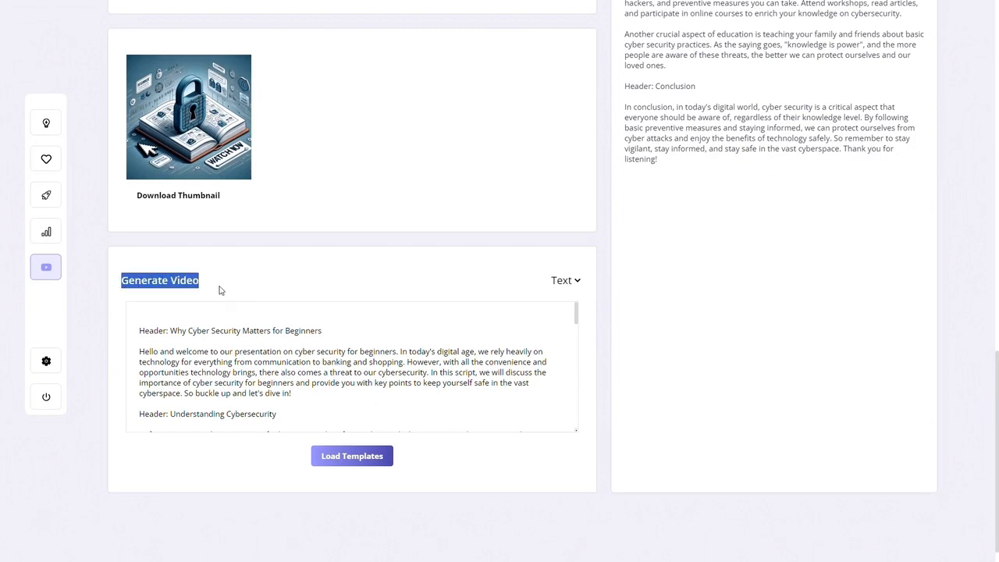
mouse_move(244, 291)
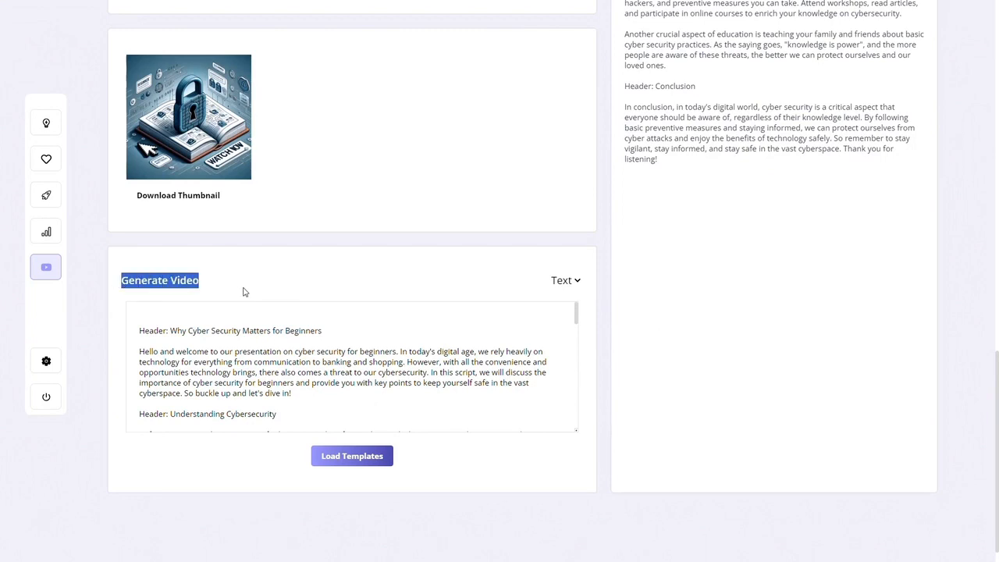
mouse_move(450, 302)
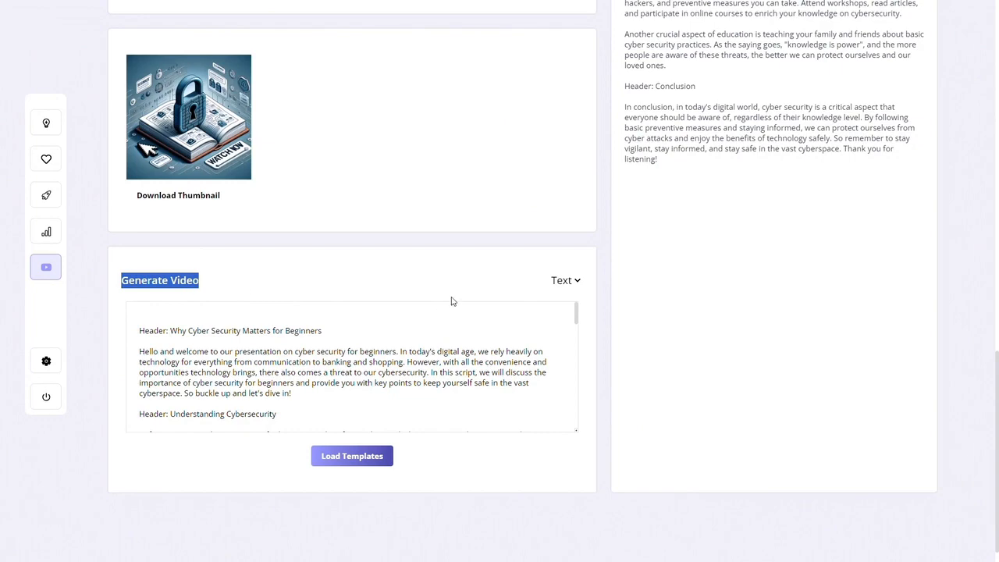
scroll(down, 3)
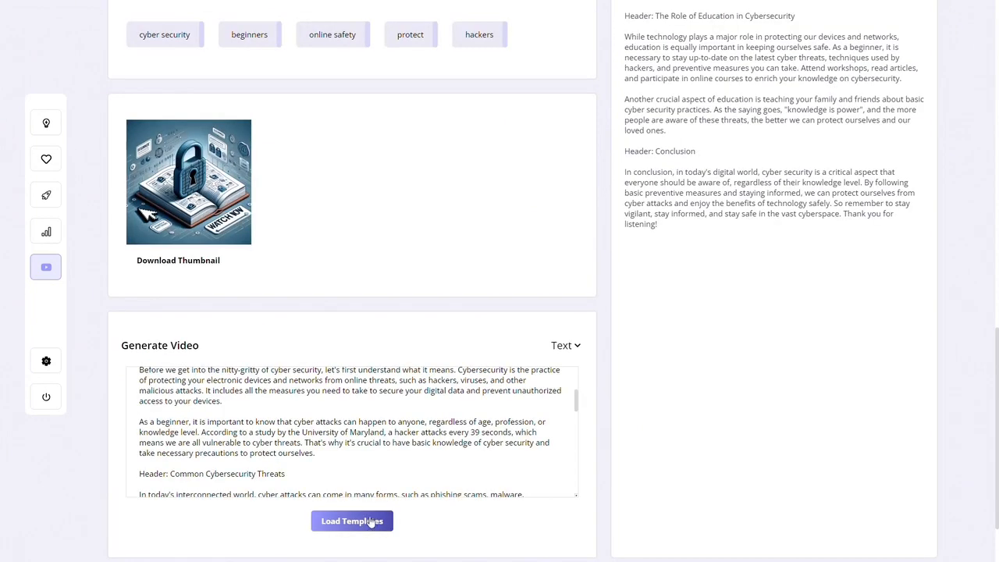
Pick a presenter template, convert the script to video and display the 1:09 result.
click(352, 520)
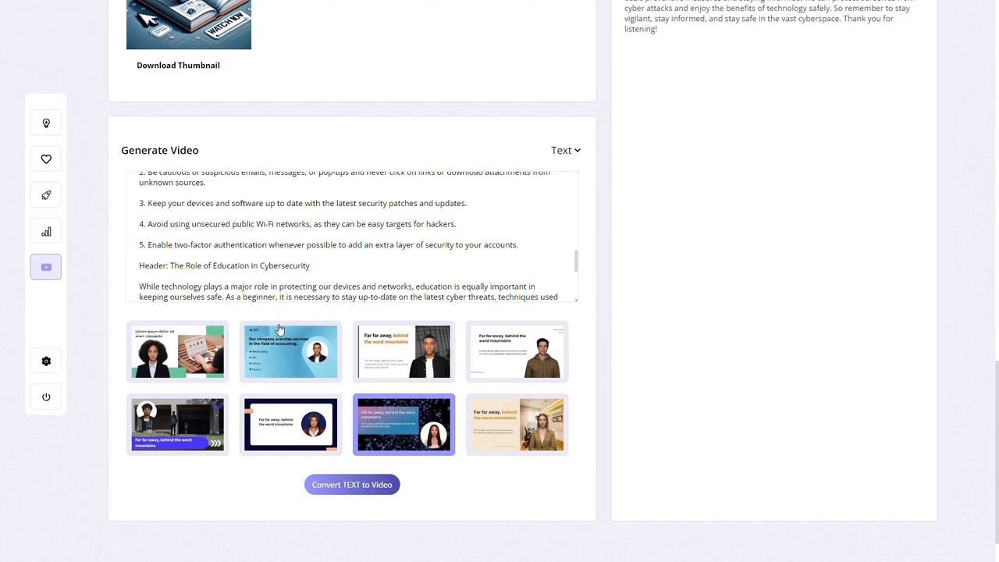
click(352, 484)
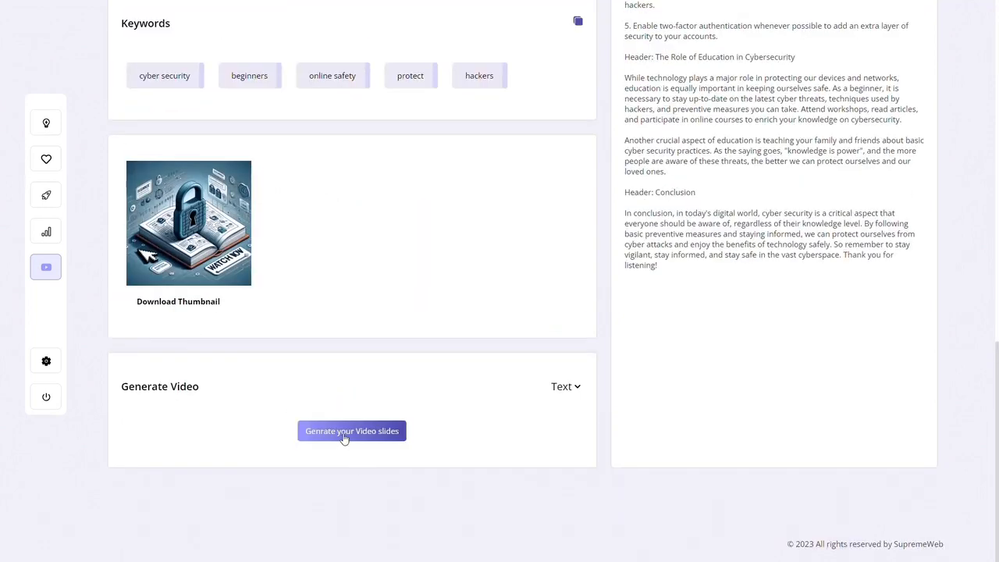
click(352, 431)
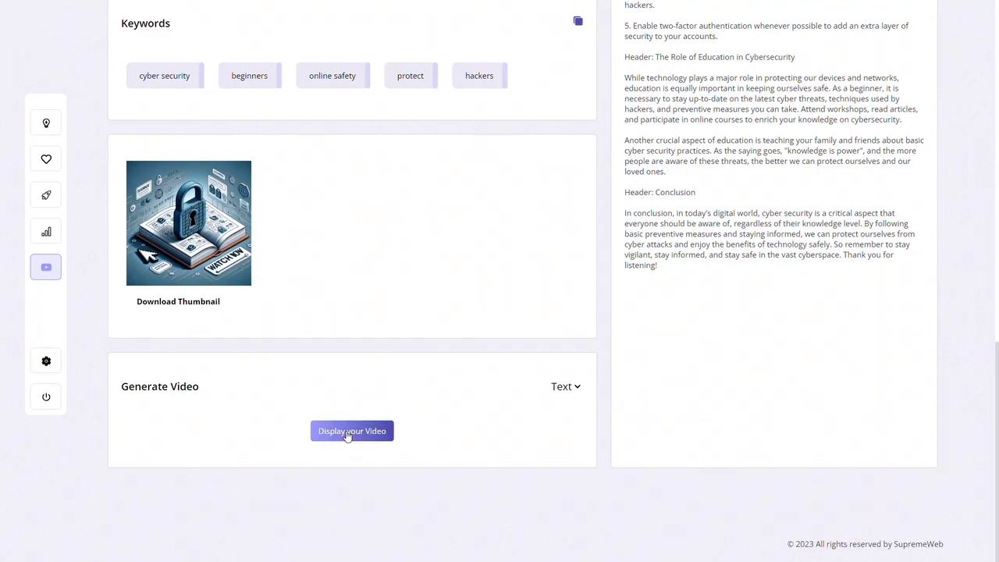
click(351, 431)
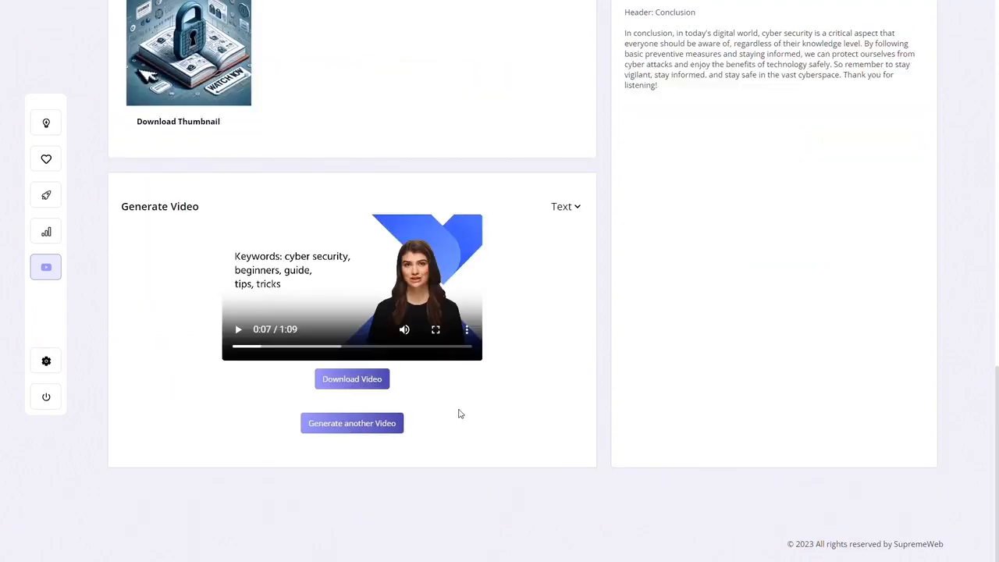
scroll(up, 3)
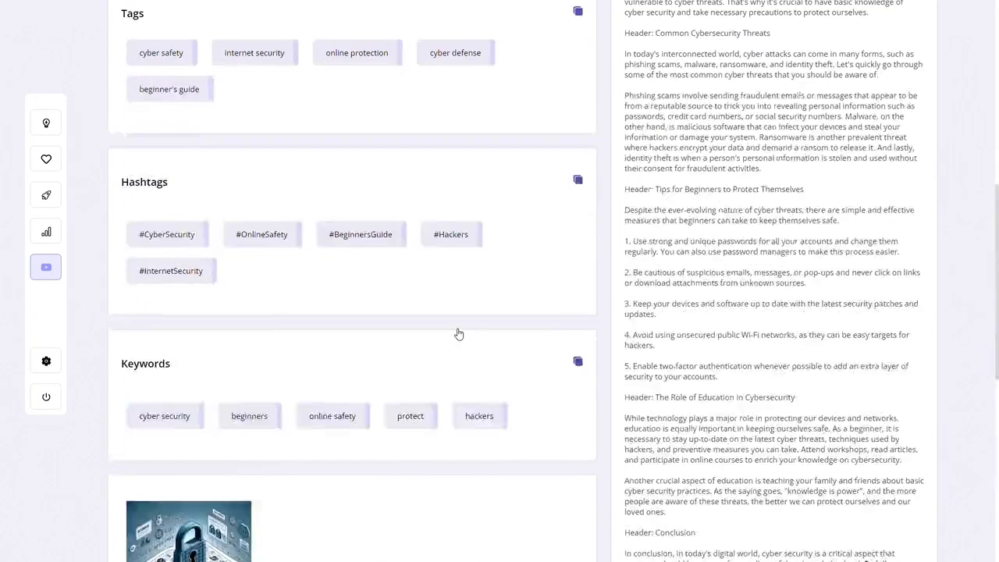
scroll(up, 3)
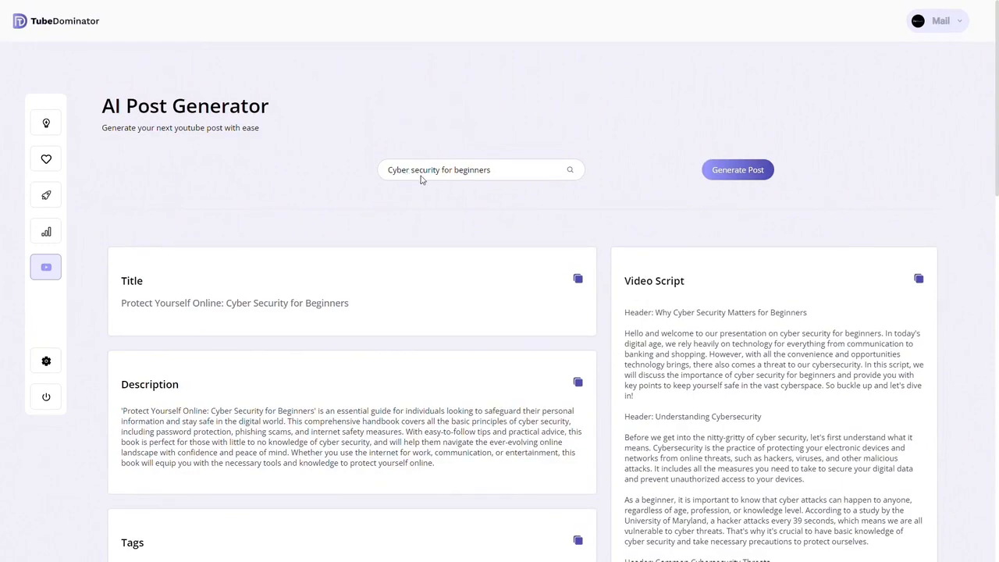
scroll(down, 3)
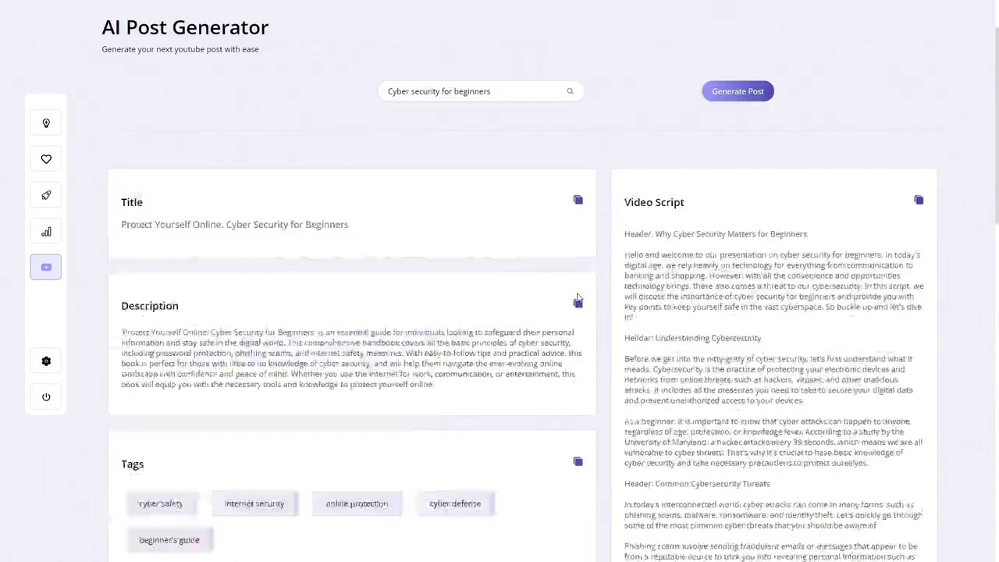
scroll(down, 3)
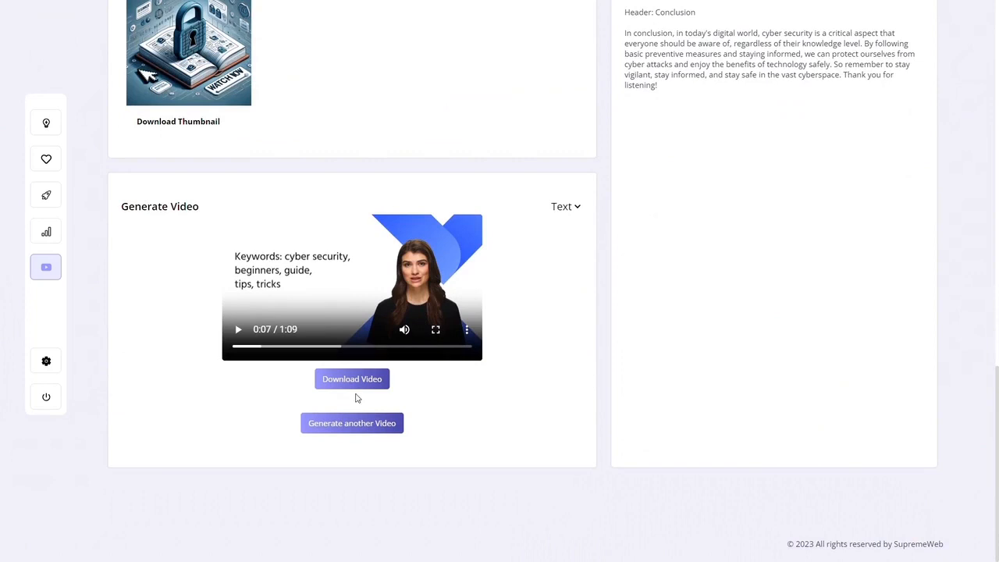
mouse_move(352, 423)
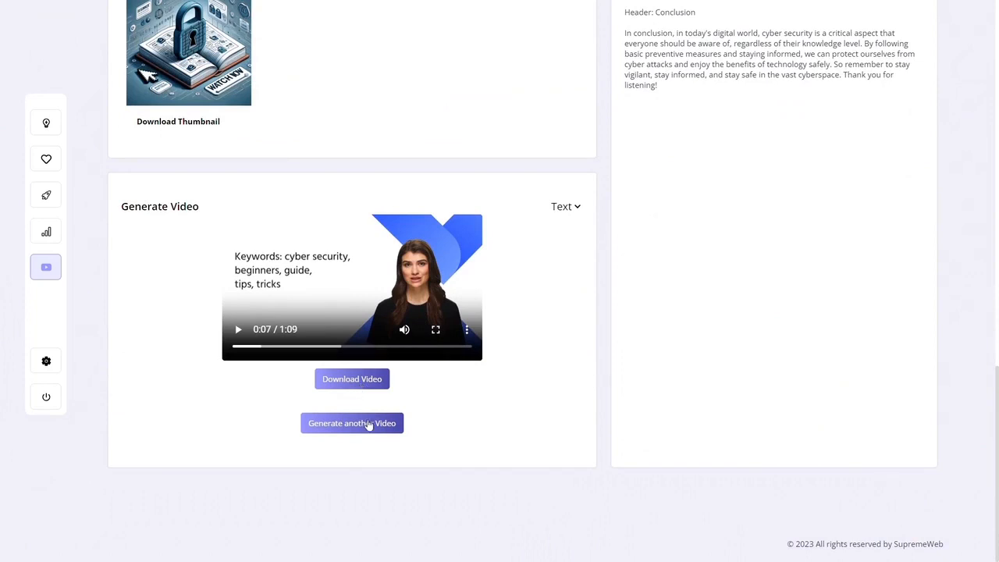
click(238, 328)
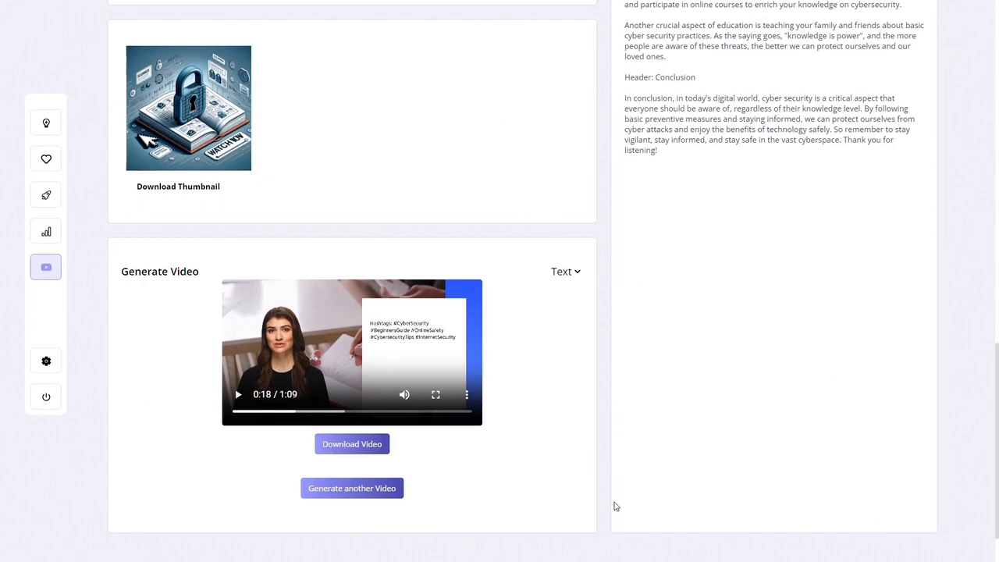
scroll(up, 3)
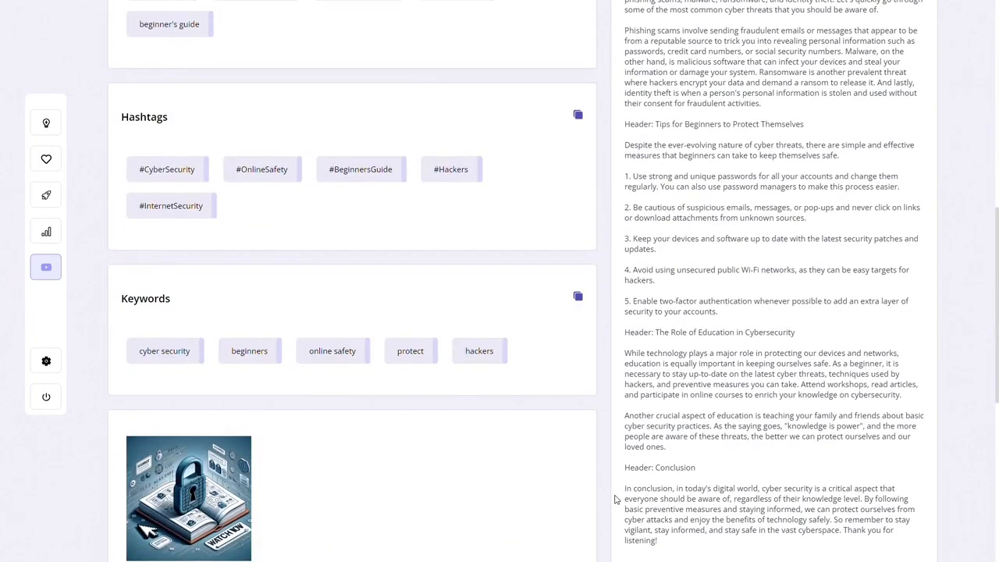